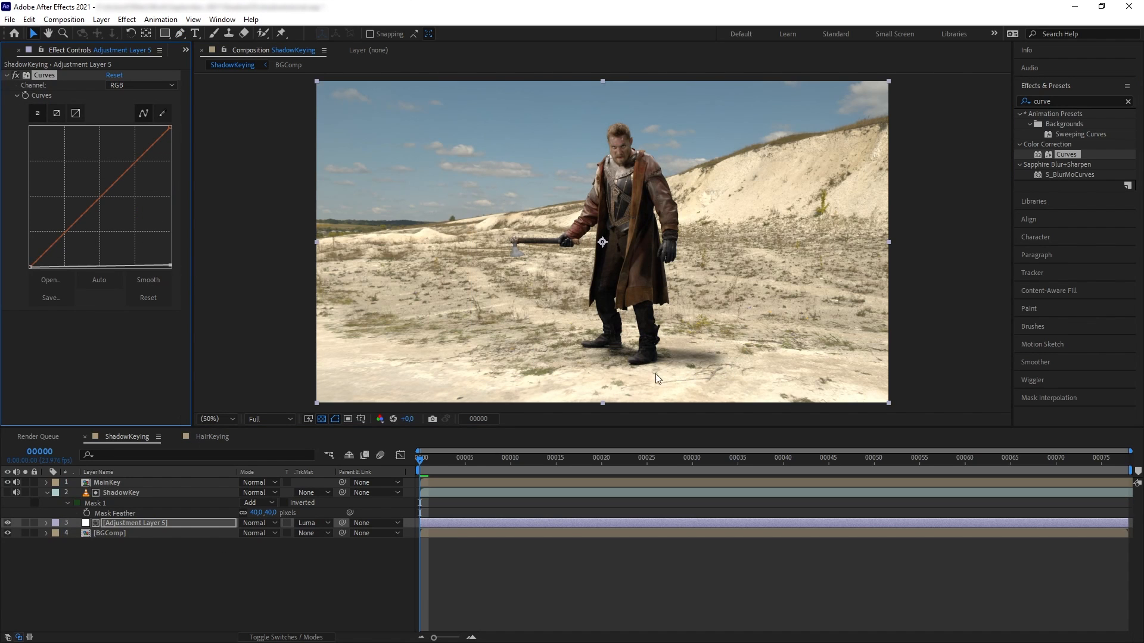
Switch to the HairKeying comp and clear the layer selection
{"action": "left_click", "coordinate": [212, 436]}
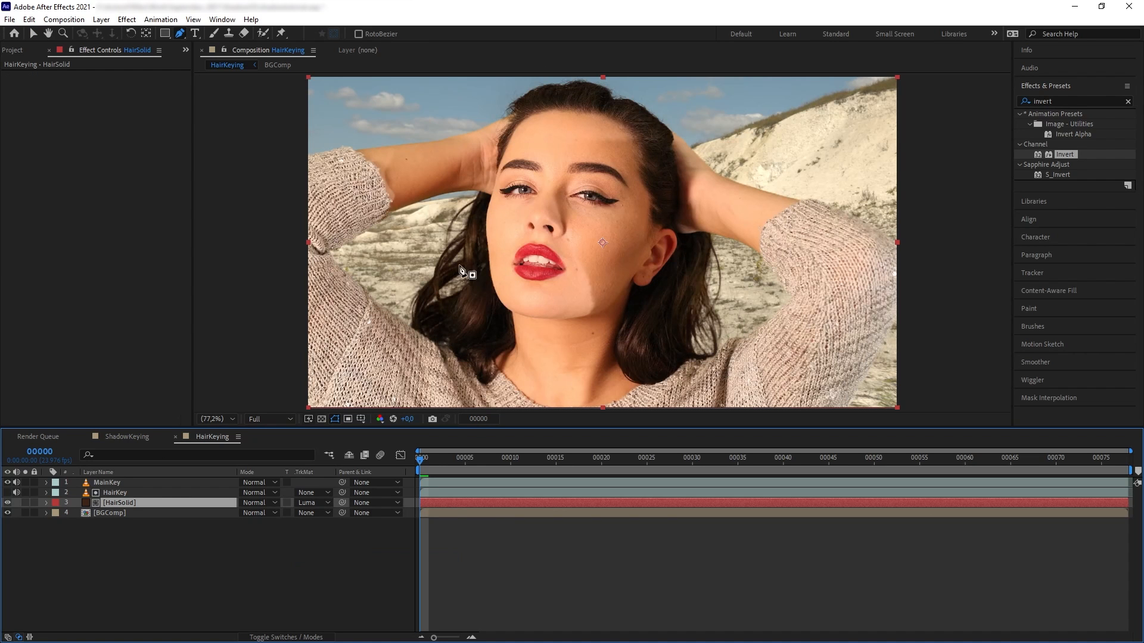
{"action": "mouse_move", "coordinate": [236, 561]}
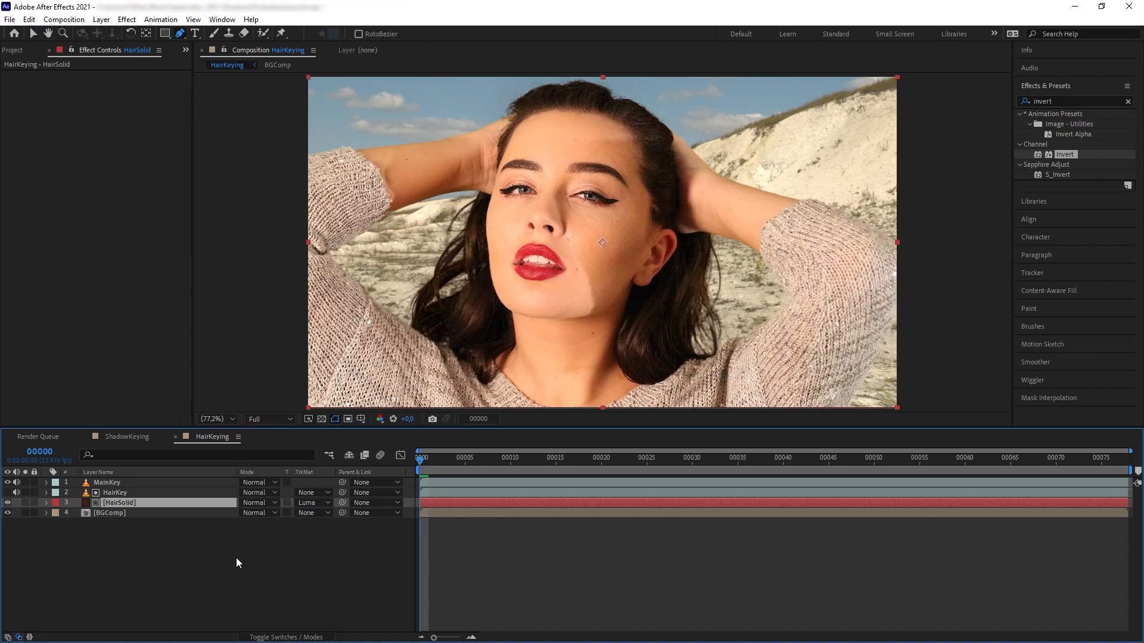
{"action": "left_click", "coordinate": [129, 436]}
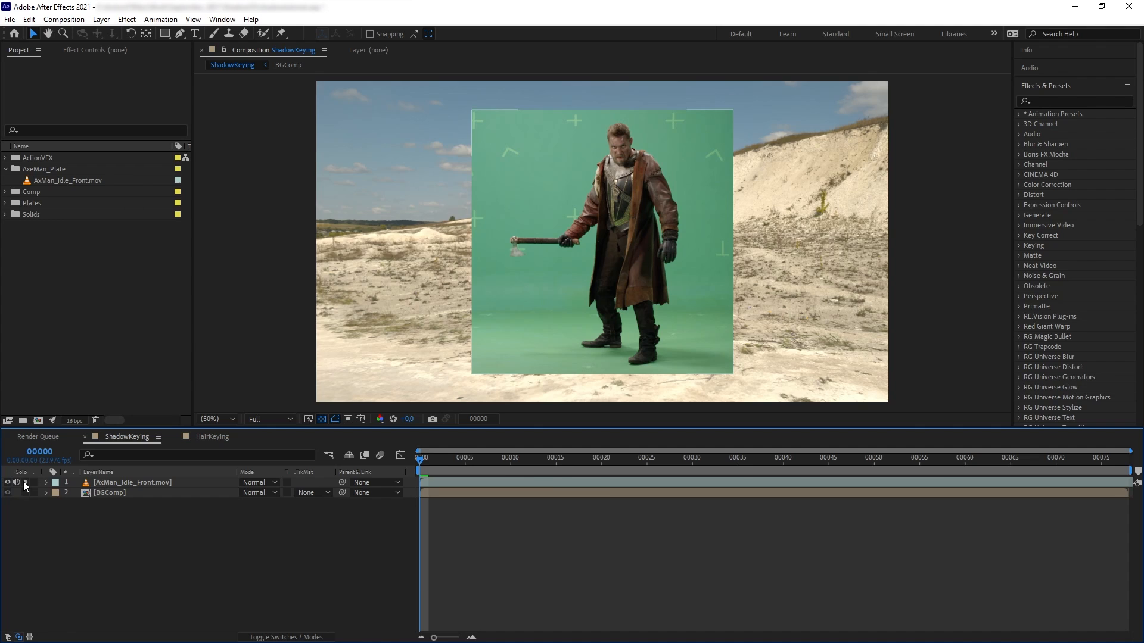
Hide and re-show the green-screen footage layer to compare against the desert
{"action": "left_click", "coordinate": [7, 494]}
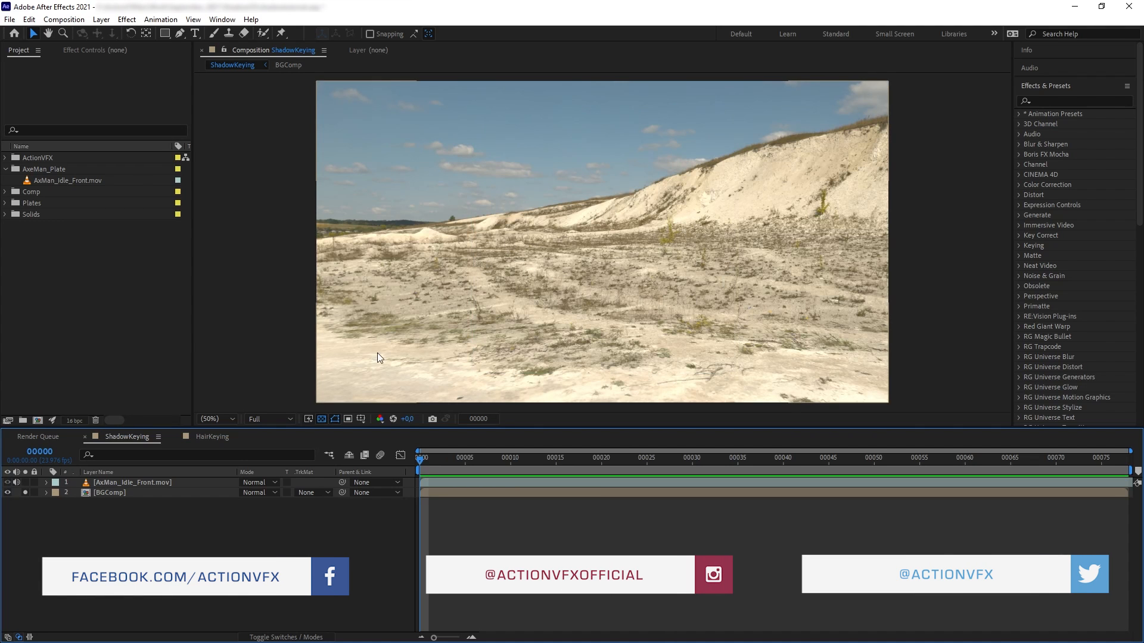
{"action": "left_click", "coordinate": [7, 482]}
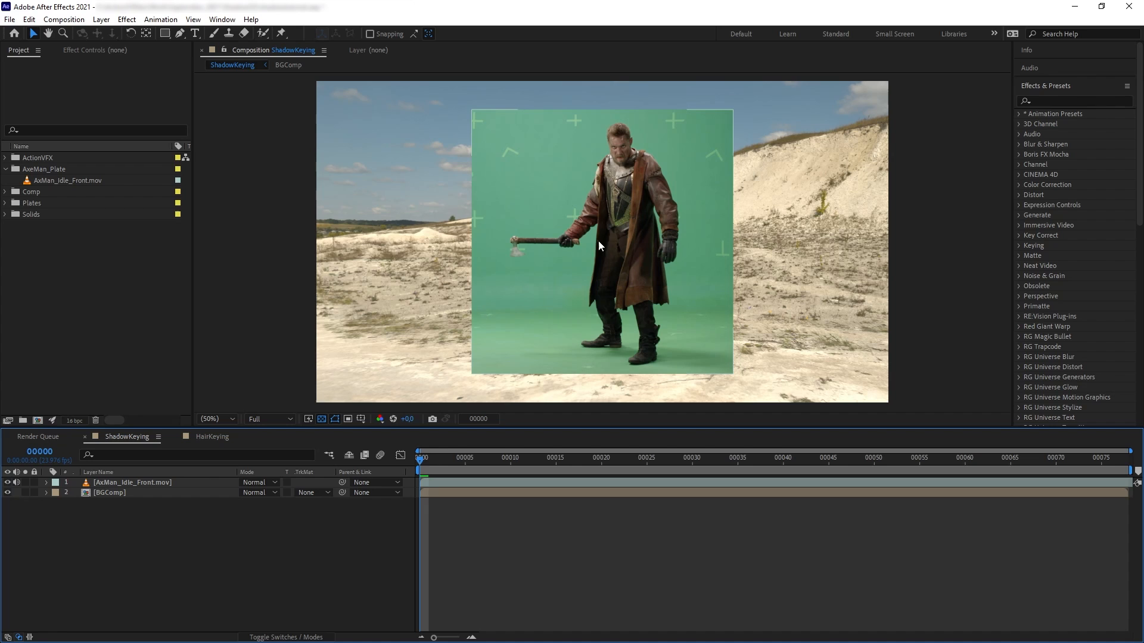
{"action": "mouse_move", "coordinate": [618, 225]}
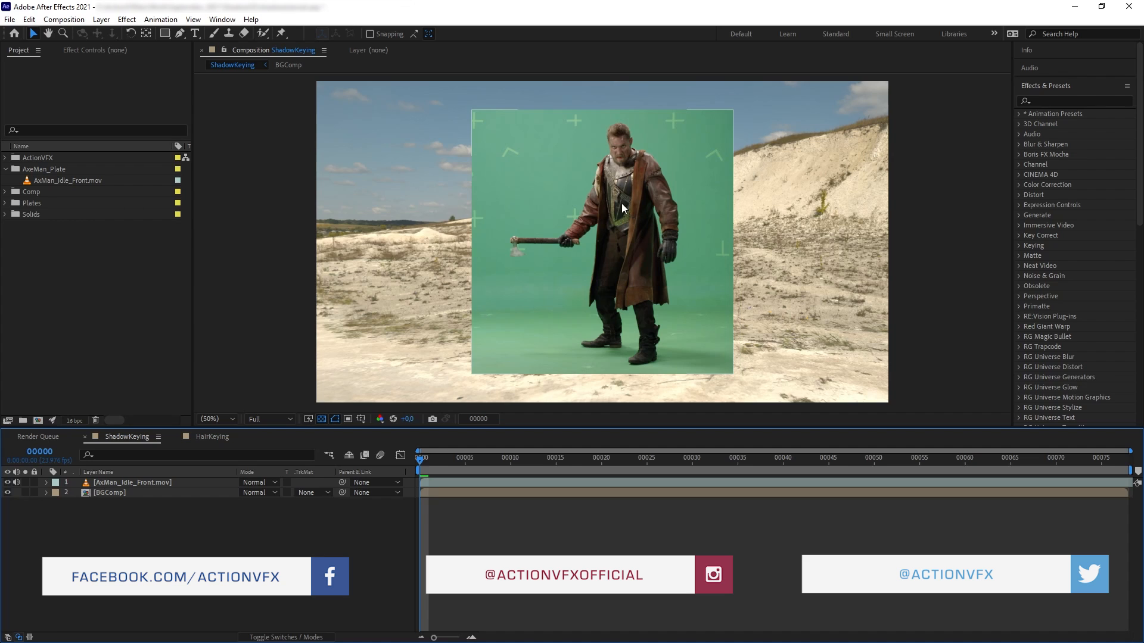
{"action": "mouse_move", "coordinate": [574, 185]}
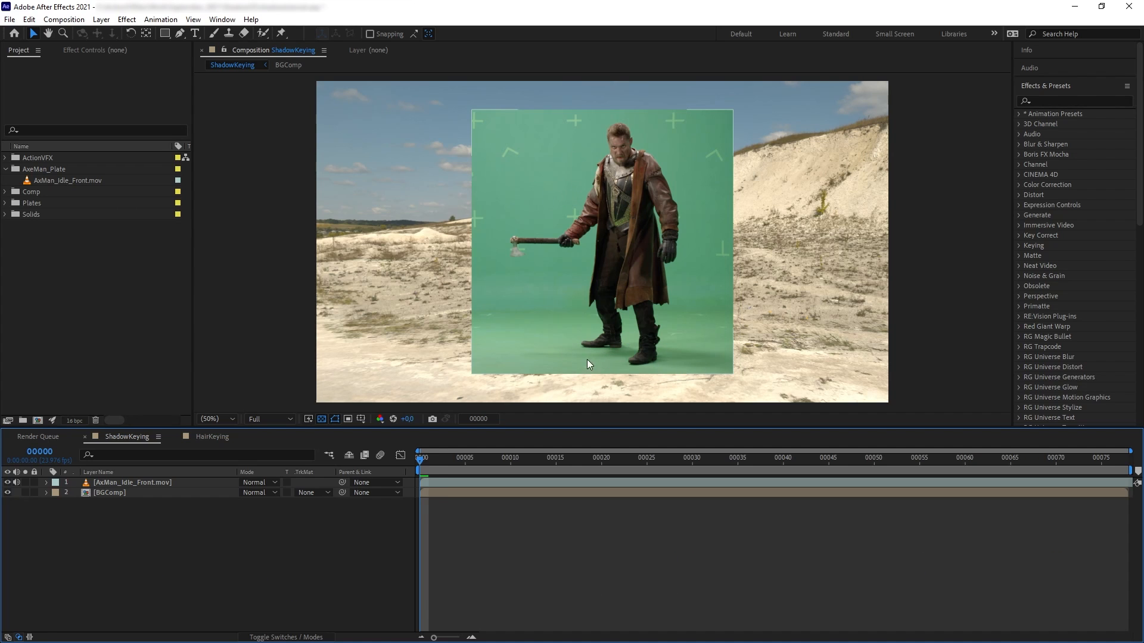
{"action": "mouse_move", "coordinate": [704, 360]}
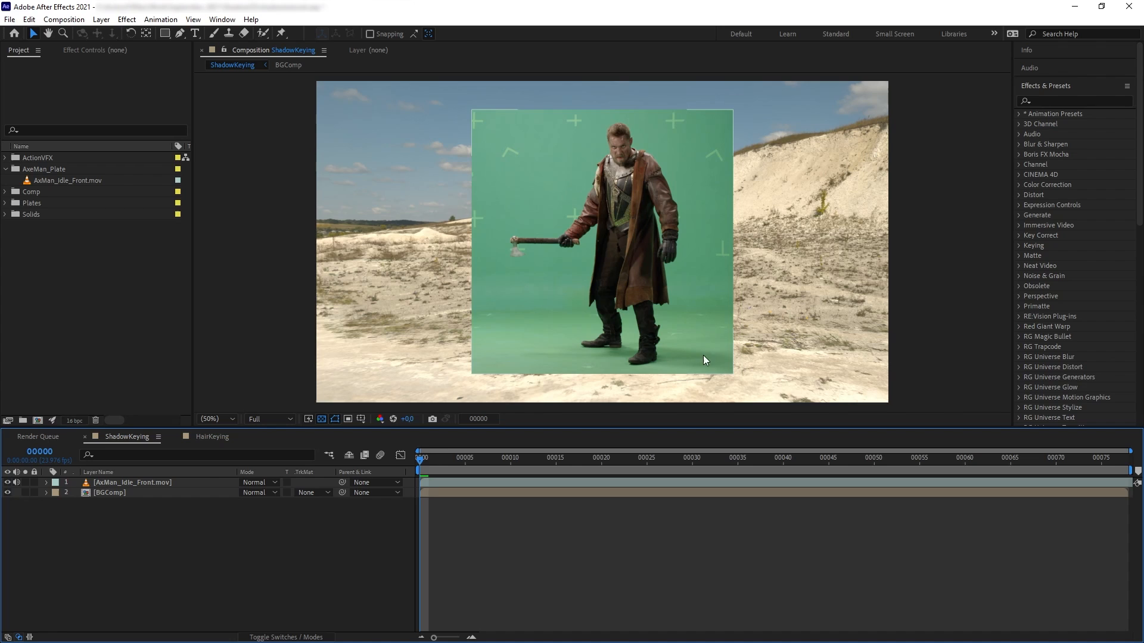
{"action": "mouse_move", "coordinate": [693, 364]}
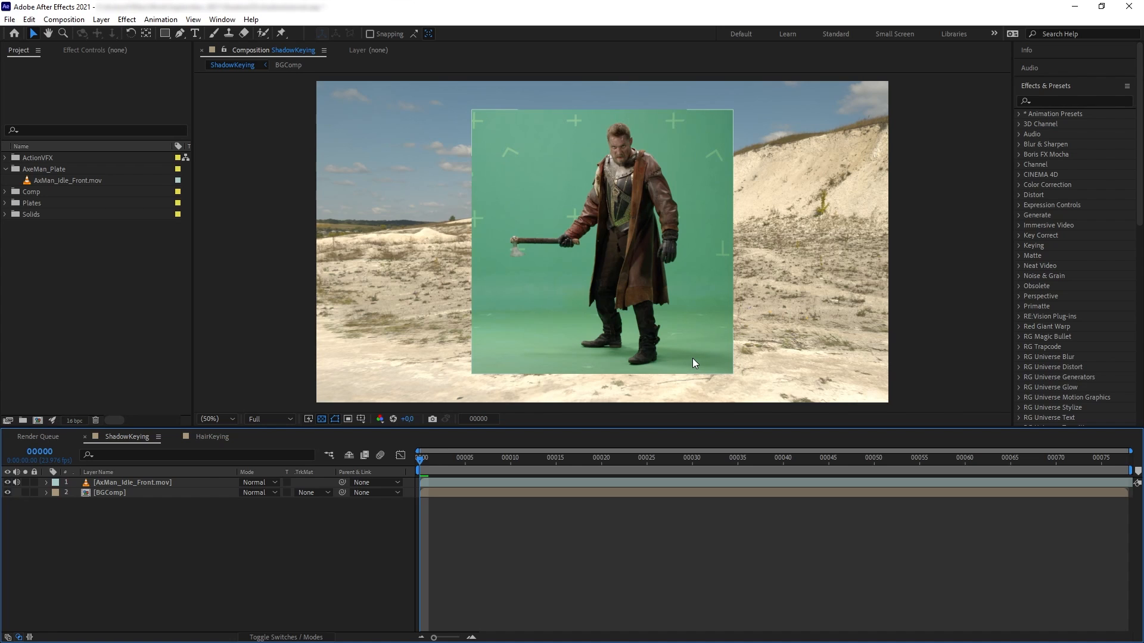
{"action": "mouse_move", "coordinate": [668, 356]}
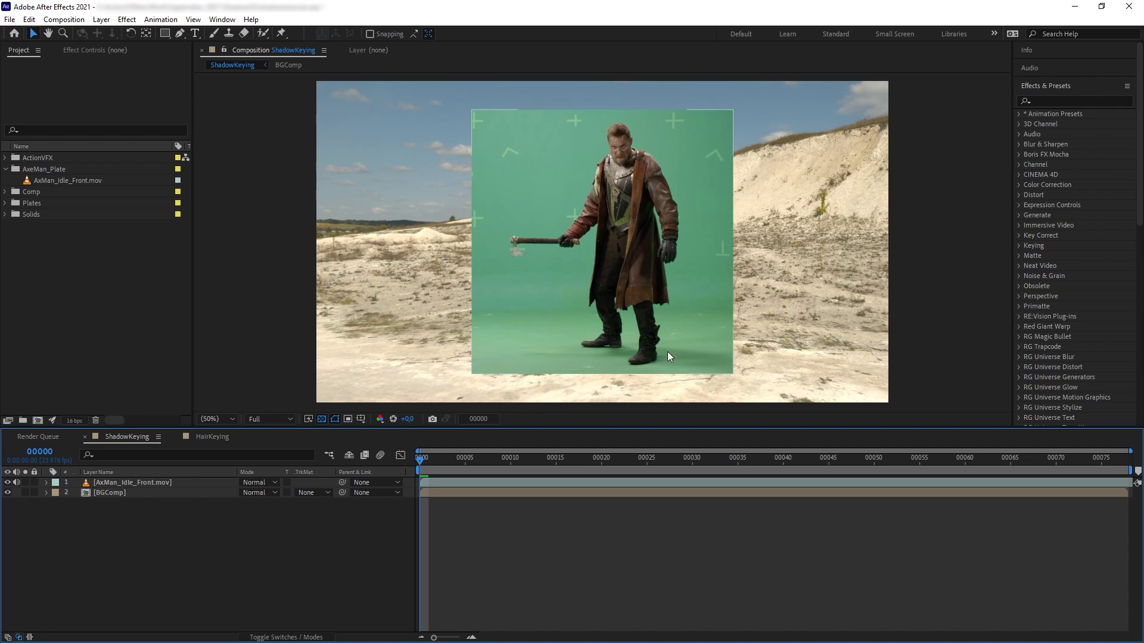
{"action": "mouse_move", "coordinate": [609, 295]}
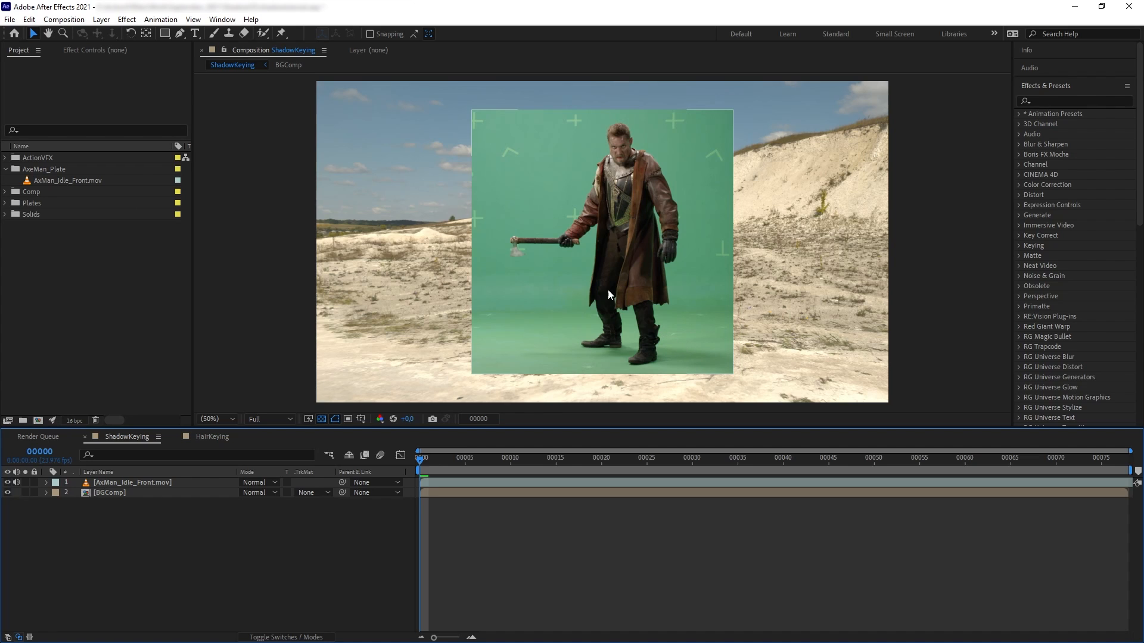
{"action": "mouse_move", "coordinate": [586, 283]}
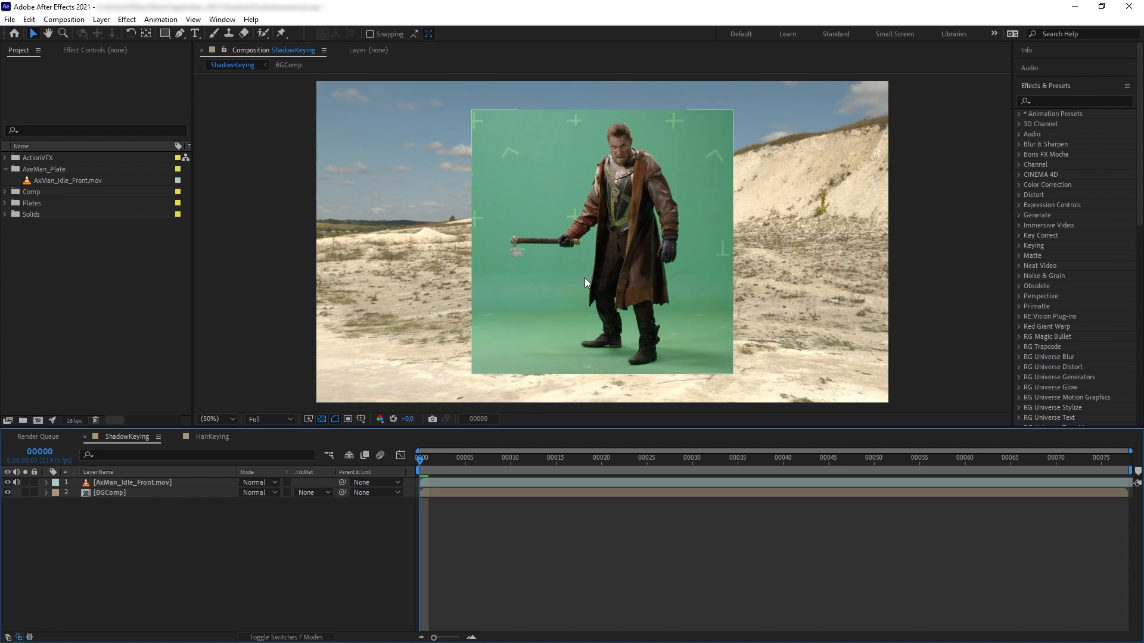
{"action": "mouse_move", "coordinate": [628, 223]}
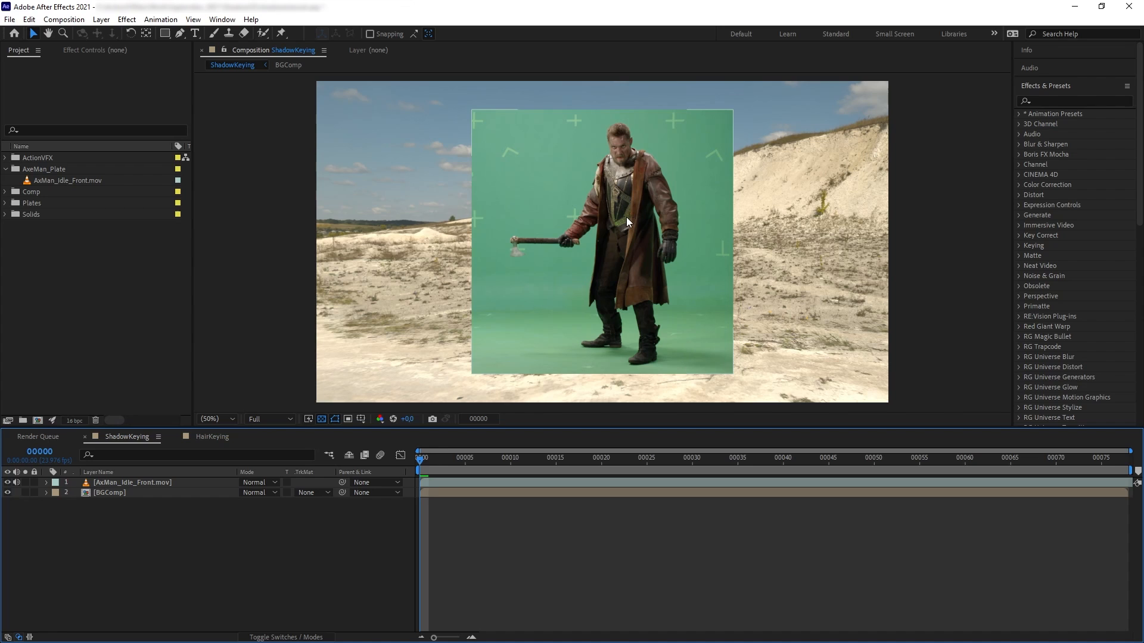
{"action": "mouse_move", "coordinate": [610, 281]}
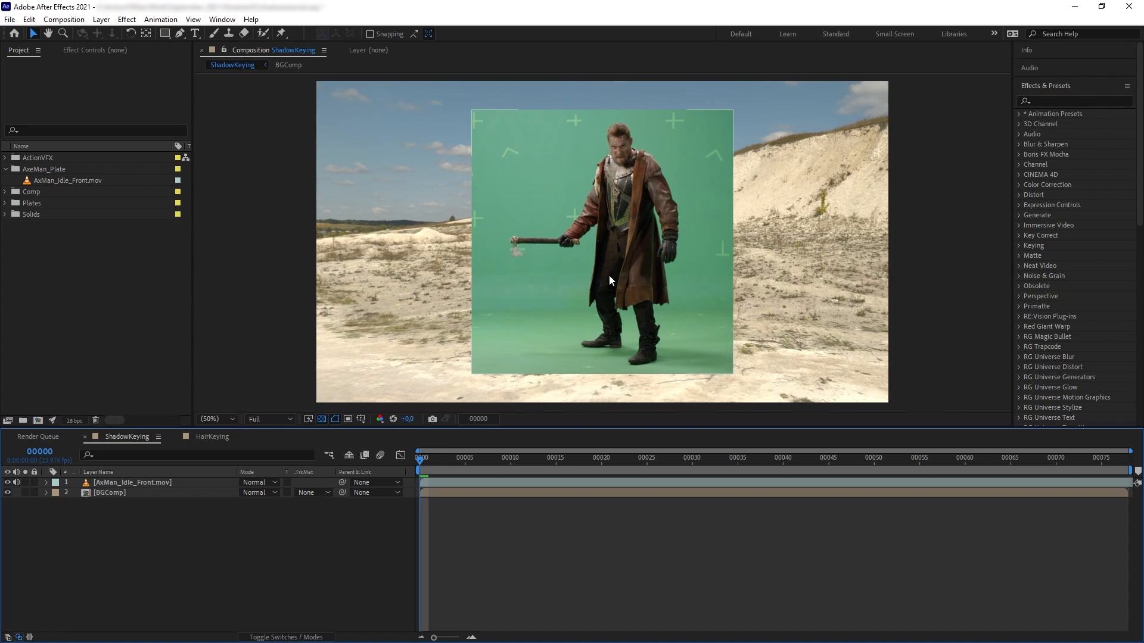
{"action": "mouse_move", "coordinate": [633, 287]}
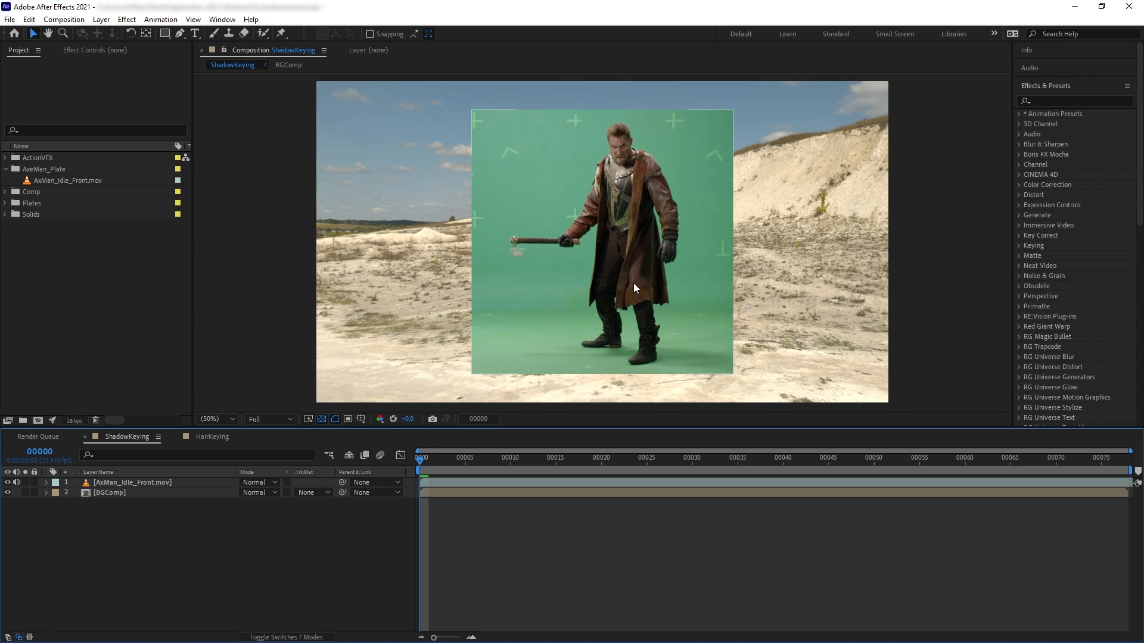
{"action": "mouse_move", "coordinate": [596, 214]}
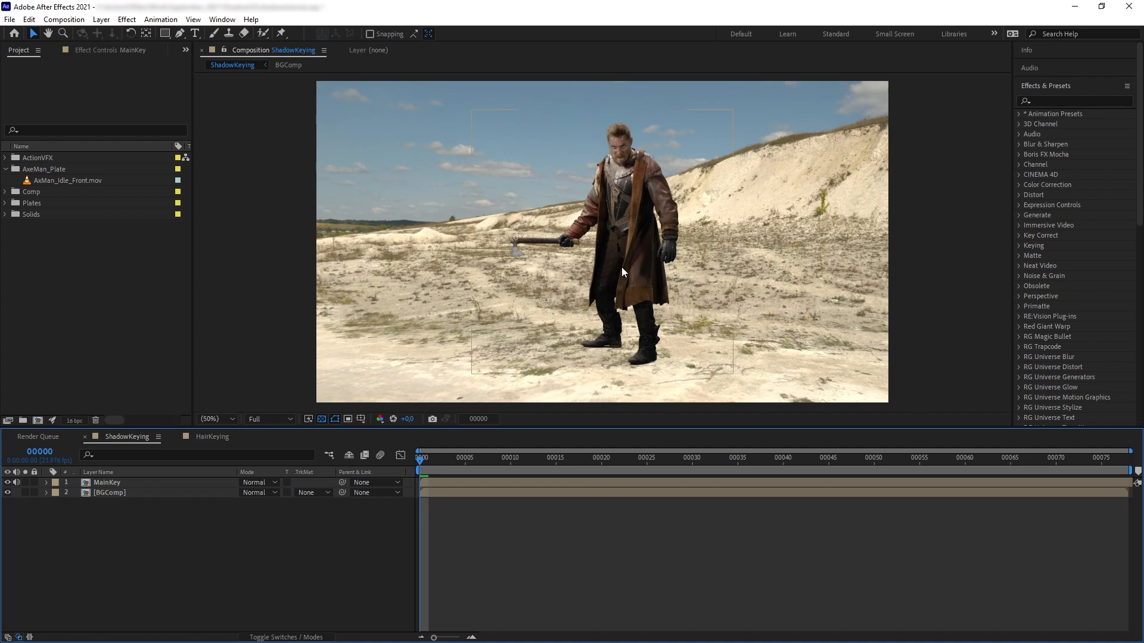
{"action": "left_click", "coordinate": [106, 483]}
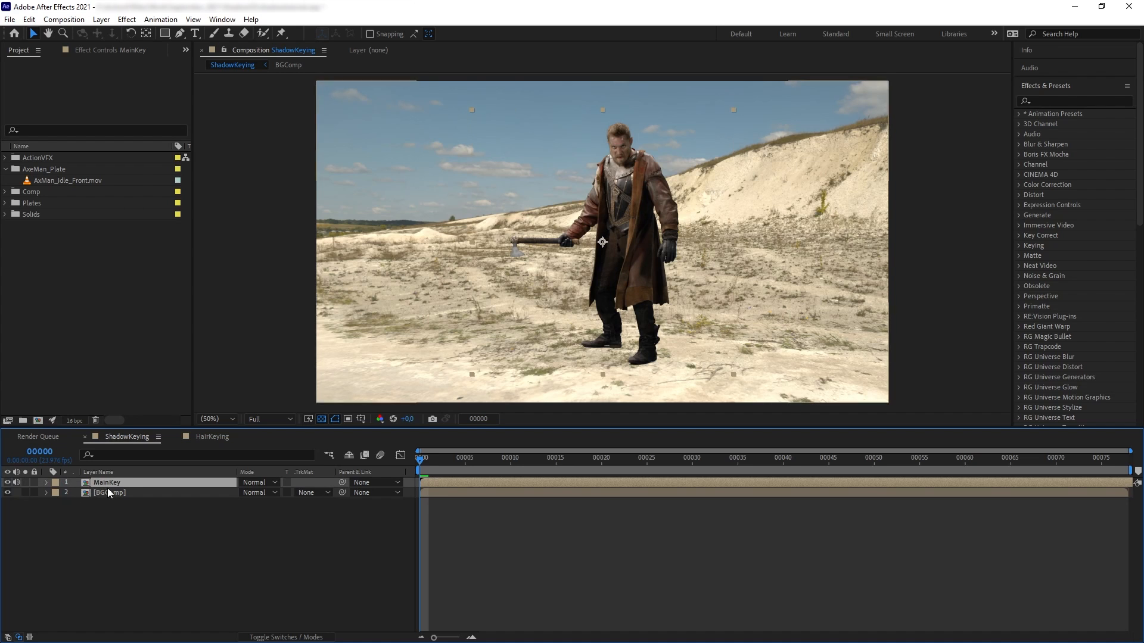
{"action": "left_click", "coordinate": [7, 492]}
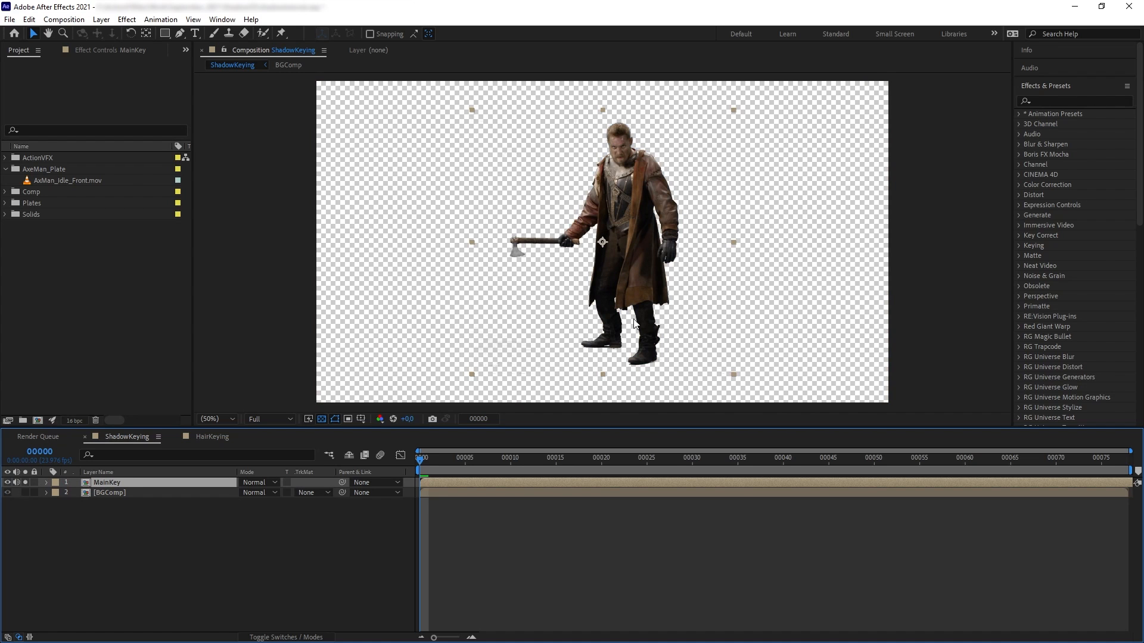
{"action": "mouse_move", "coordinate": [554, 357]}
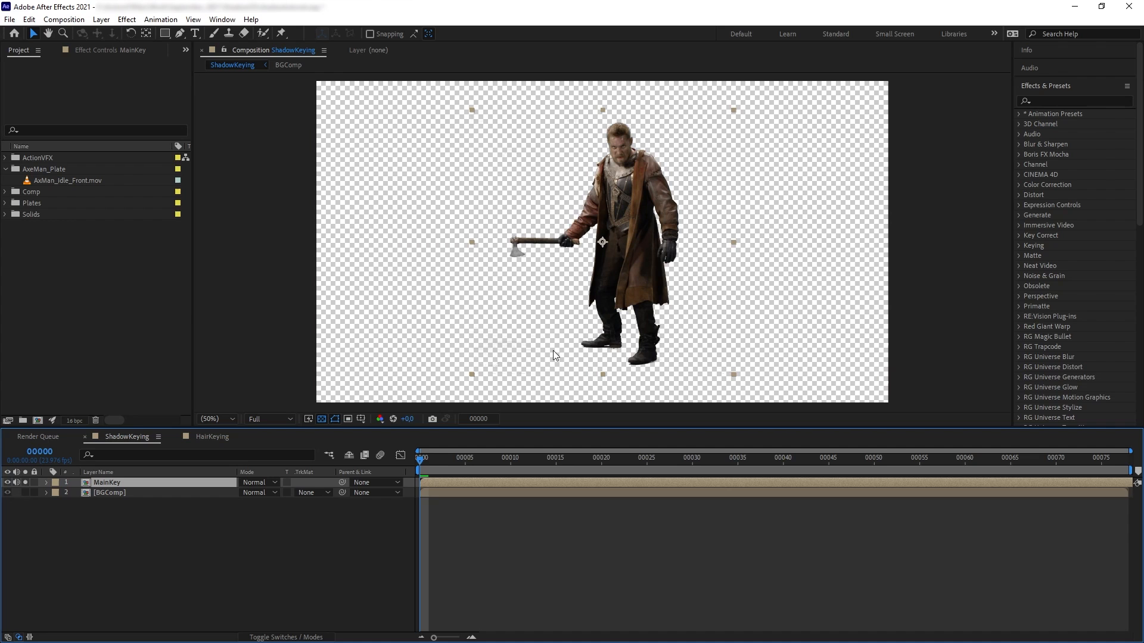
{"action": "left_click", "coordinate": [7, 492]}
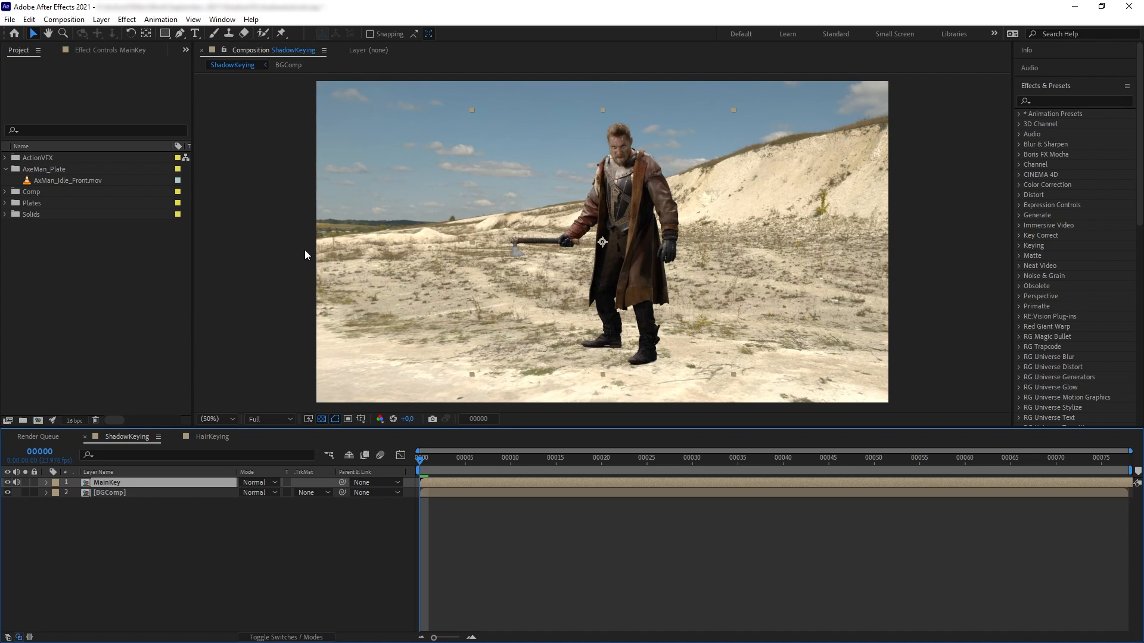
{"action": "mouse_move", "coordinate": [369, 344]}
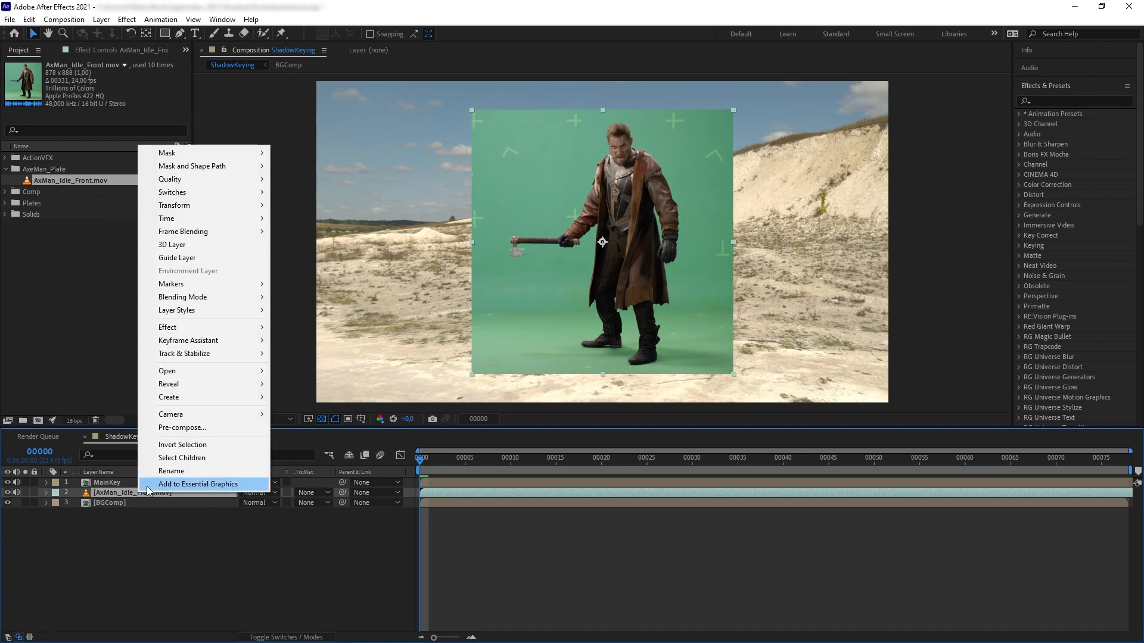
{"action": "left_click", "coordinate": [172, 471]}
{"action": "type", "text": "ShadowKey"}
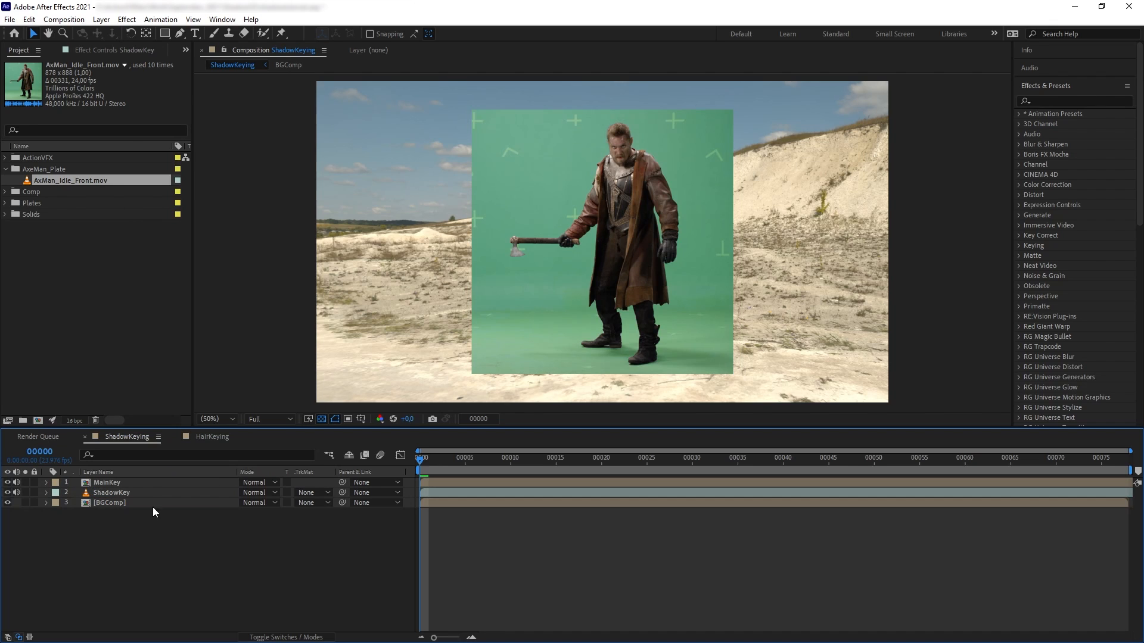
{"action": "left_click", "coordinate": [110, 493]}
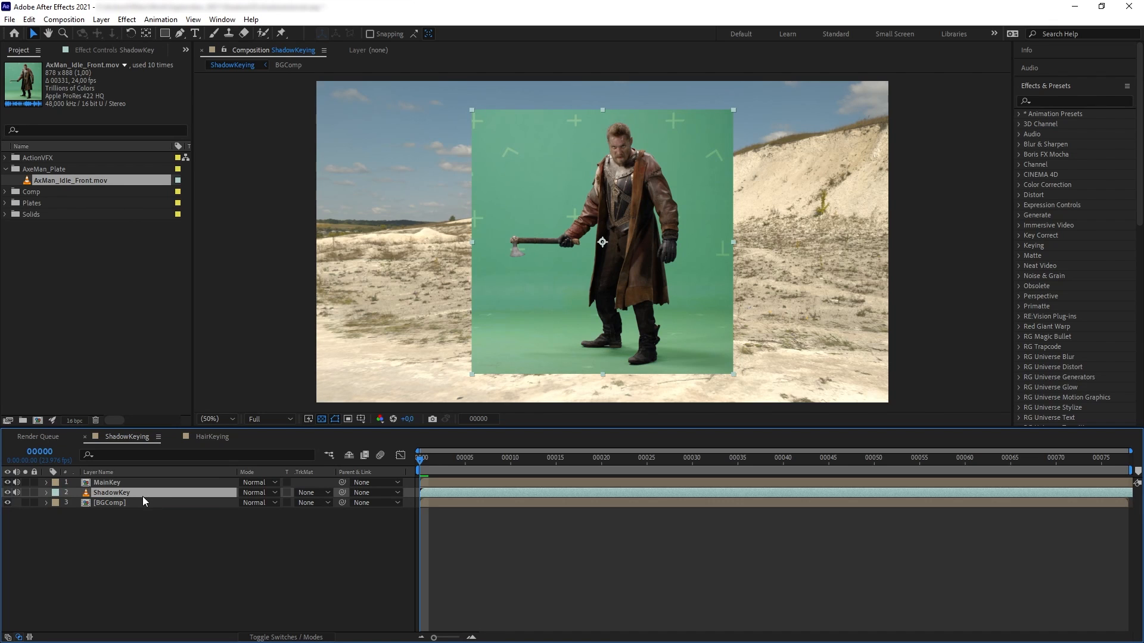
{"action": "left_click", "coordinate": [106, 483]}
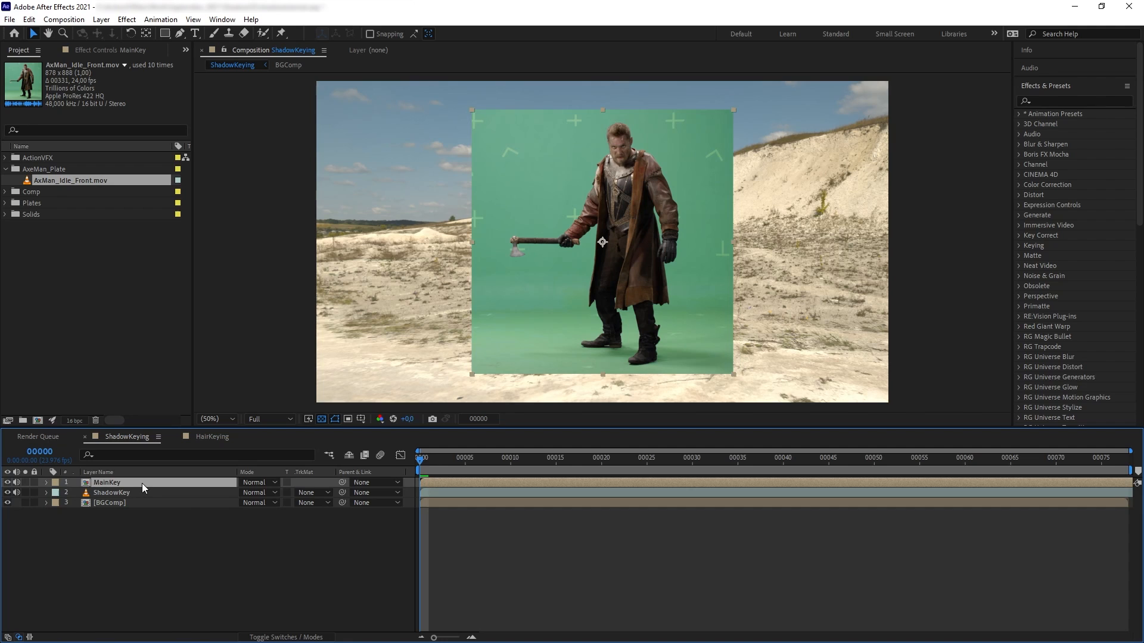
{"action": "left_click", "coordinate": [112, 492]}
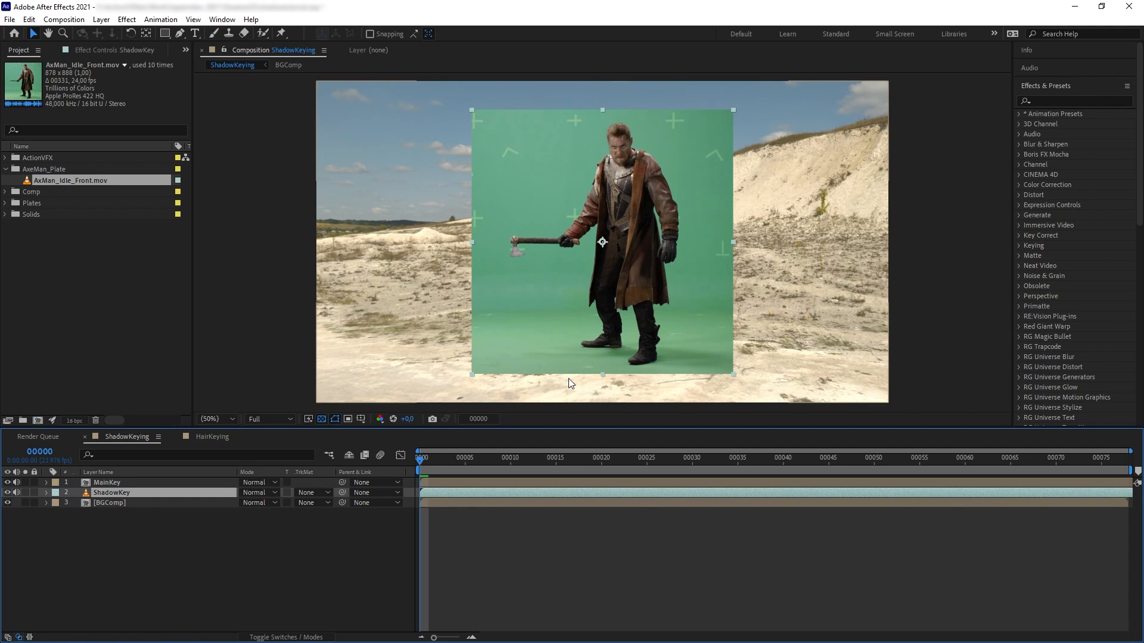
{"action": "mouse_move", "coordinate": [558, 359]}
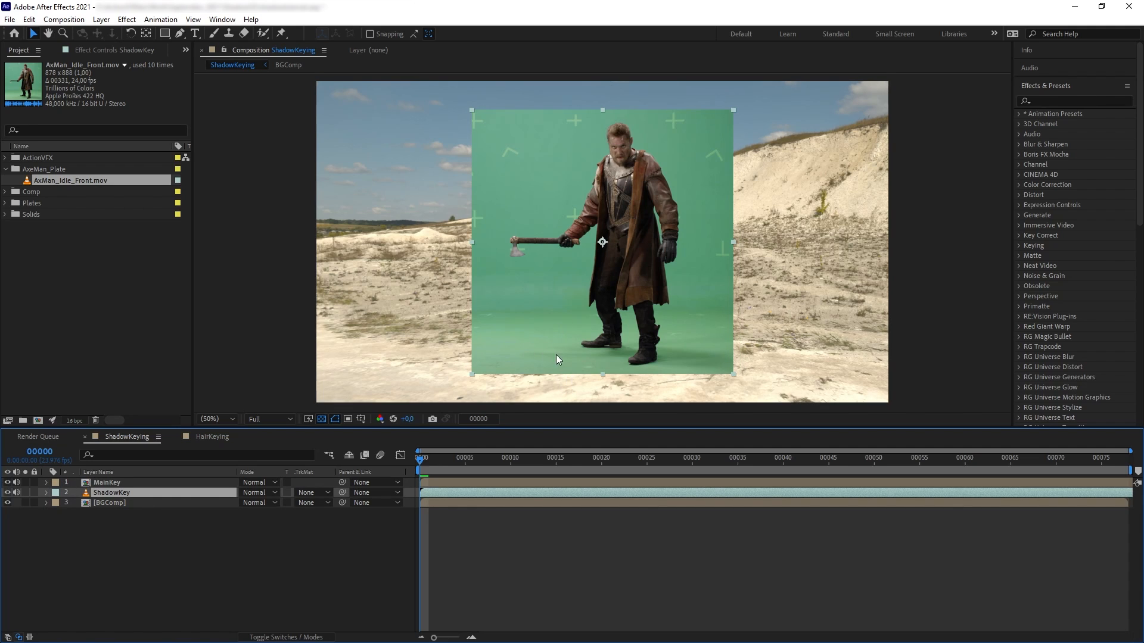
{"action": "mouse_move", "coordinate": [623, 373]}
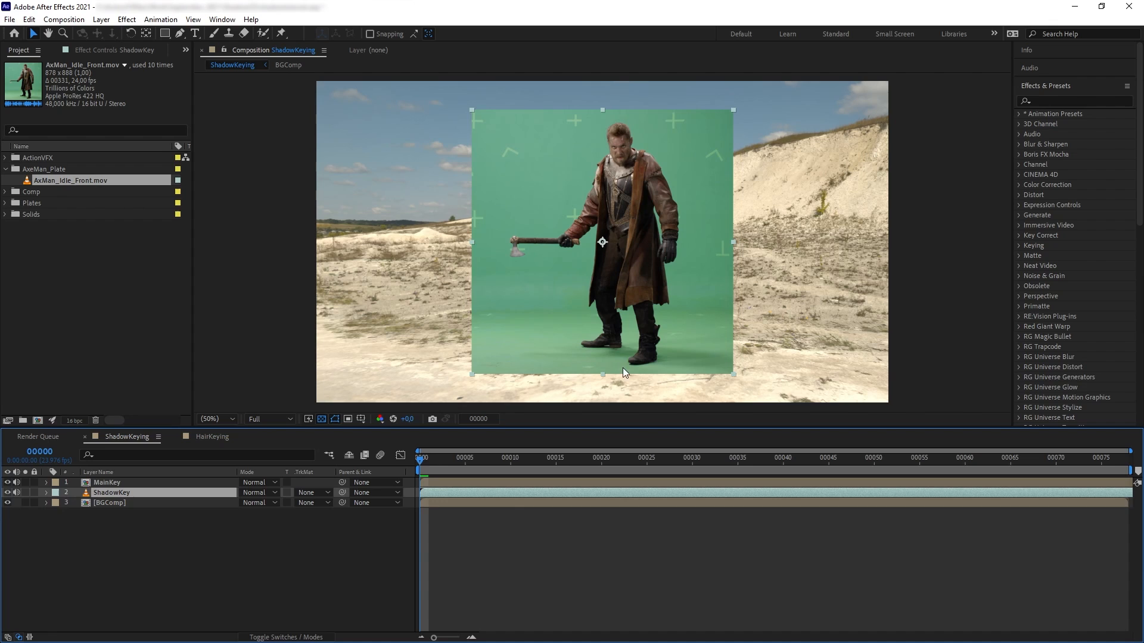
{"action": "mouse_move", "coordinate": [660, 371]}
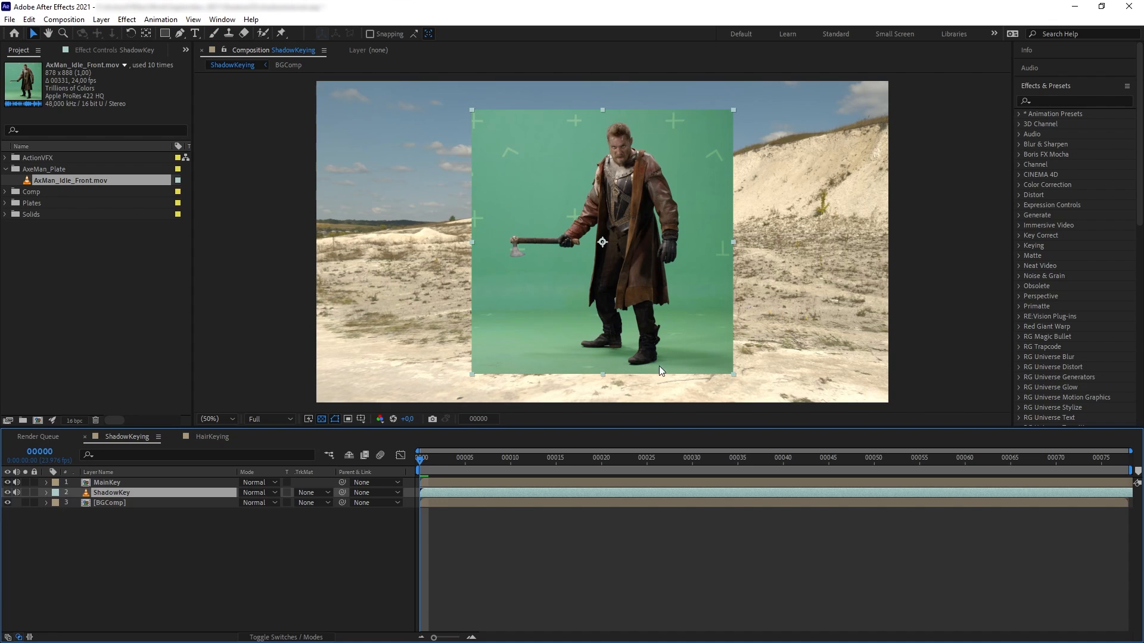
{"action": "mouse_move", "coordinate": [558, 379]}
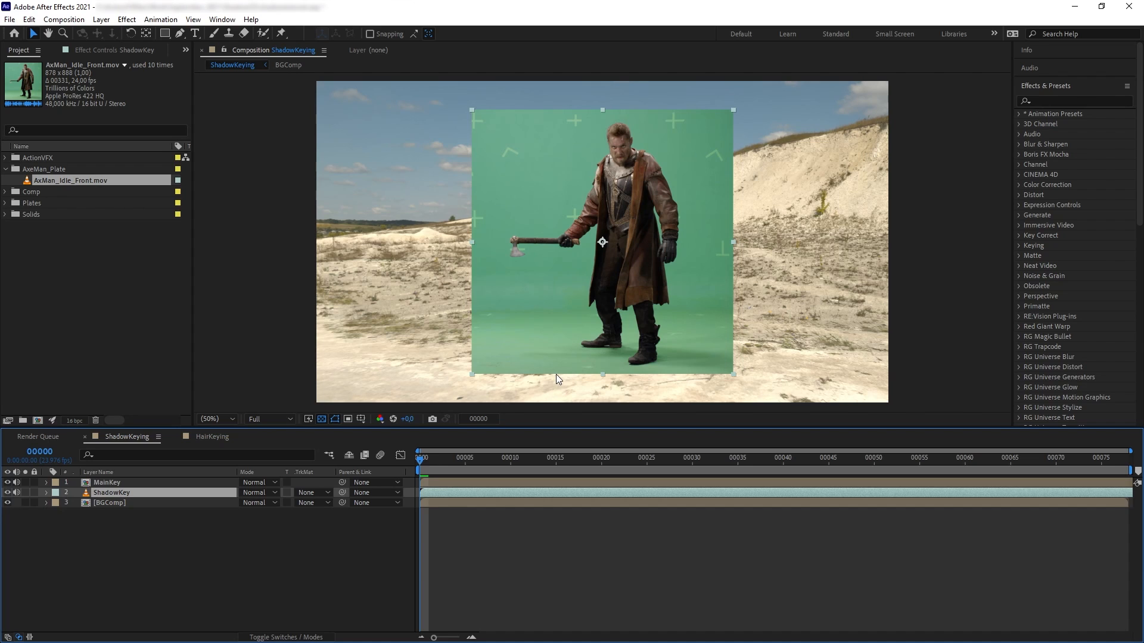
{"action": "mouse_move", "coordinate": [561, 380]}
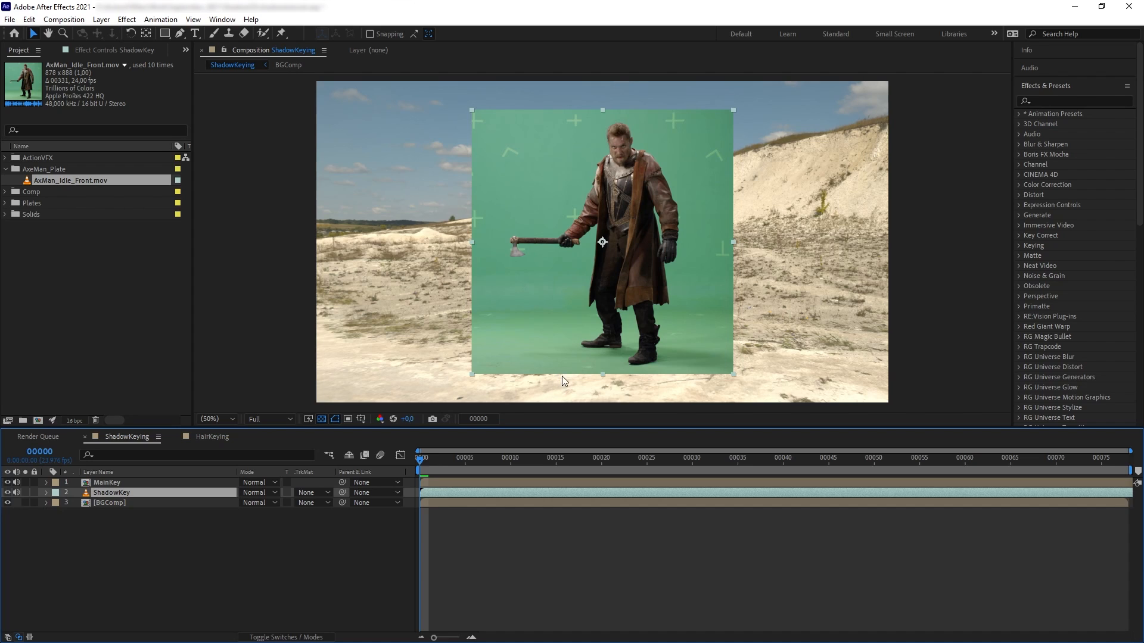
{"action": "mouse_move", "coordinate": [674, 361]}
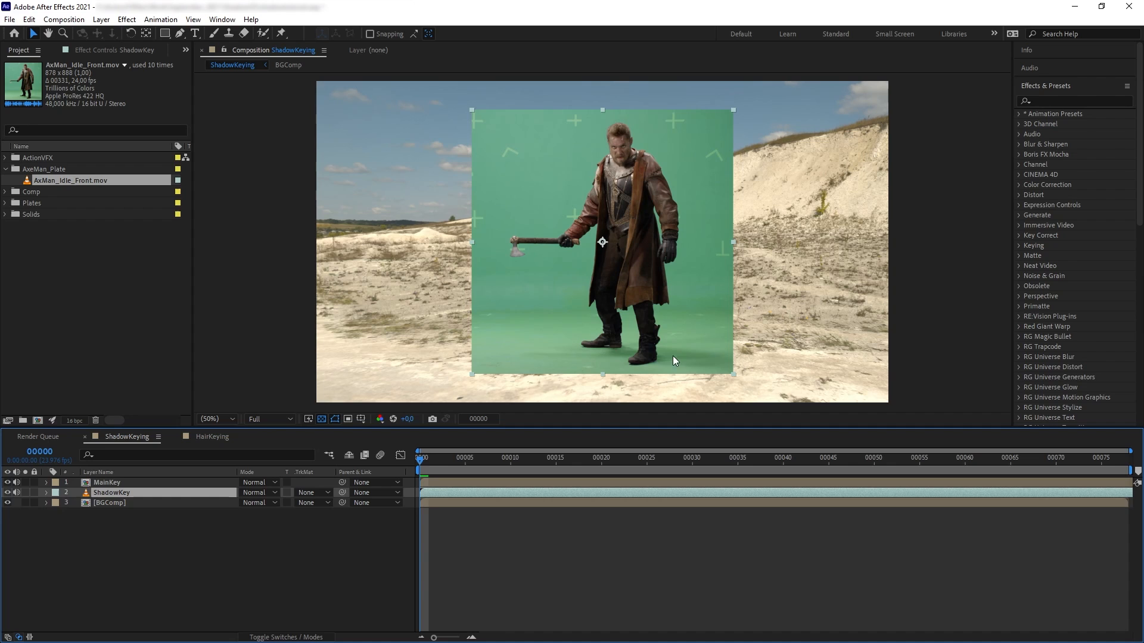
{"action": "mouse_move", "coordinate": [534, 343]}
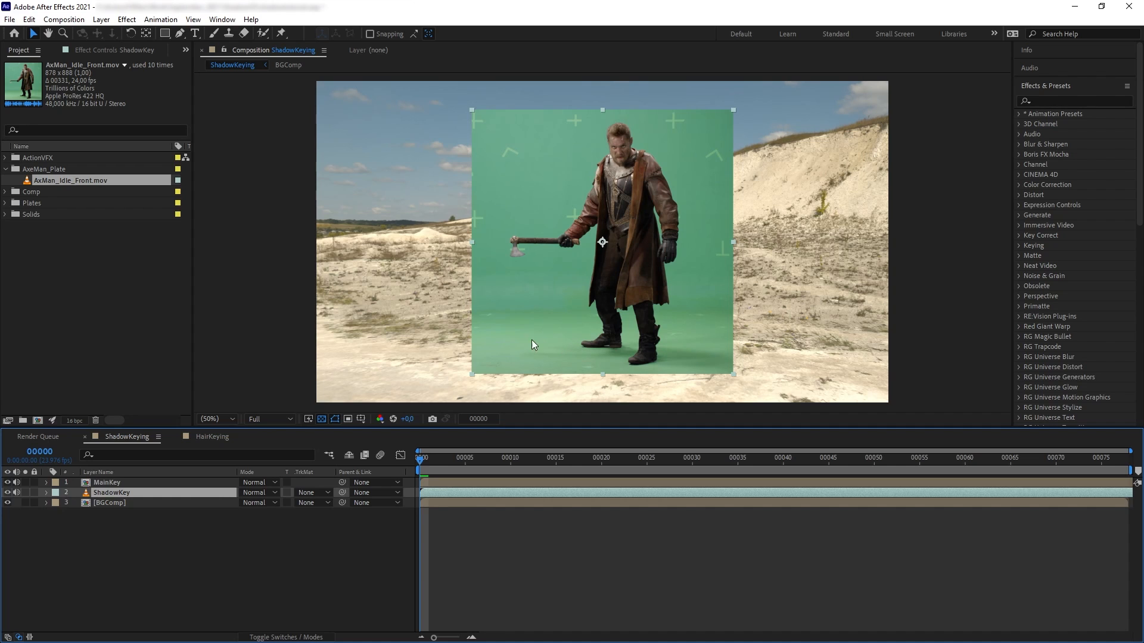
{"action": "mouse_move", "coordinate": [591, 326]}
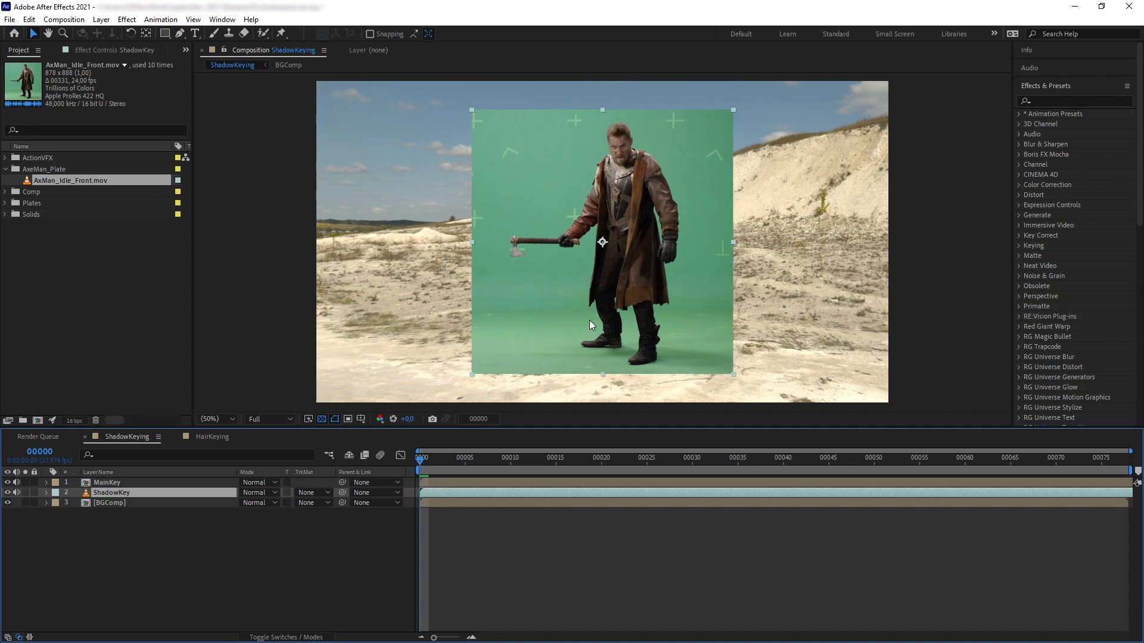
{"action": "mouse_move", "coordinate": [609, 328]}
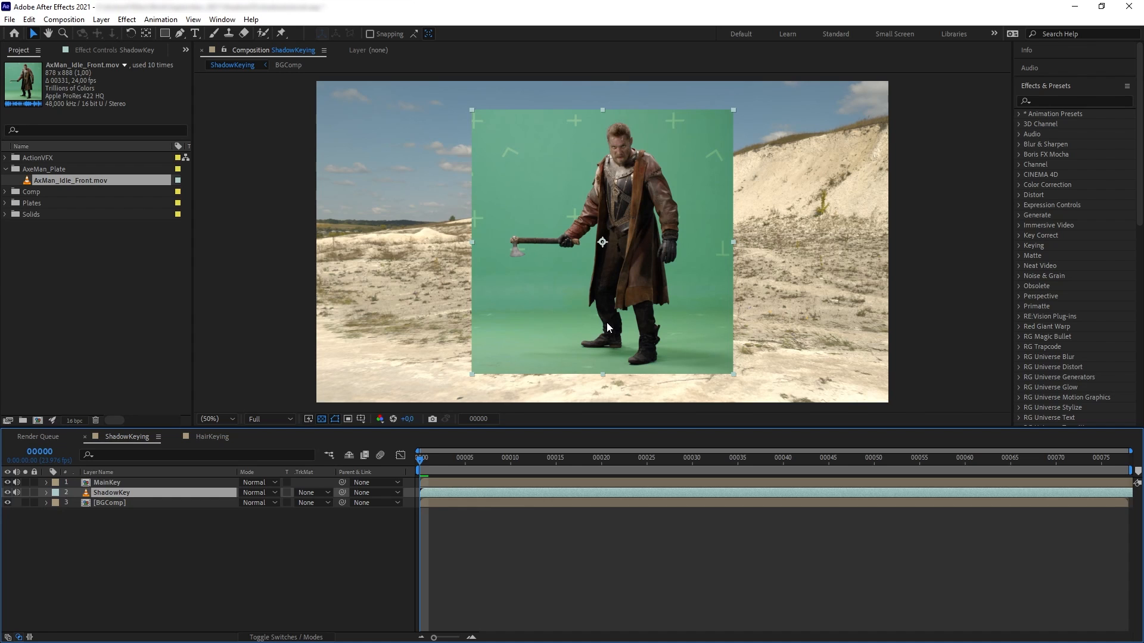
Search 'tint' and apply the Tint effect to the ShadowKey layer
{"action": "left_click", "coordinate": [1073, 100]}
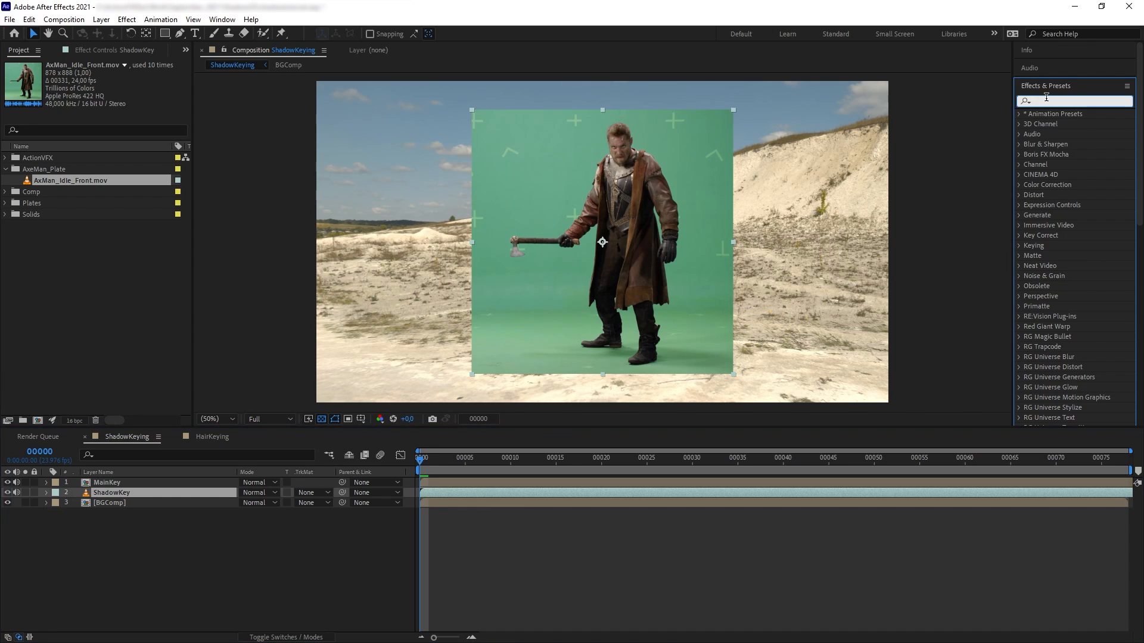
{"action": "type", "text": "tint"}
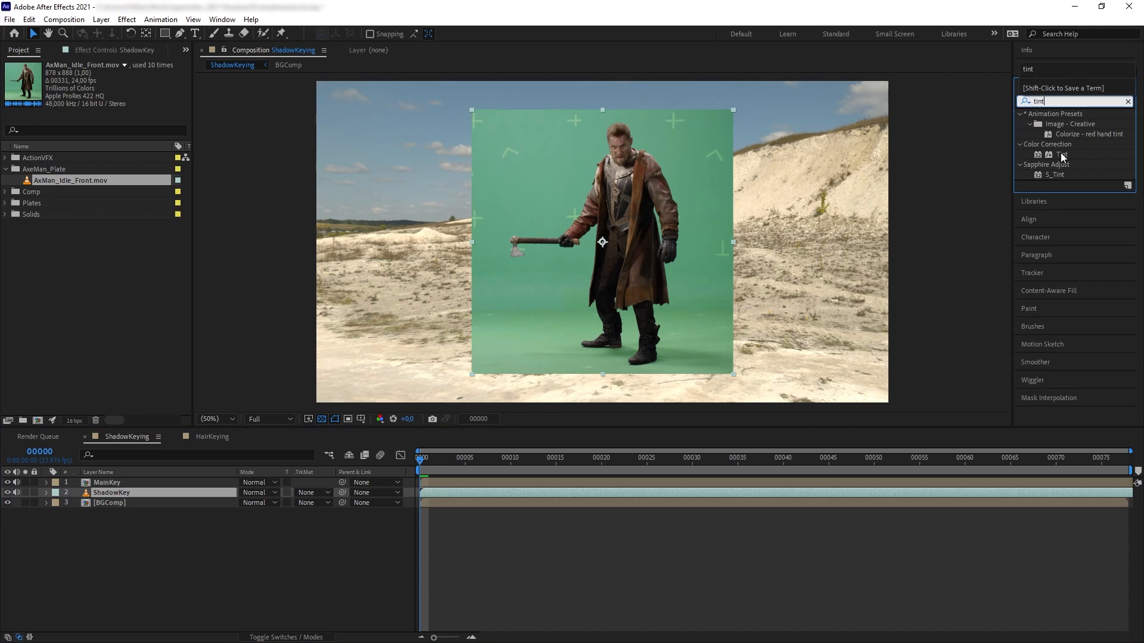
{"action": "double_click", "coordinate": [1062, 154]}
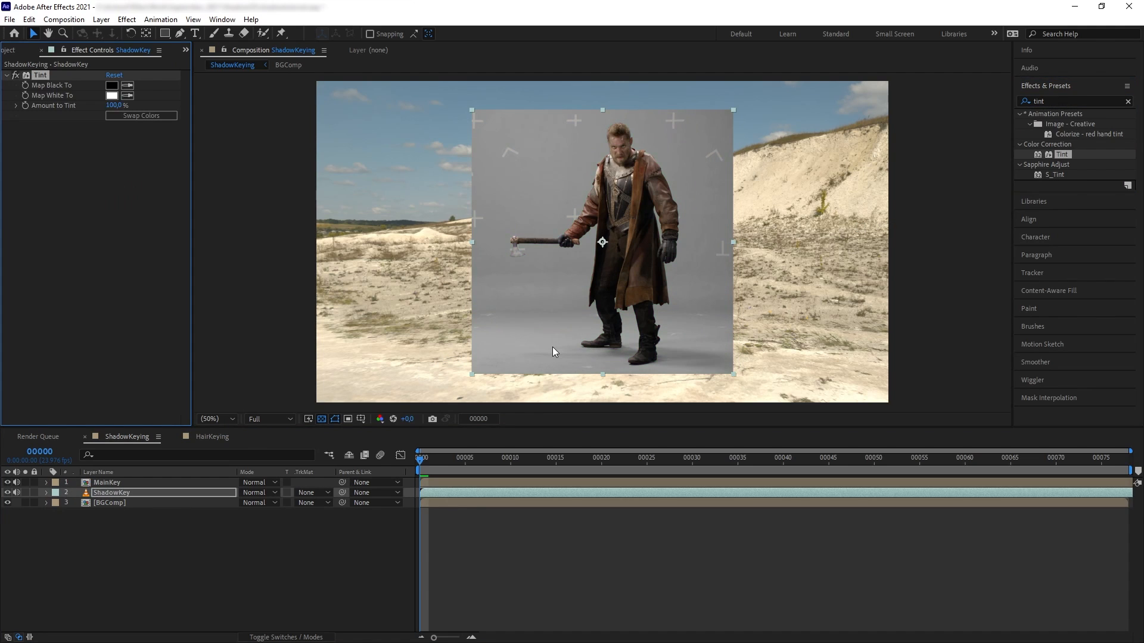
{"action": "mouse_move", "coordinate": [629, 358]}
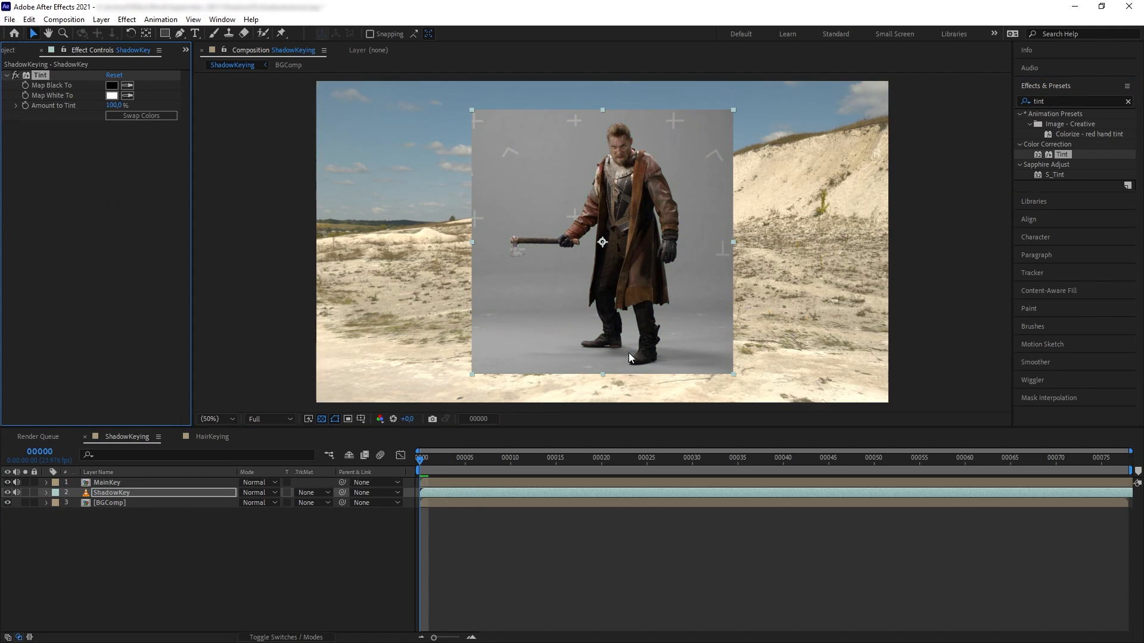
{"action": "mouse_move", "coordinate": [533, 345]}
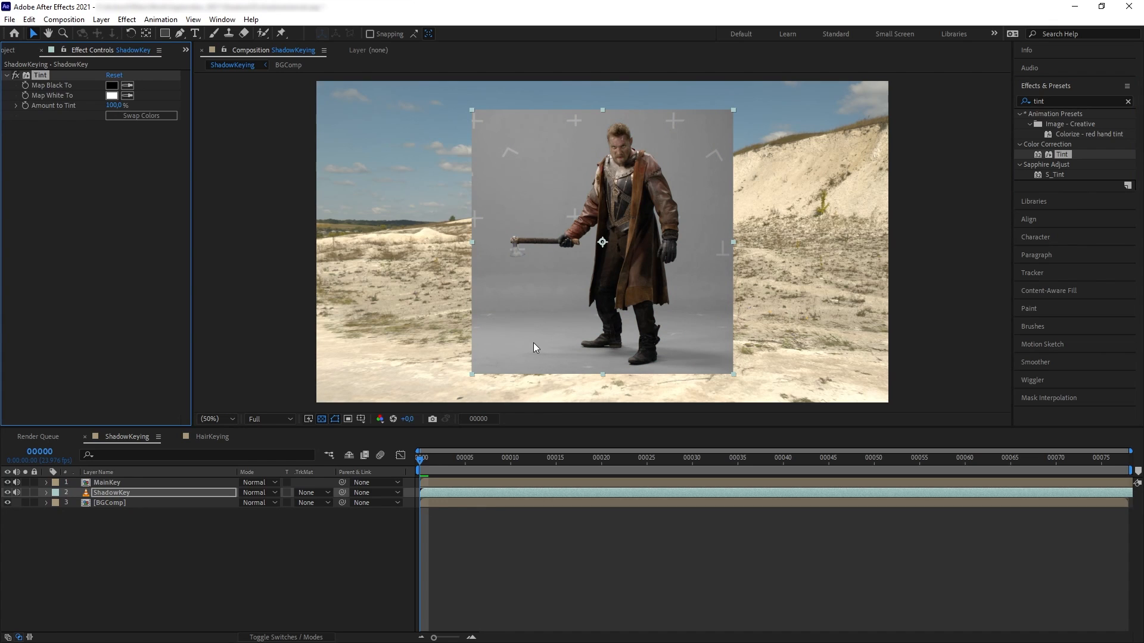
{"action": "mouse_move", "coordinate": [665, 354]}
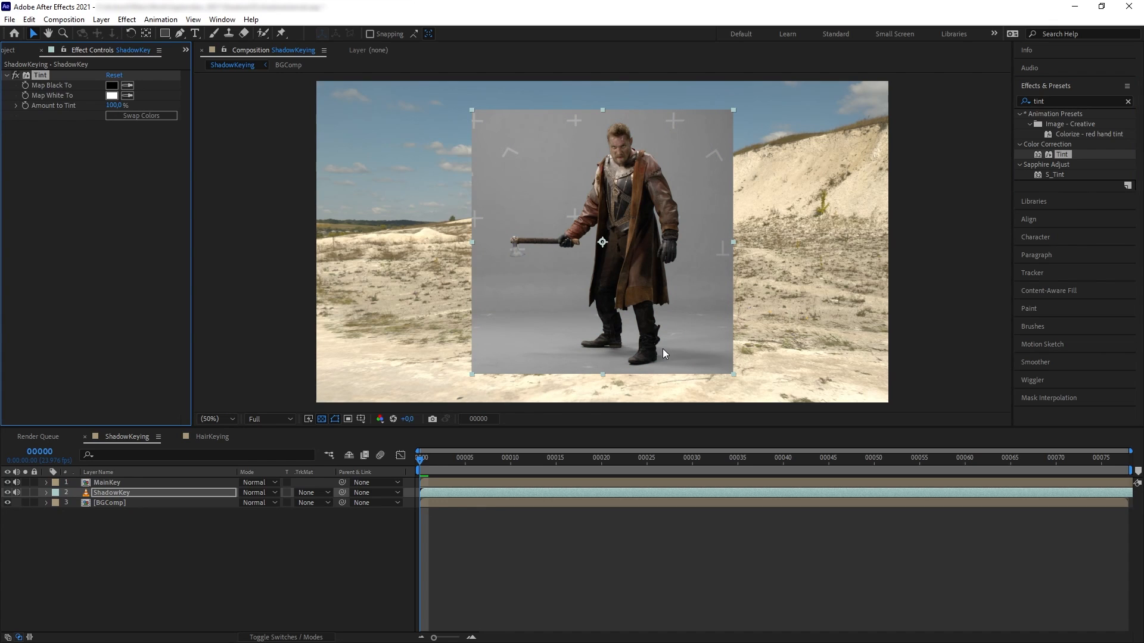
{"action": "mouse_move", "coordinate": [567, 338]}
{"action": "type", "text": "curve"}
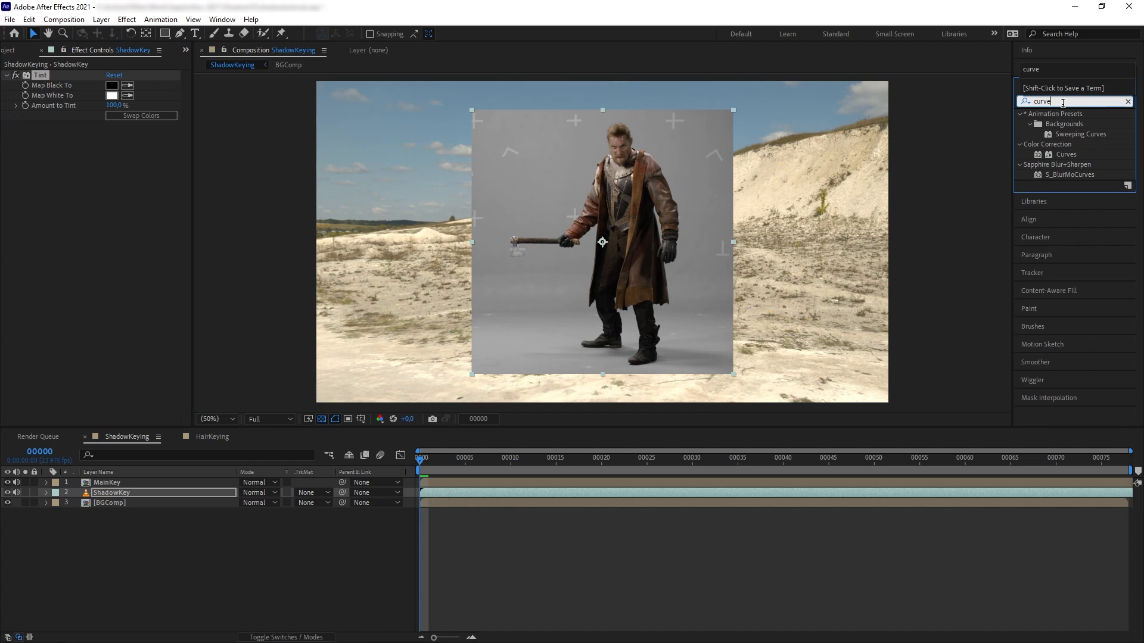
Apply Curves to ShadowKey and steepen it so the backdrop goes white and shadows stay dark
{"action": "double_click", "coordinate": [1065, 153]}
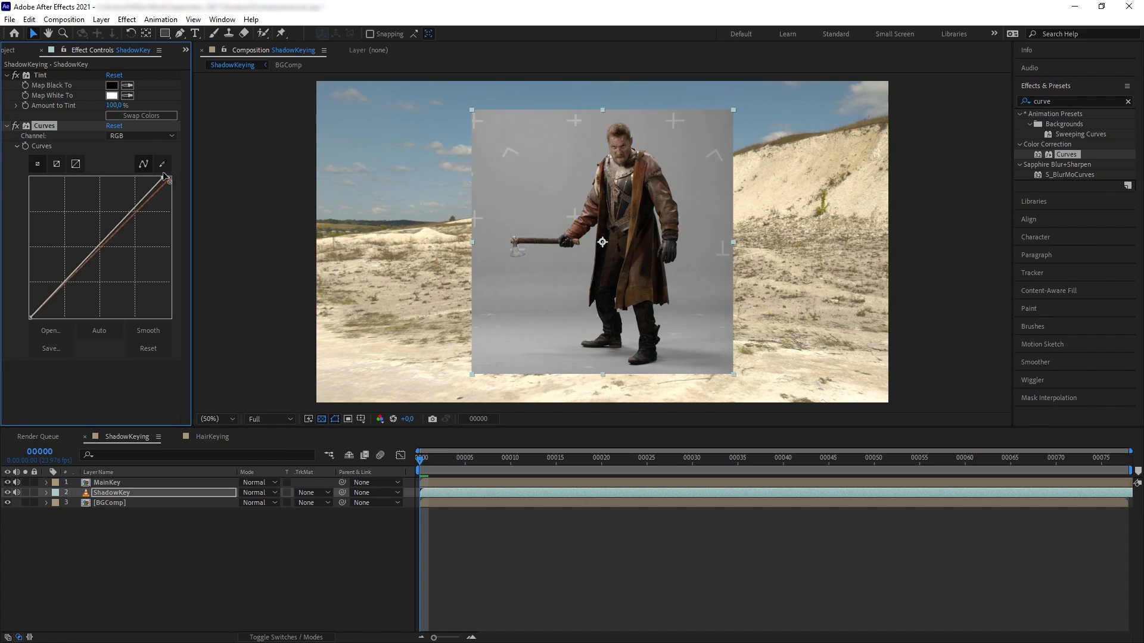
{"action": "left_click_drag", "start_coordinate": [166, 180], "coordinate": [154, 184]}
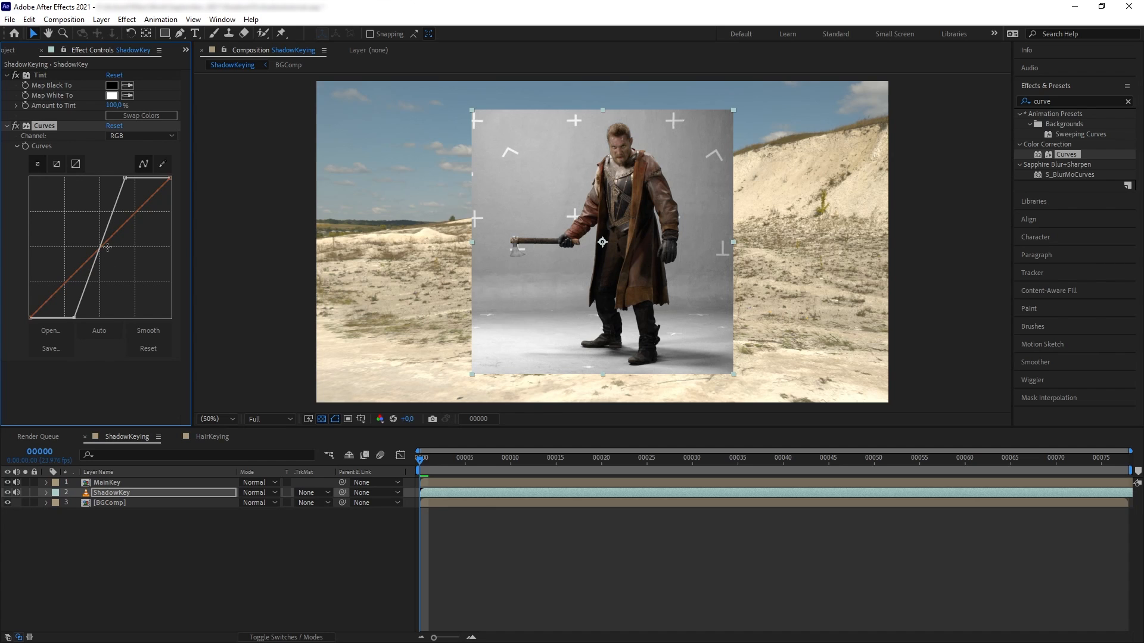
{"action": "left_click_drag", "start_coordinate": [106, 247], "coordinate": [122, 180]}
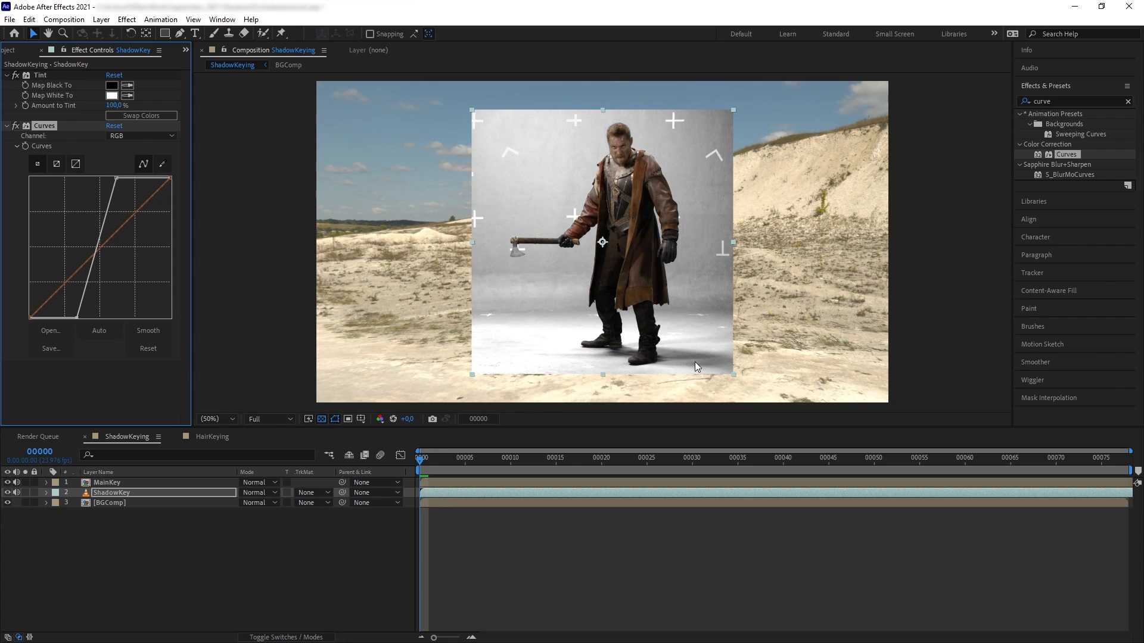
{"action": "mouse_move", "coordinate": [635, 360]}
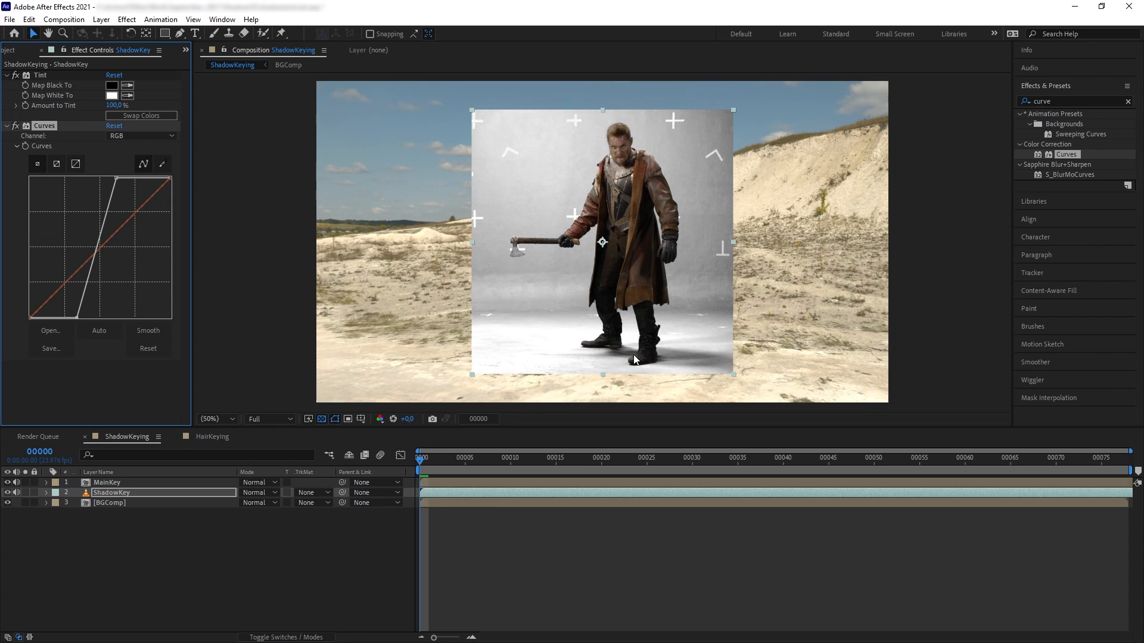
{"action": "mouse_move", "coordinate": [617, 425]}
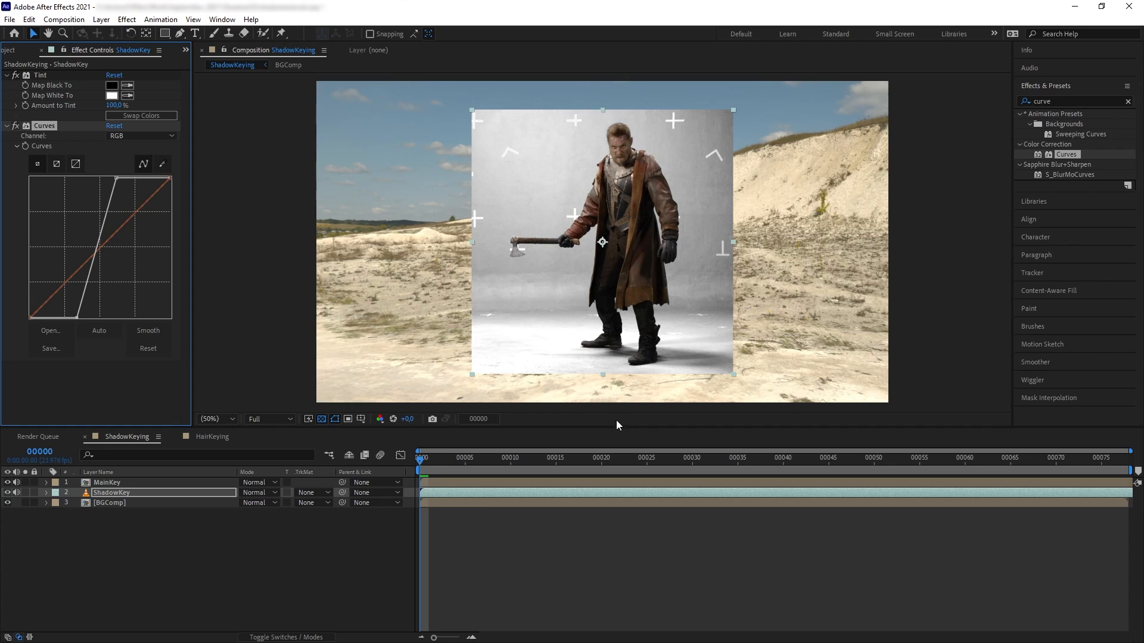
{"action": "mouse_move", "coordinate": [646, 371]}
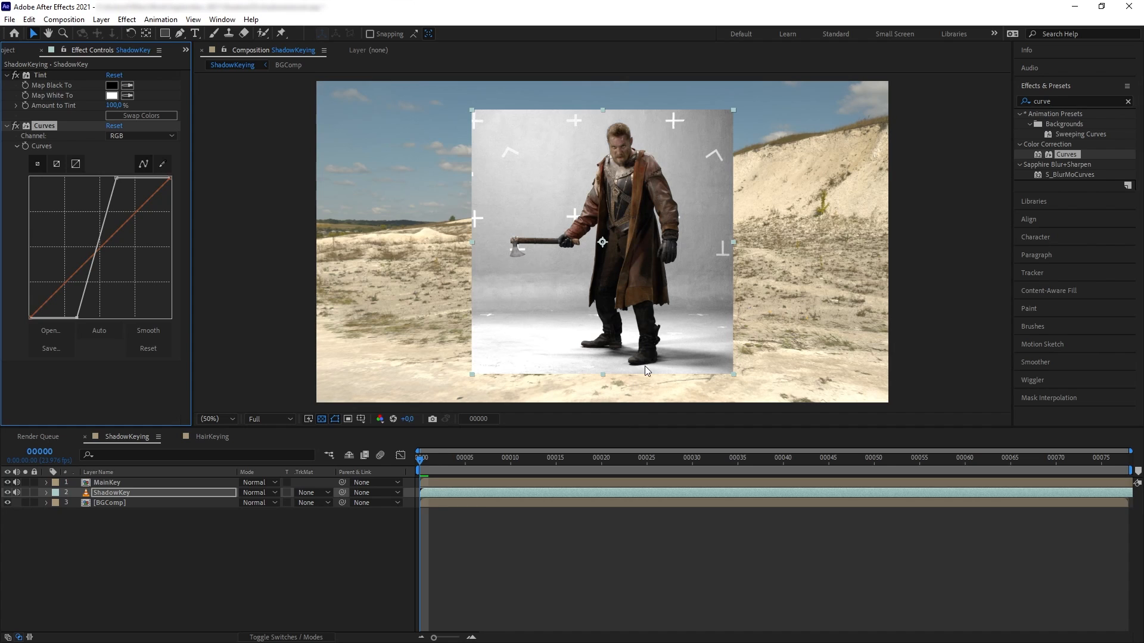
{"action": "mouse_move", "coordinate": [668, 336]}
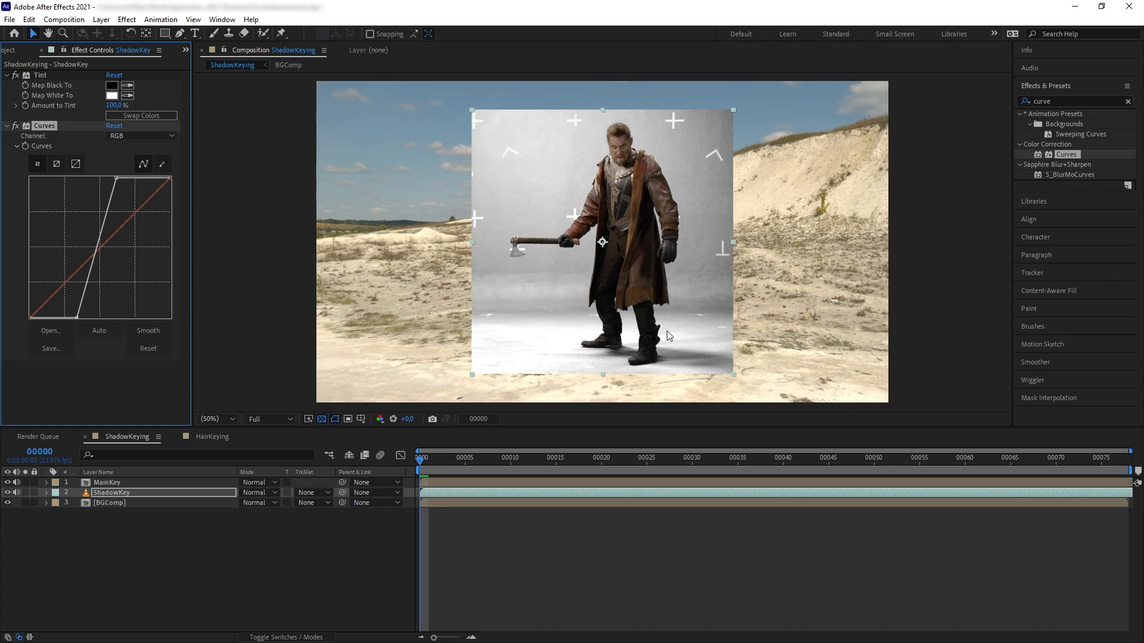
{"action": "mouse_move", "coordinate": [609, 369]}
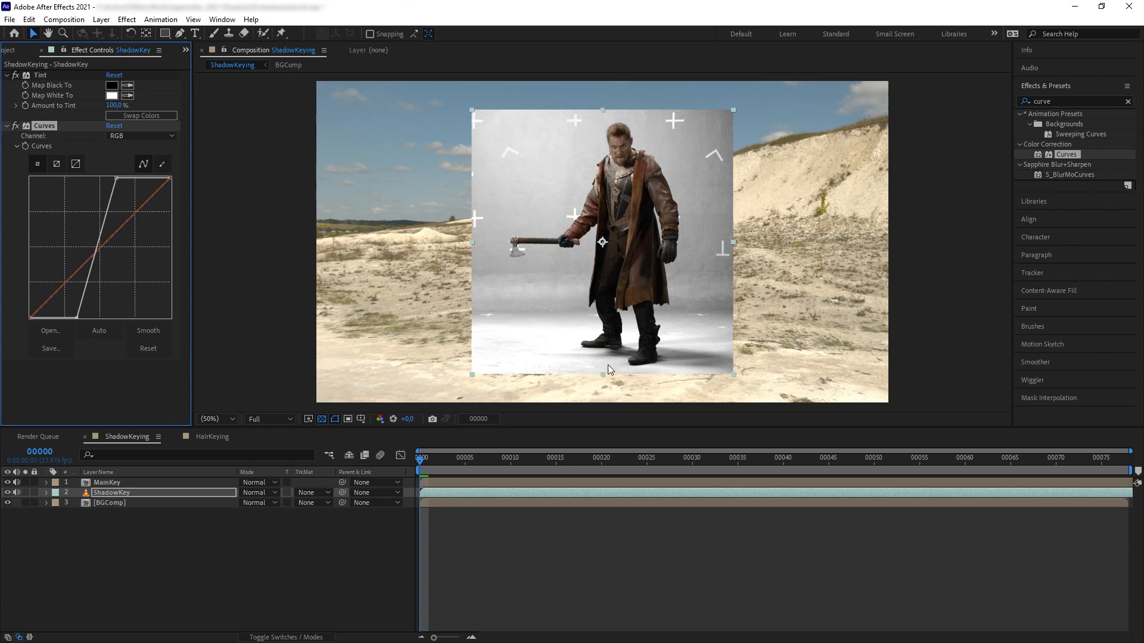
{"action": "mouse_move", "coordinate": [735, 353]}
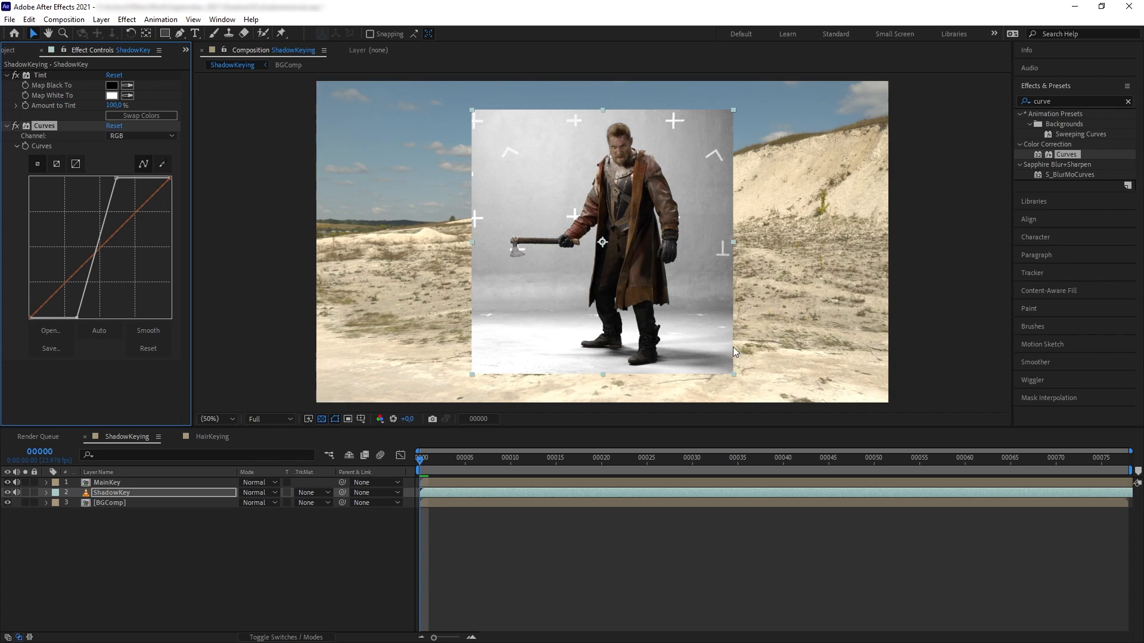
{"action": "mouse_move", "coordinate": [662, 357]}
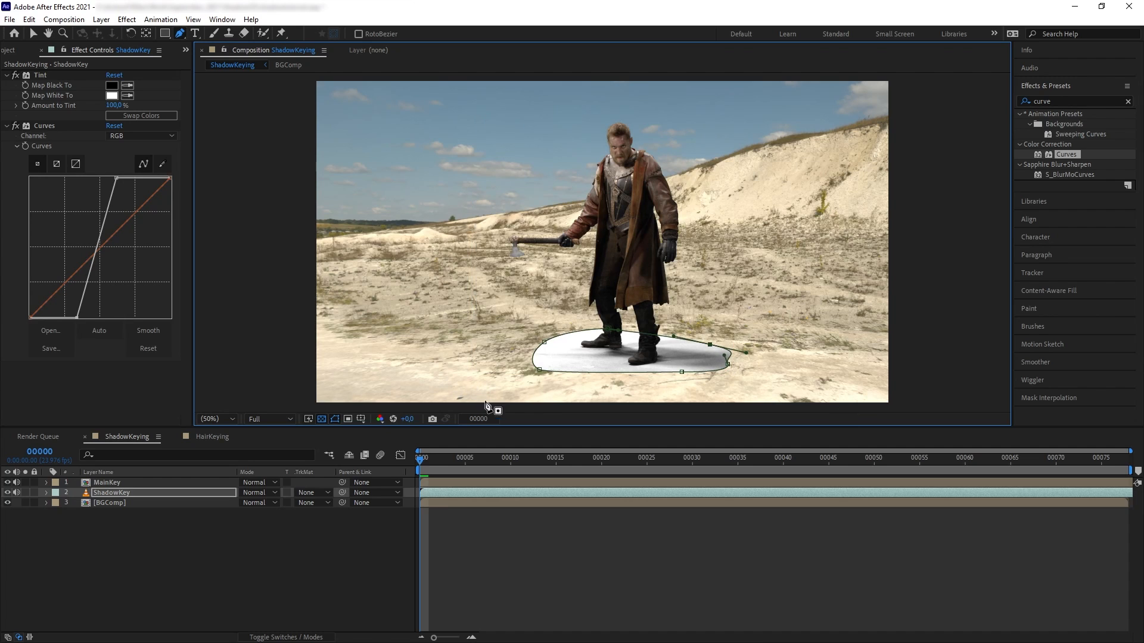
Close the Pen mask around the feet shadow on ShadowKey
{"action": "left_click", "coordinate": [45, 492]}
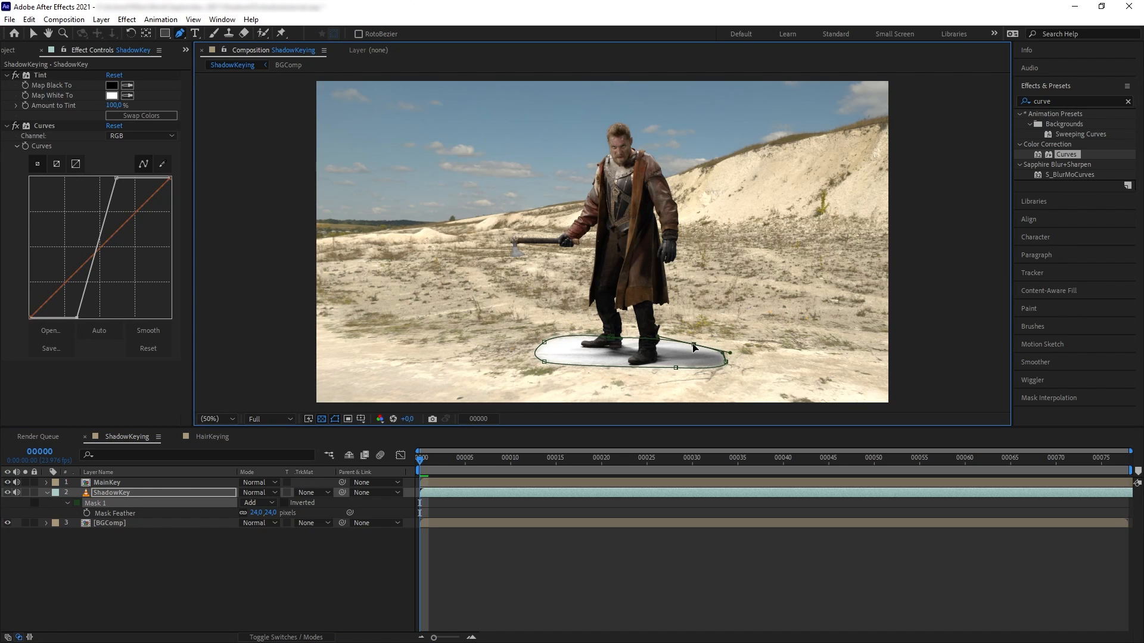
Set the ShadowKey layer's blending mode to Multiply
{"action": "left_click", "coordinate": [1128, 100]}
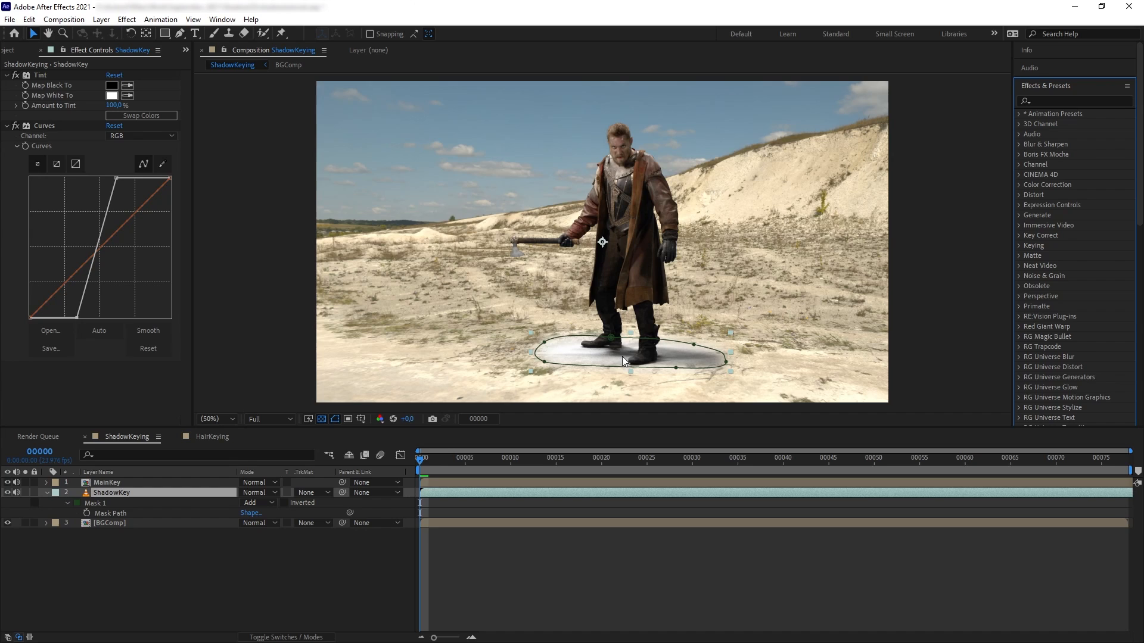
{"action": "mouse_move", "coordinate": [608, 345]}
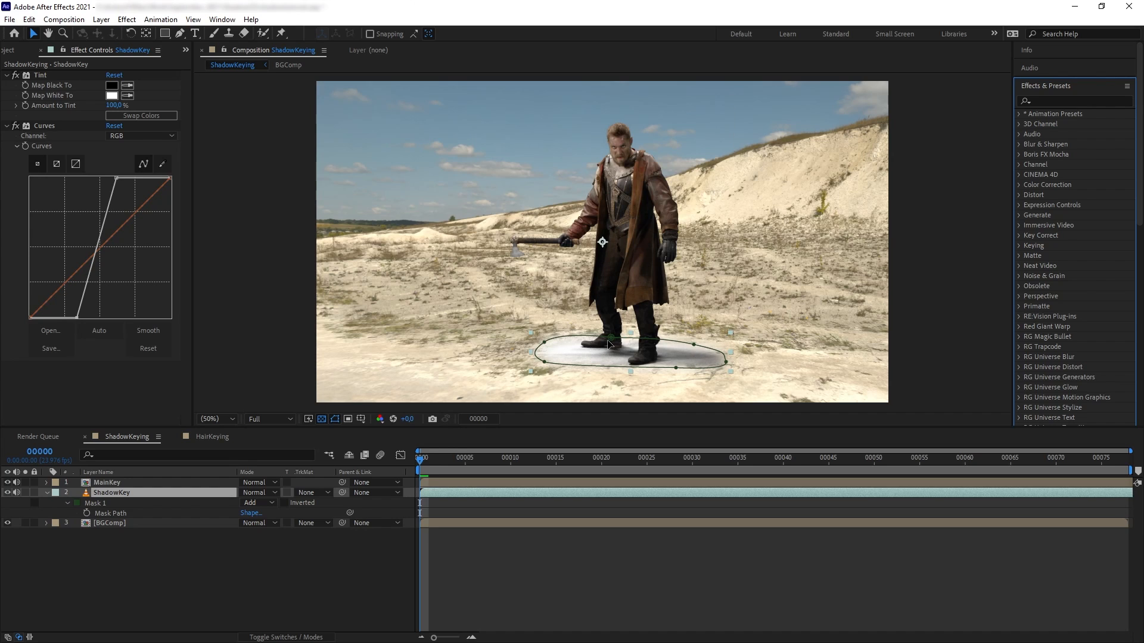
{"action": "mouse_move", "coordinate": [647, 362]}
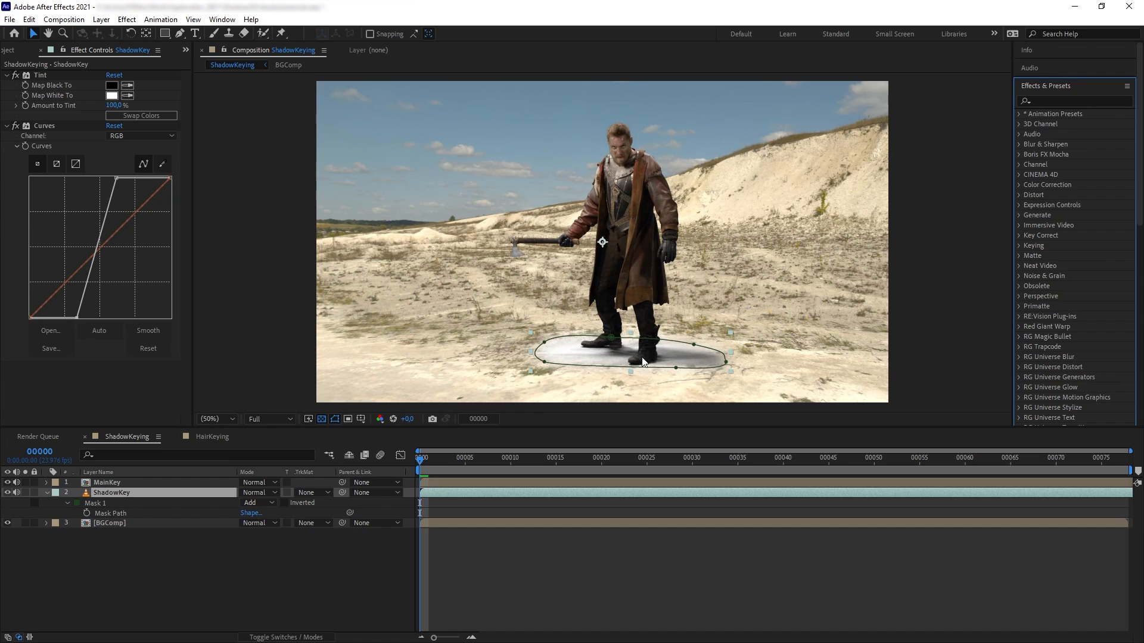
{"action": "mouse_move", "coordinate": [601, 349]}
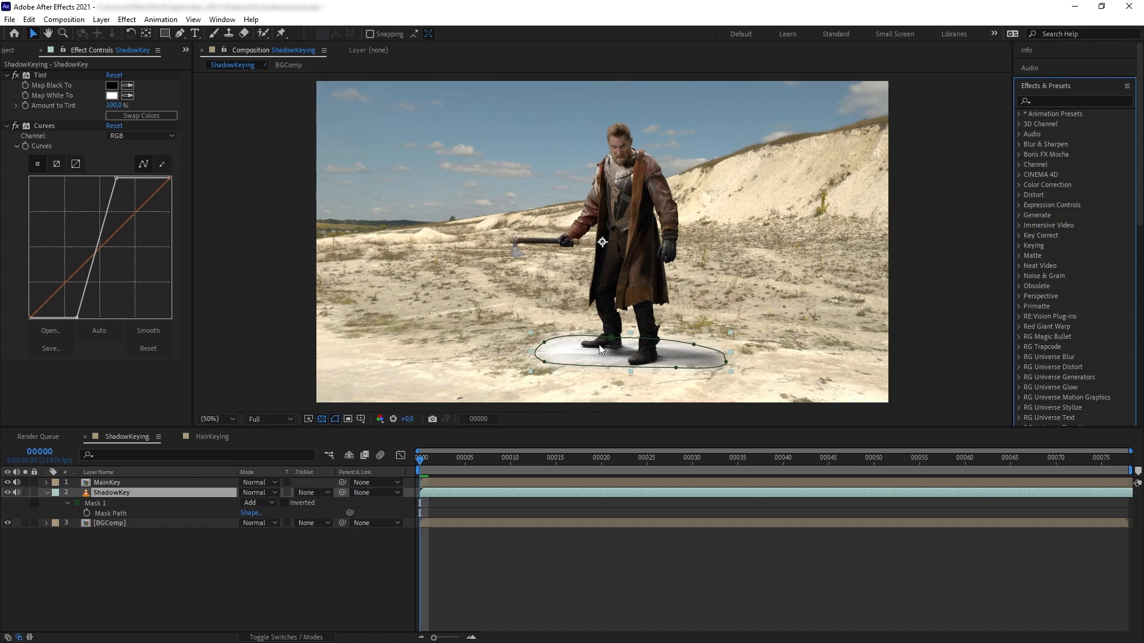
{"action": "mouse_move", "coordinate": [236, 494]}
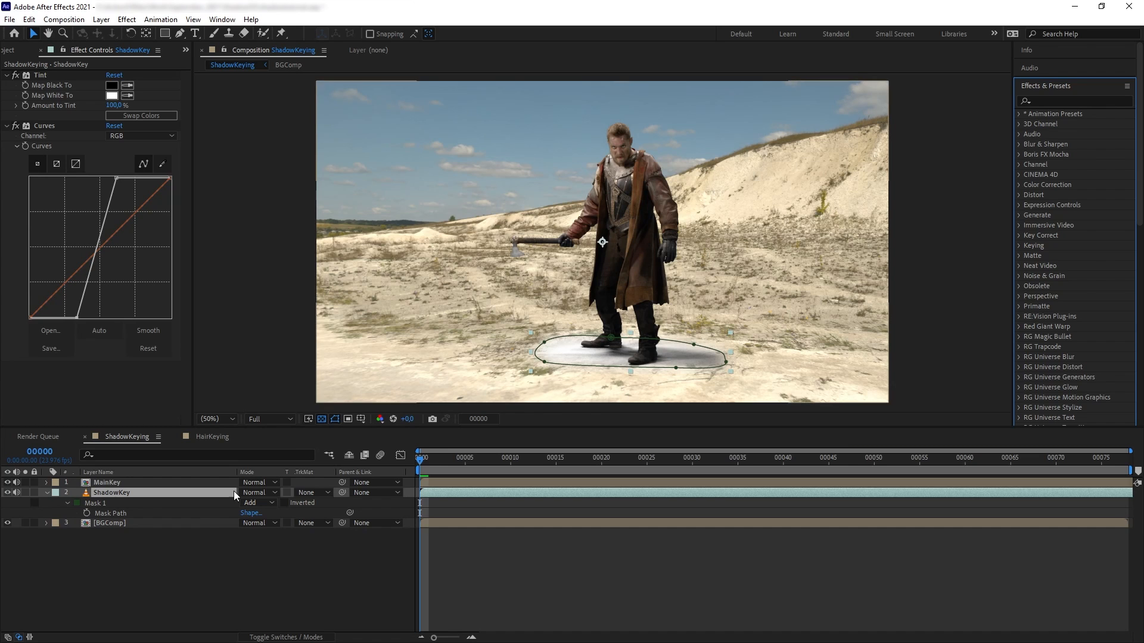
{"action": "left_click", "coordinate": [257, 492]}
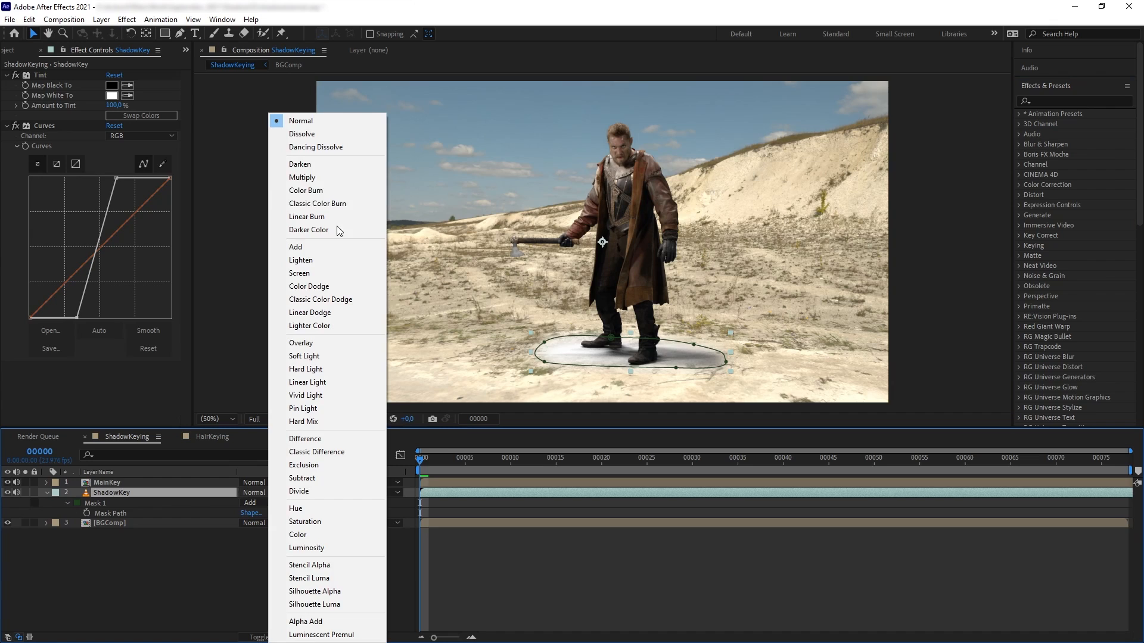
{"action": "left_click", "coordinate": [301, 178]}
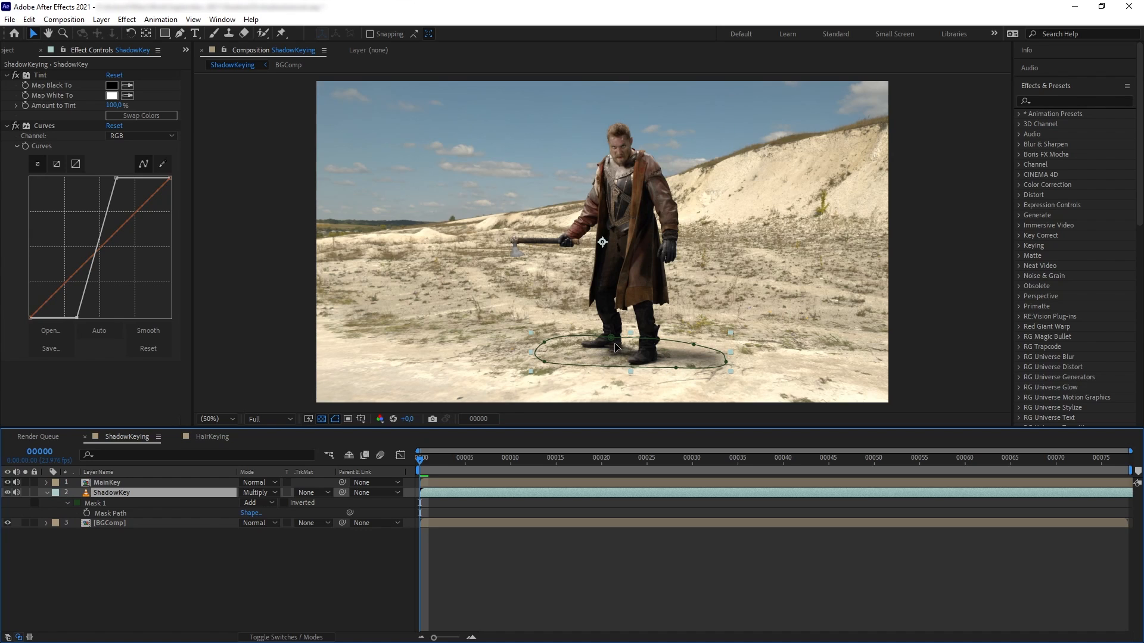
{"action": "mouse_move", "coordinate": [372, 473]}
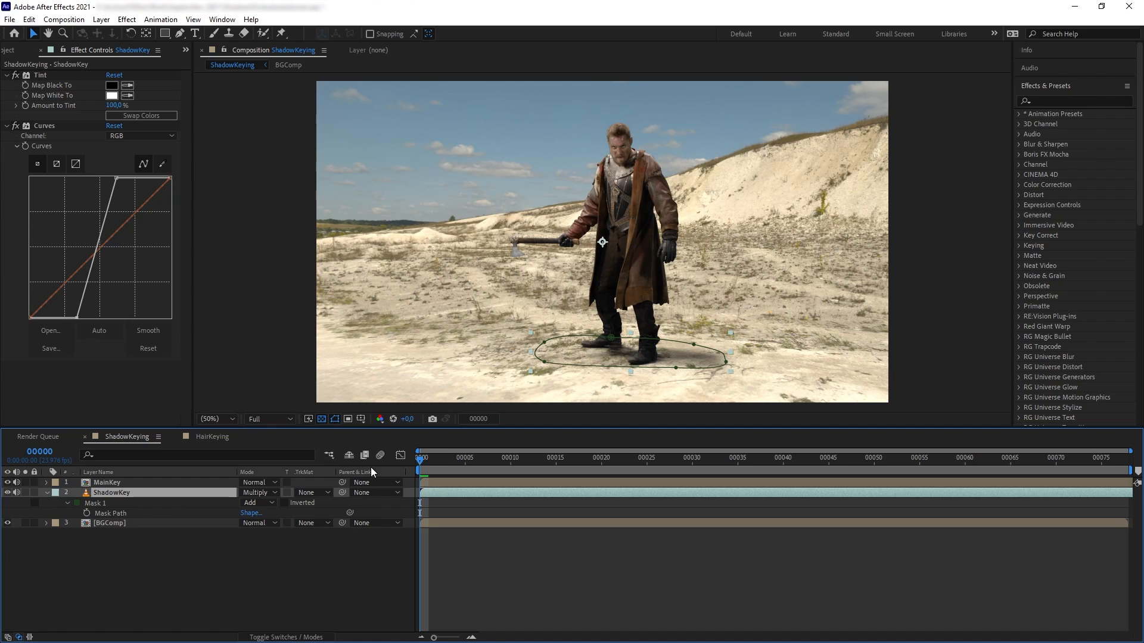
{"action": "left_click", "coordinate": [258, 492]}
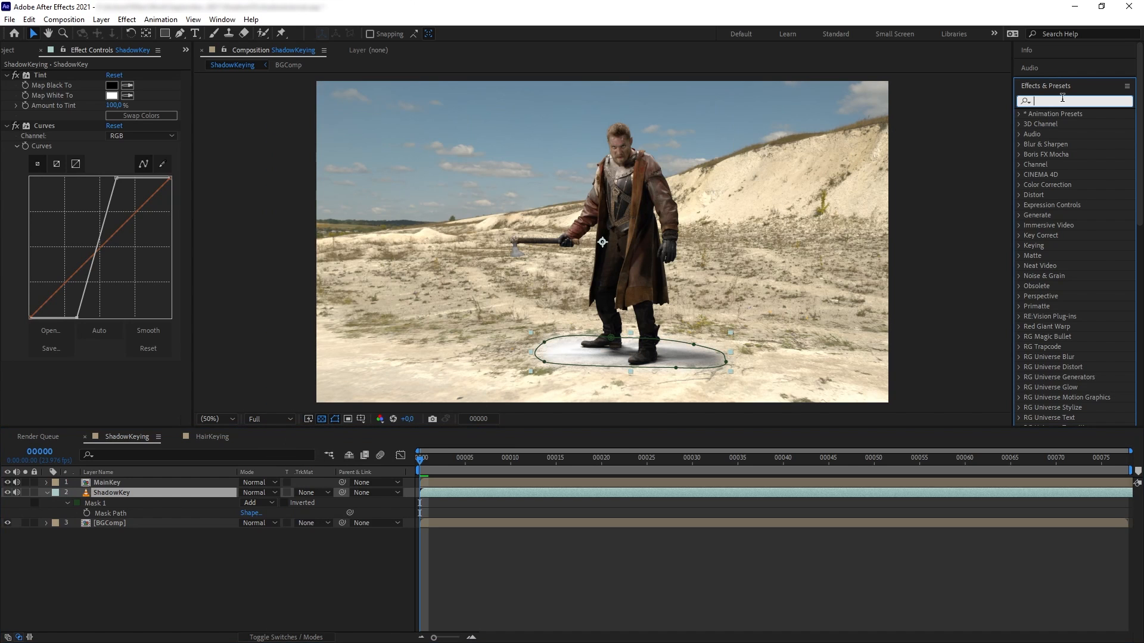
Apply the Invert effect to ShadowKey and soften its mask feather to 40 pixels
{"action": "type", "text": "invert"}
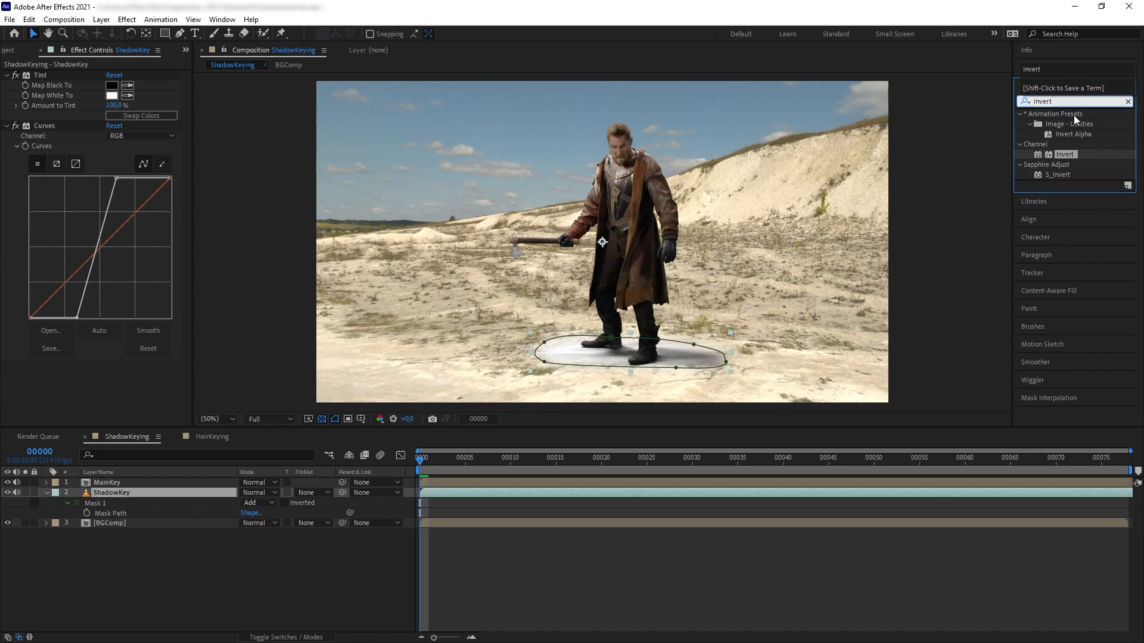
{"action": "double_click", "coordinate": [1065, 154]}
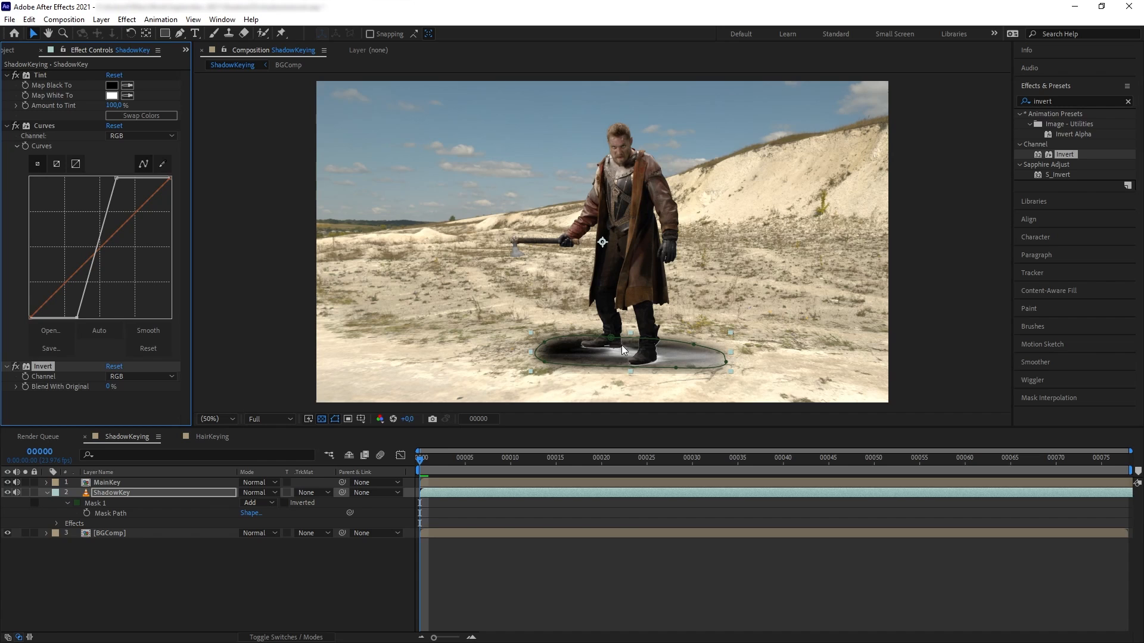
{"action": "mouse_move", "coordinate": [578, 357]}
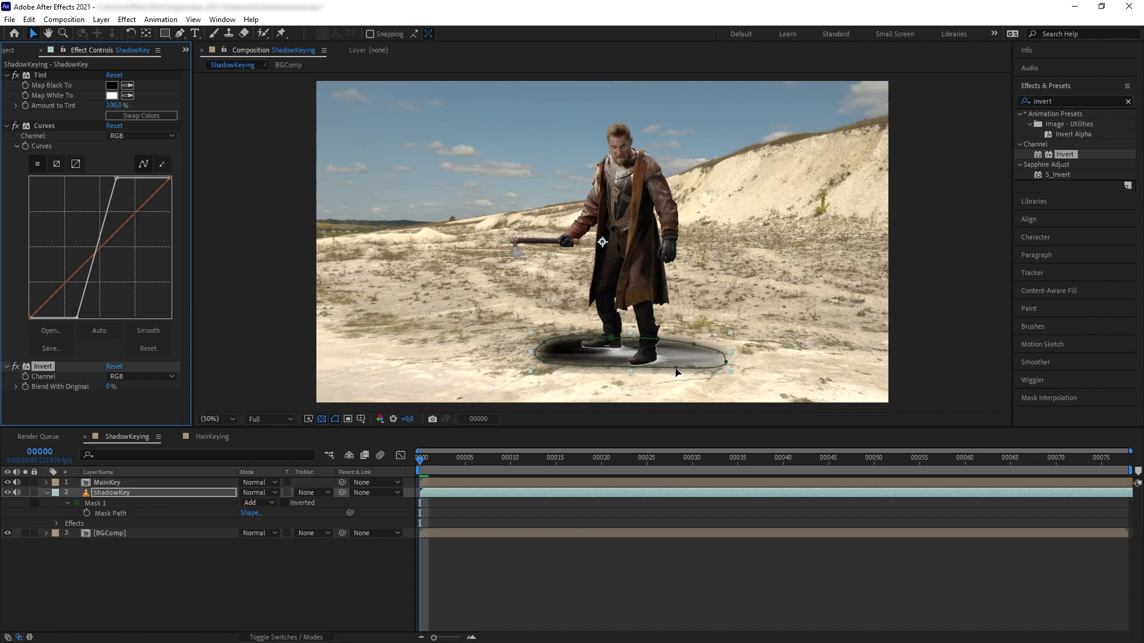
{"action": "mouse_move", "coordinate": [672, 362]}
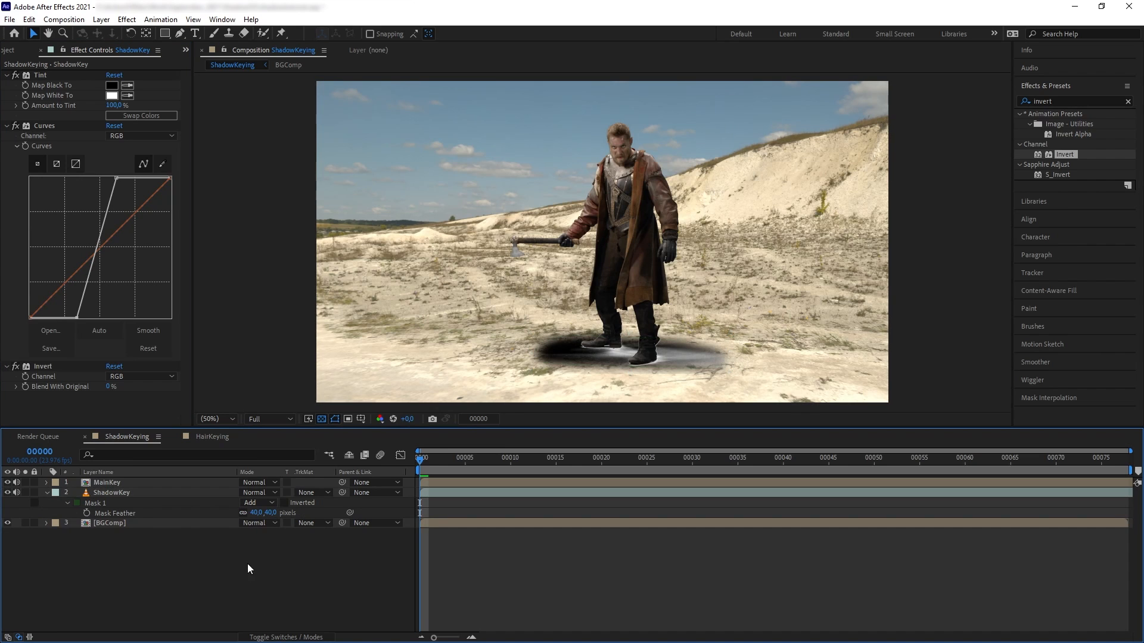
{"action": "left_click", "coordinate": [113, 492]}
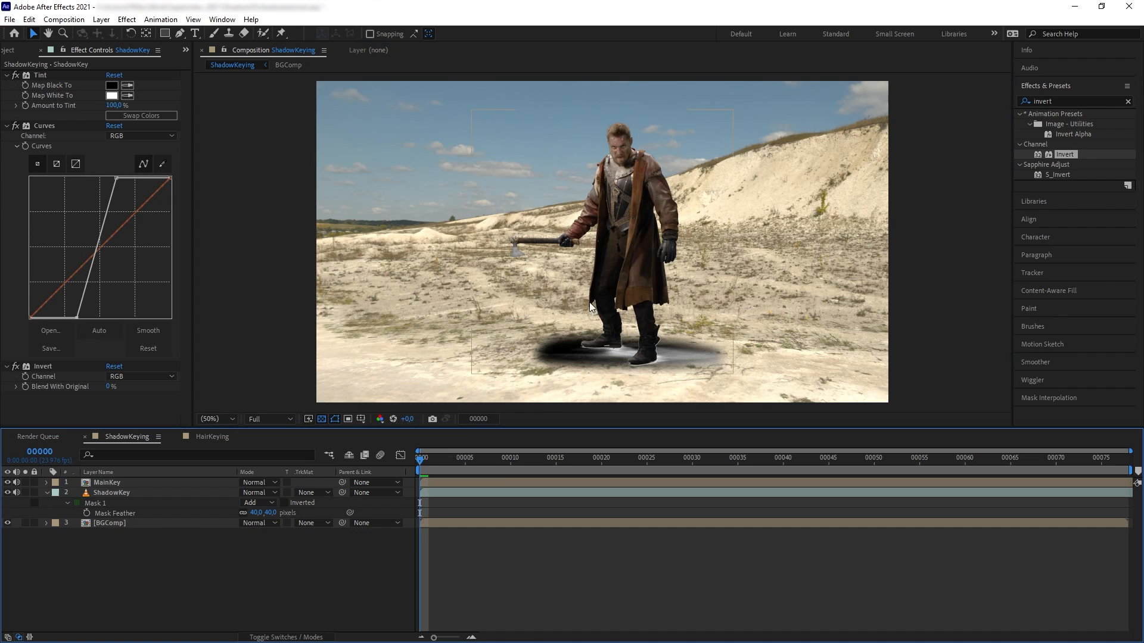
{"action": "mouse_move", "coordinate": [546, 275]}
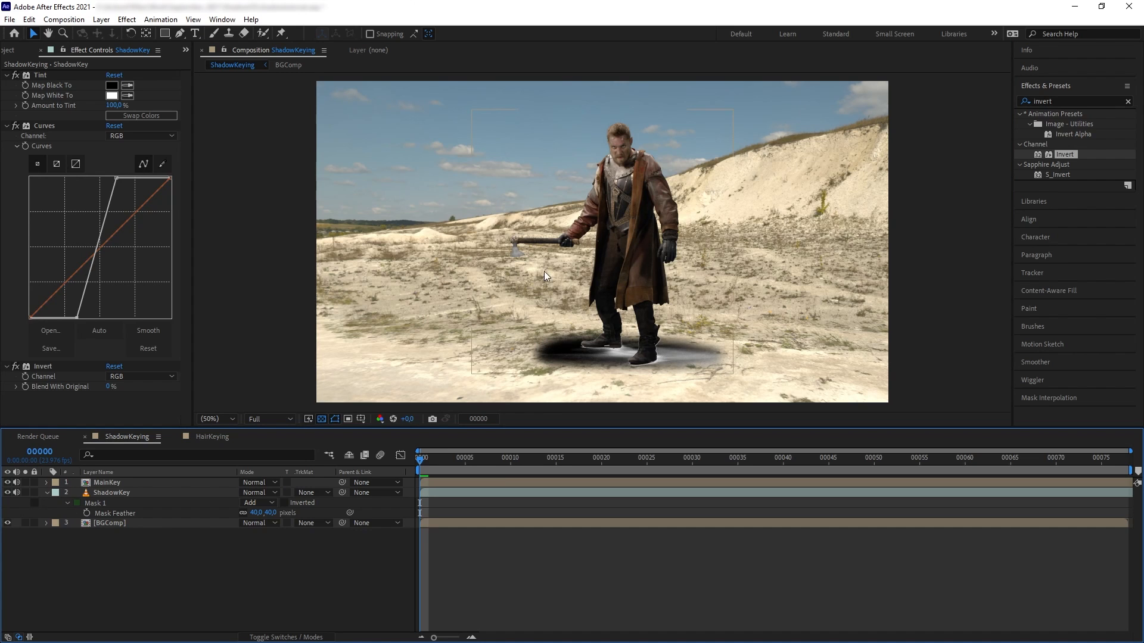
Create a new adjustment layer and set its track matte to Luma Matte 'ShadowKey'
{"action": "left_click", "coordinate": [100, 19]}
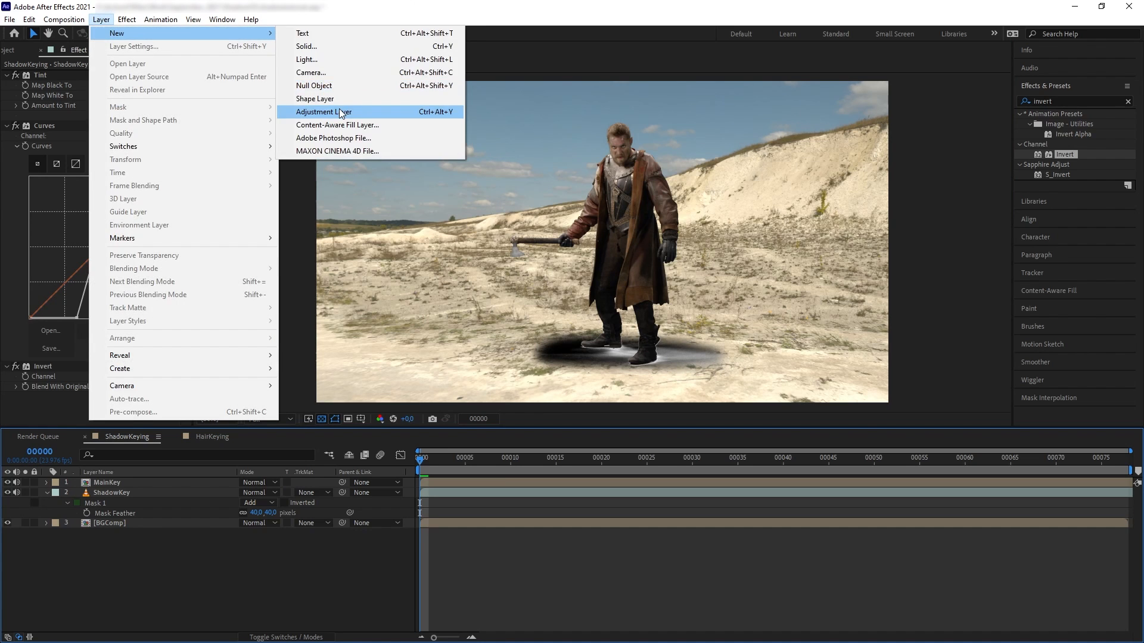
{"action": "left_click", "coordinate": [323, 112]}
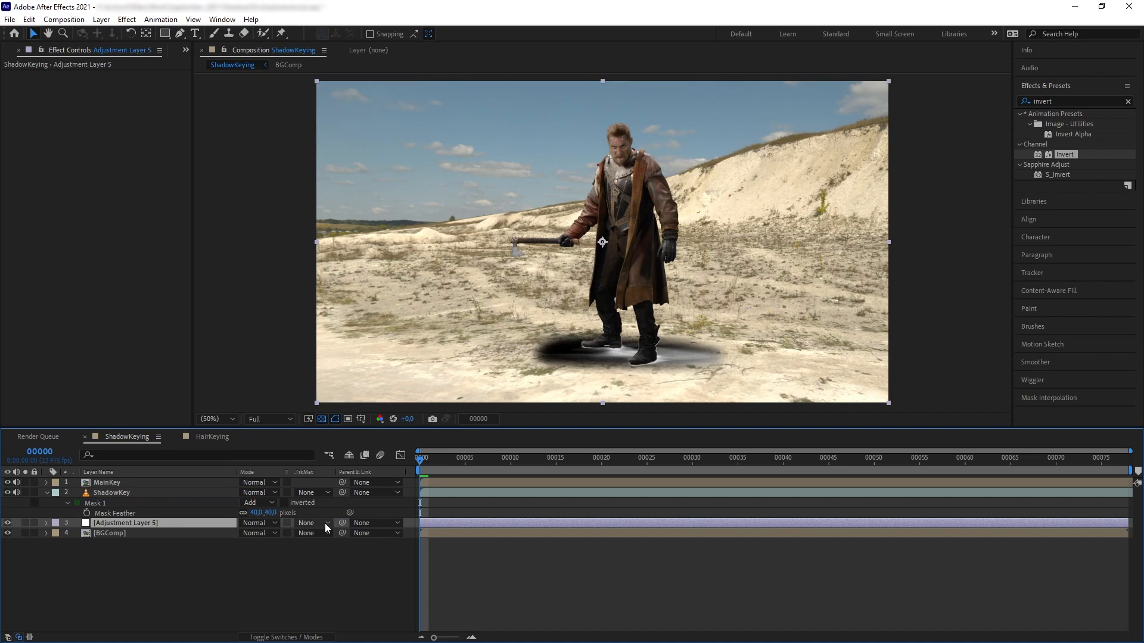
{"action": "left_click", "coordinate": [312, 522]}
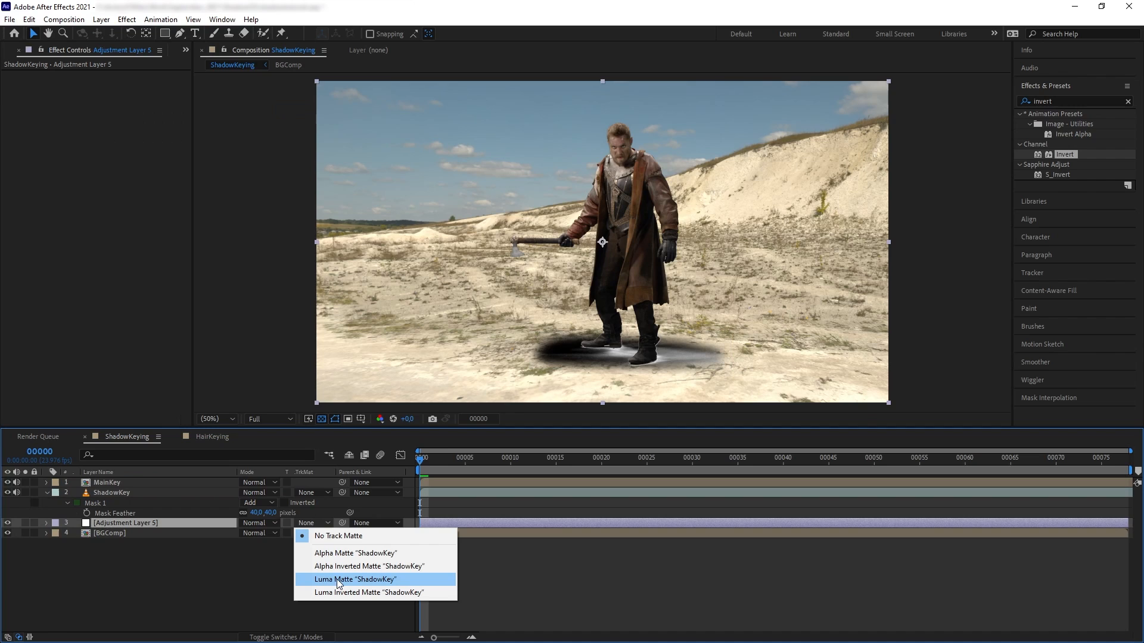
{"action": "left_click", "coordinate": [356, 579]}
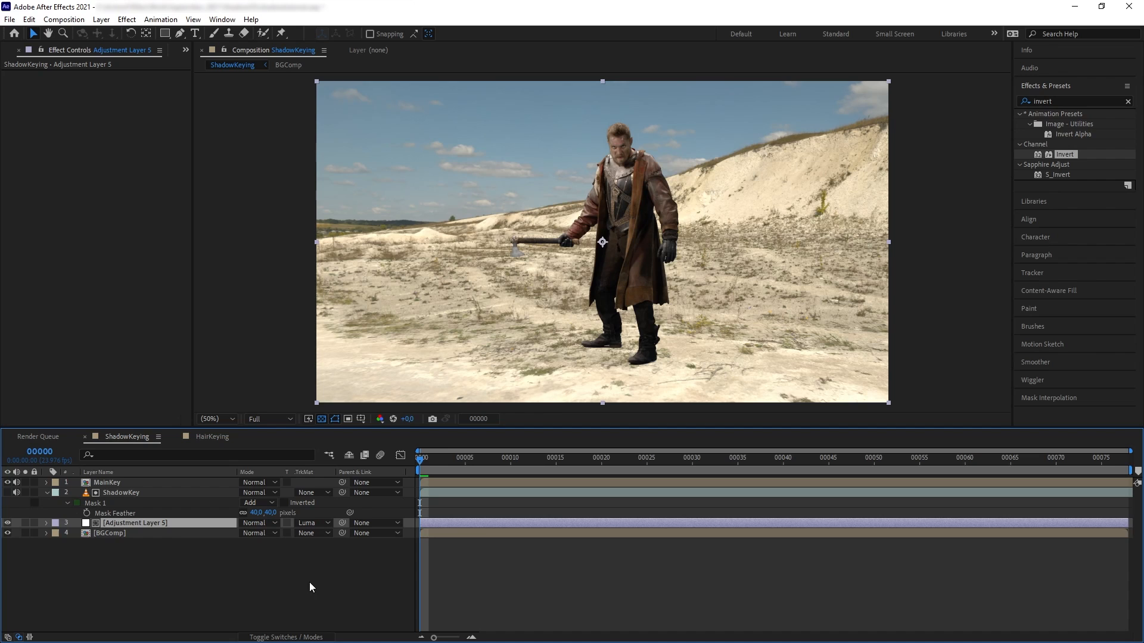
Apply Curves to the adjustment layer and parent it and ShadowKey to 1. MainKey
{"action": "type", "text": "curve"}
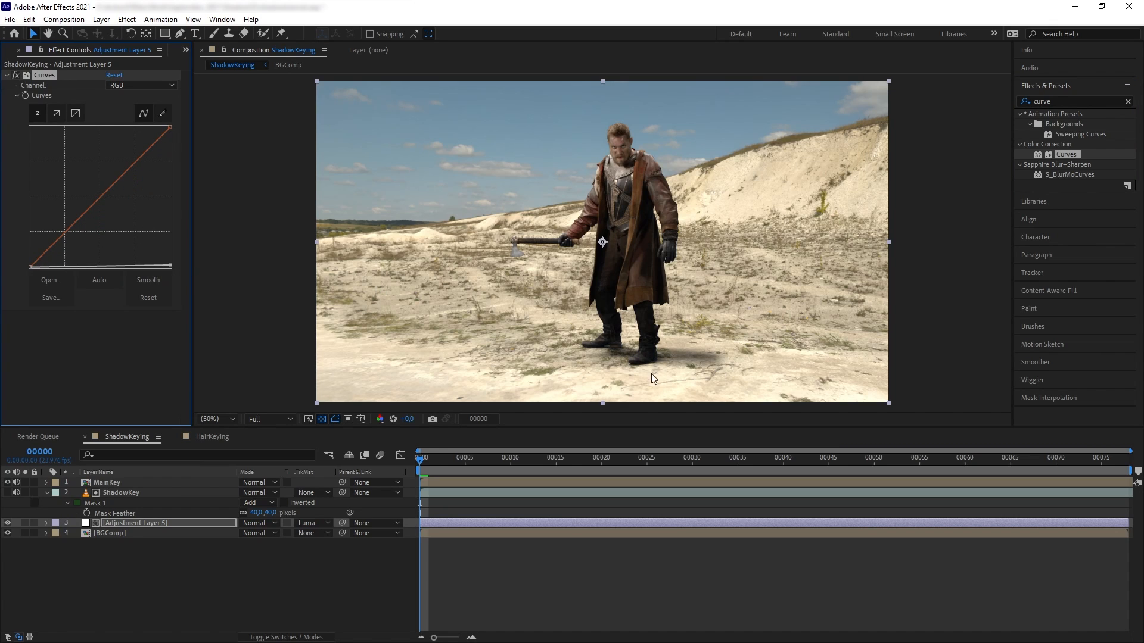
{"action": "mouse_move", "coordinate": [665, 370]}
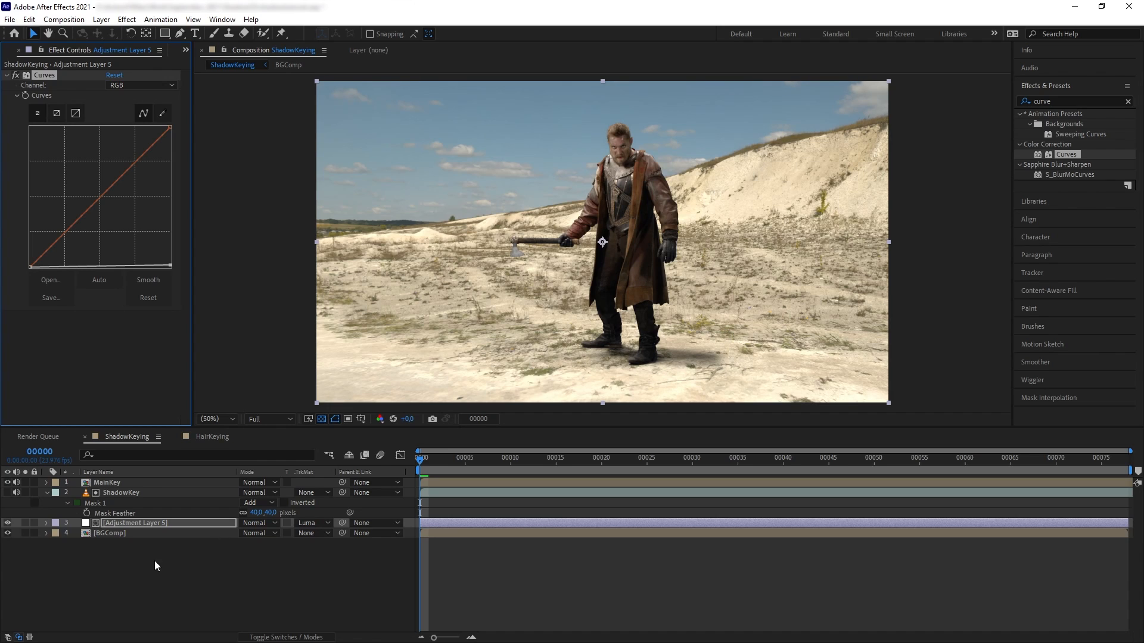
{"action": "mouse_move", "coordinate": [144, 502]}
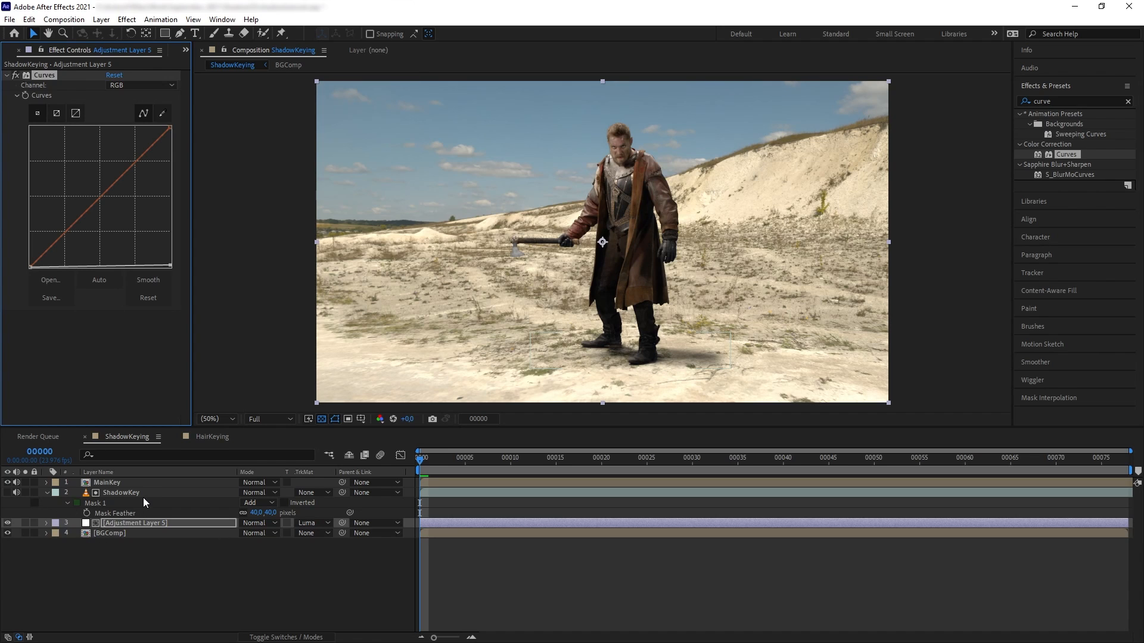
{"action": "left_click", "coordinate": [122, 492]}
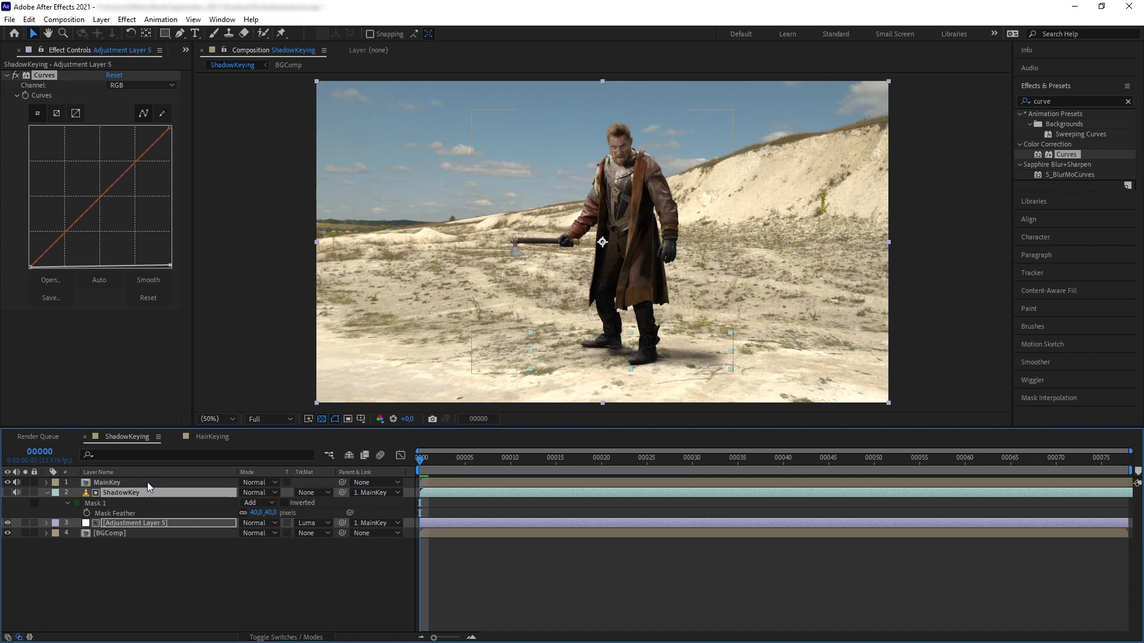
{"action": "left_click", "coordinate": [107, 483]}
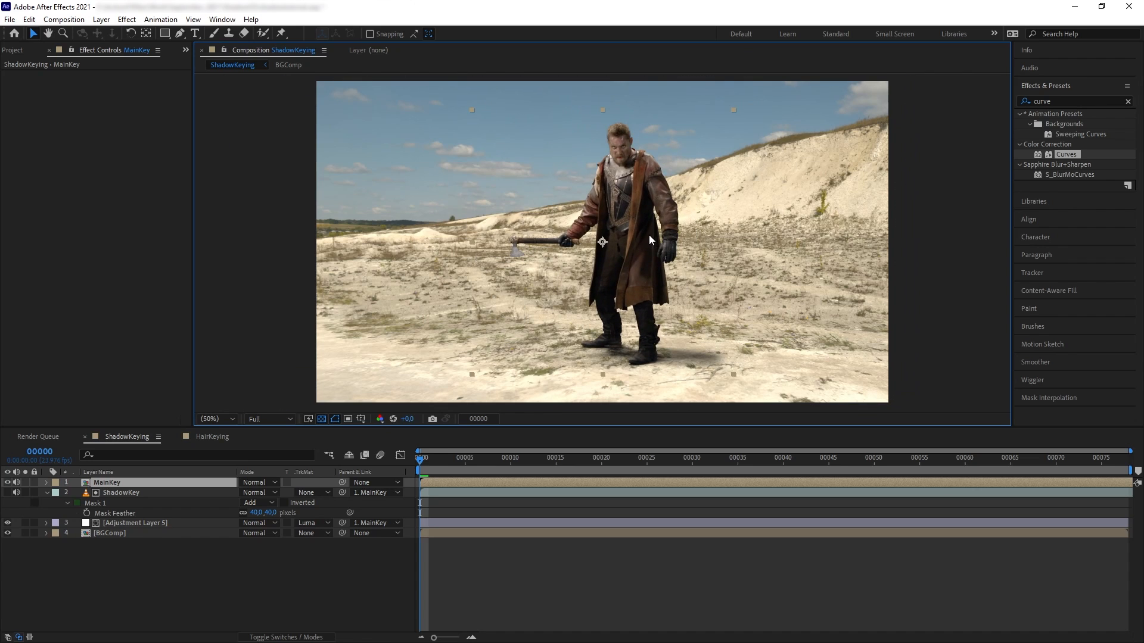
{"action": "mouse_move", "coordinate": [364, 305]}
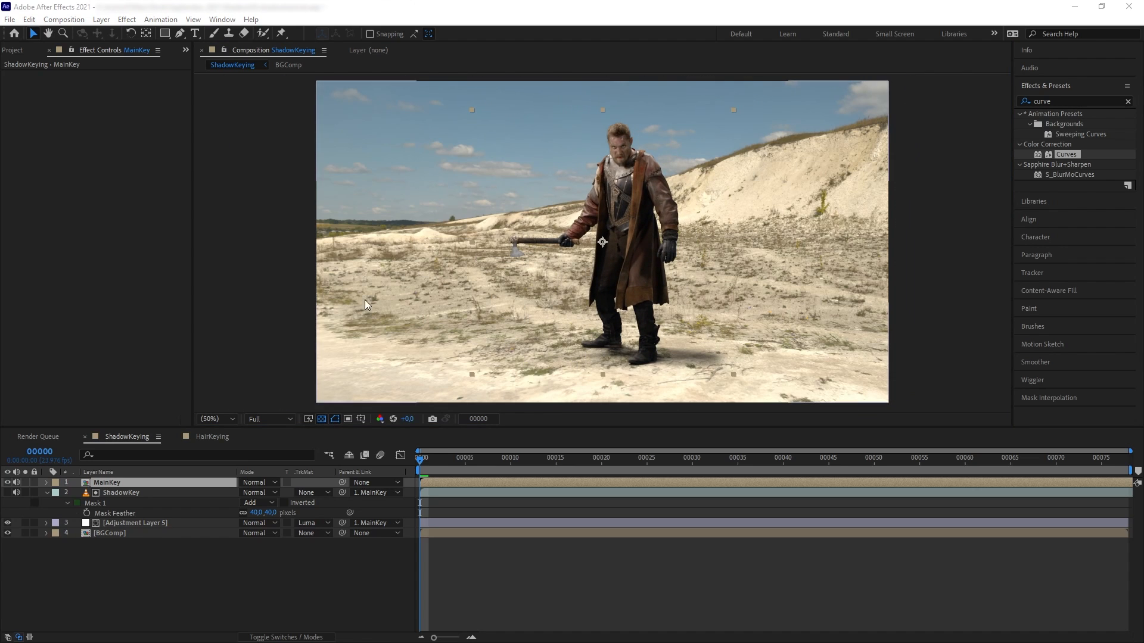
{"action": "mouse_move", "coordinate": [673, 248]}
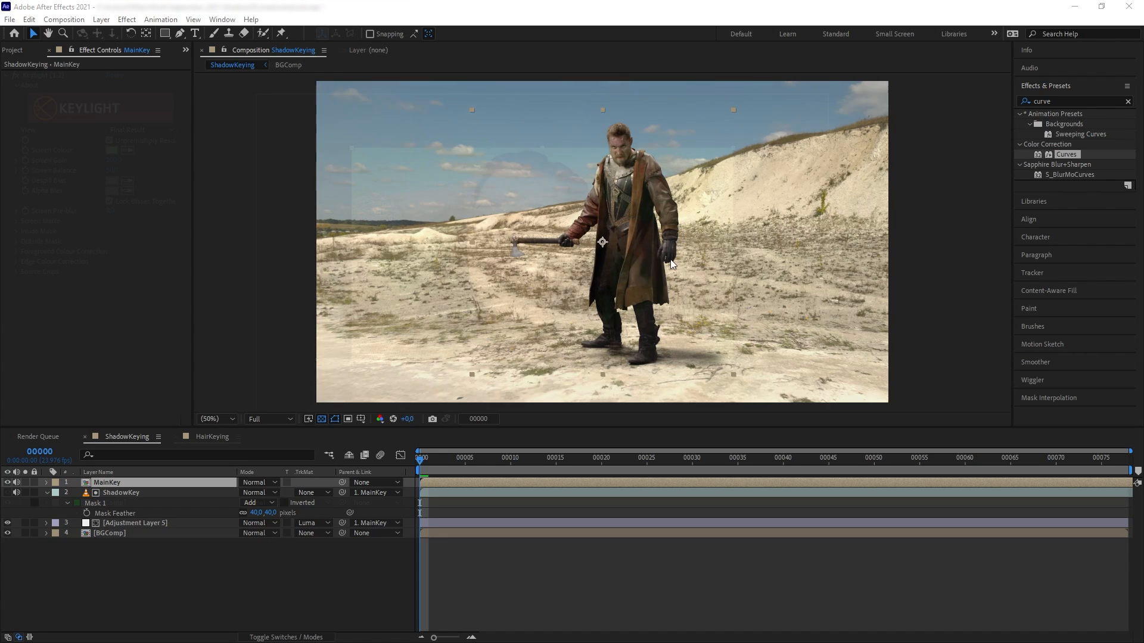
Switch to the HairKeying composition with the woman on green screen
{"action": "left_click", "coordinate": [212, 437]}
{"action": "type", "text": "invert"}
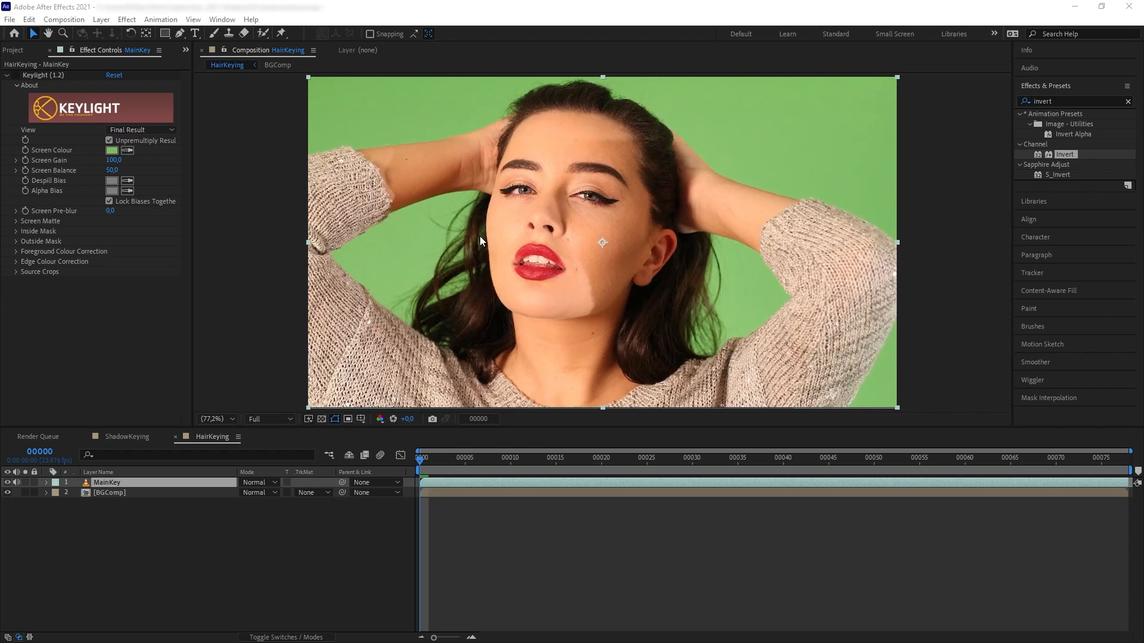
{"action": "mouse_move", "coordinate": [453, 258]}
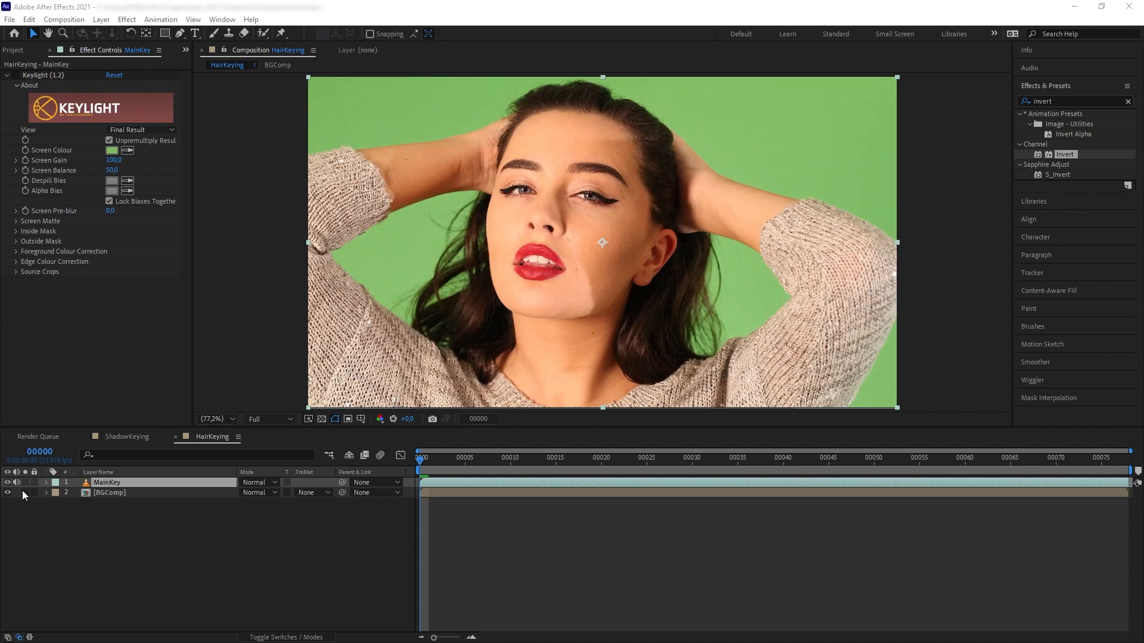
Reveal the desert background behind the woman to preview the keyed hair
{"action": "left_click", "coordinate": [7, 483]}
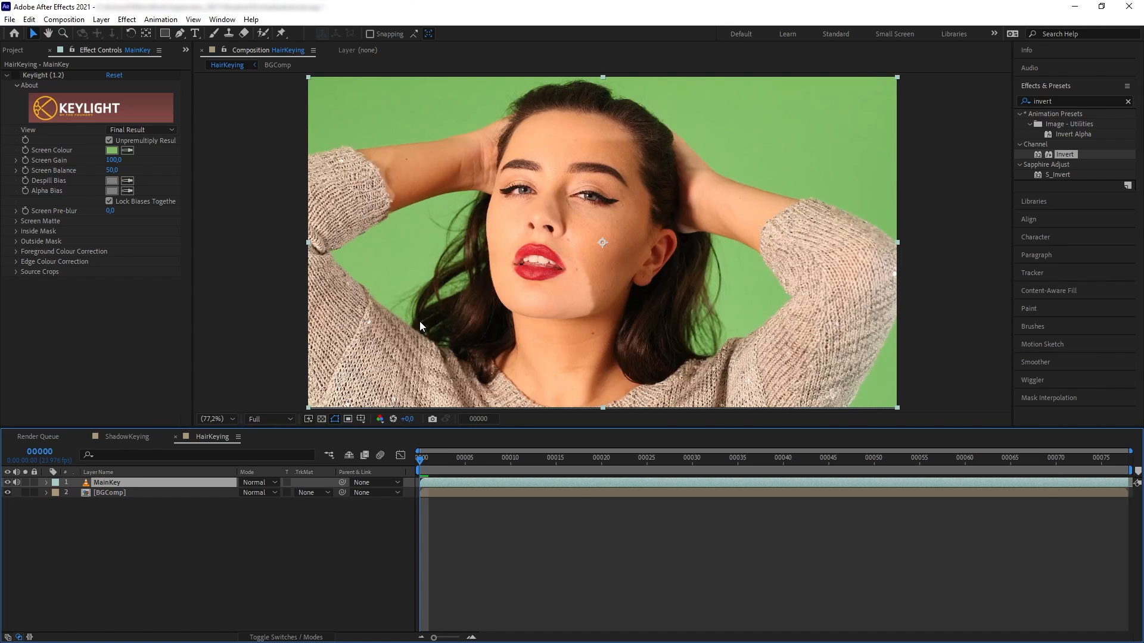
{"action": "mouse_move", "coordinate": [427, 308]}
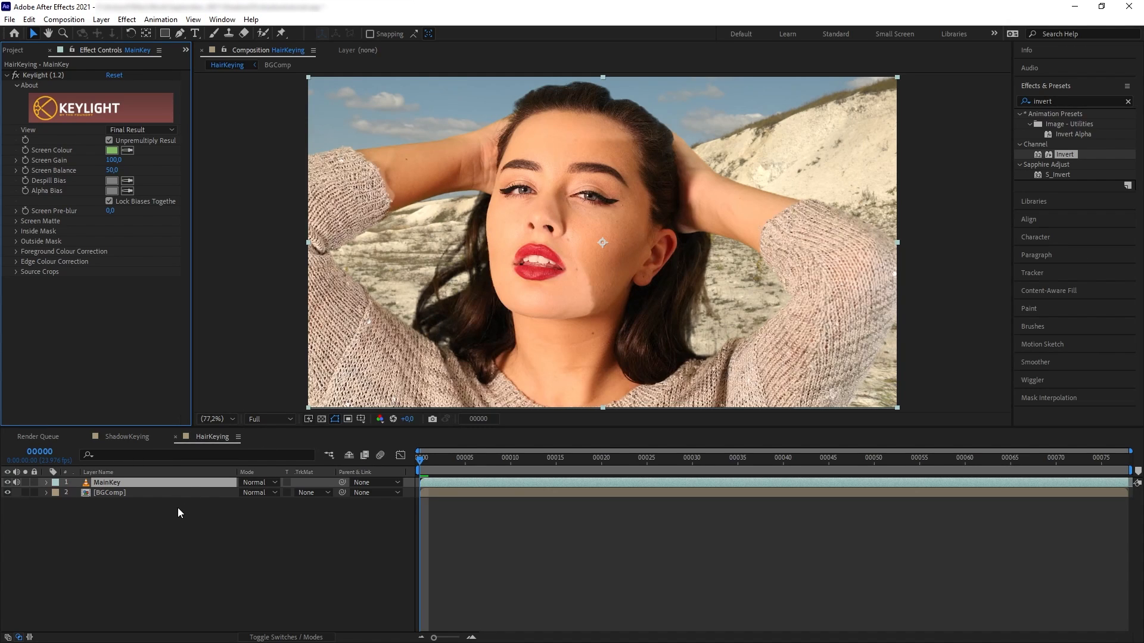
{"action": "mouse_move", "coordinate": [566, 270]}
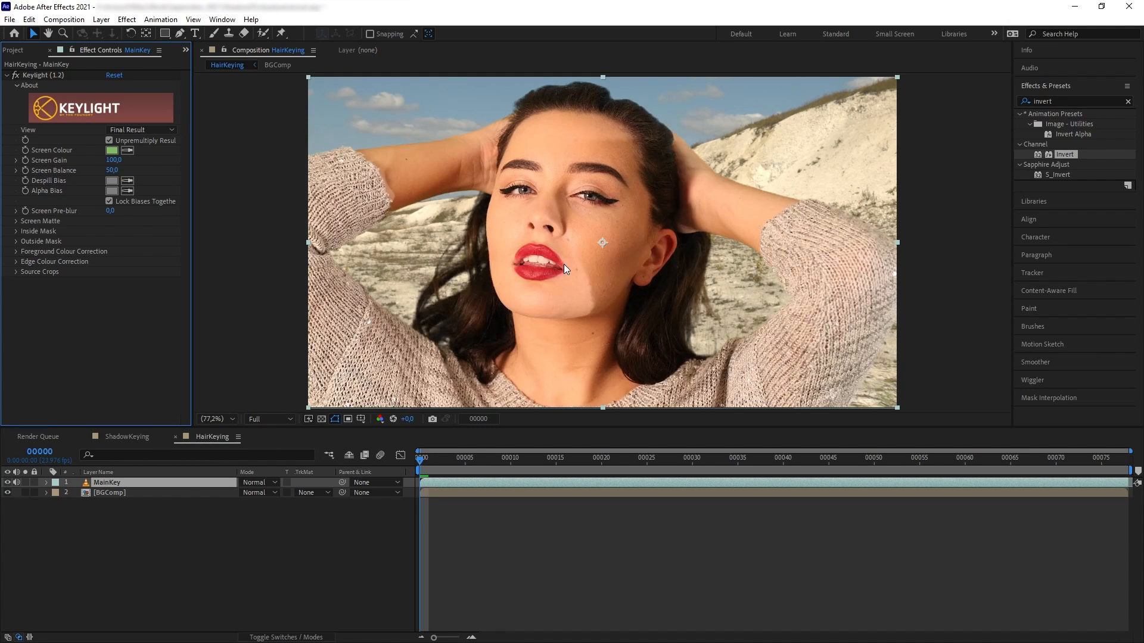
{"action": "mouse_move", "coordinate": [259, 378]}
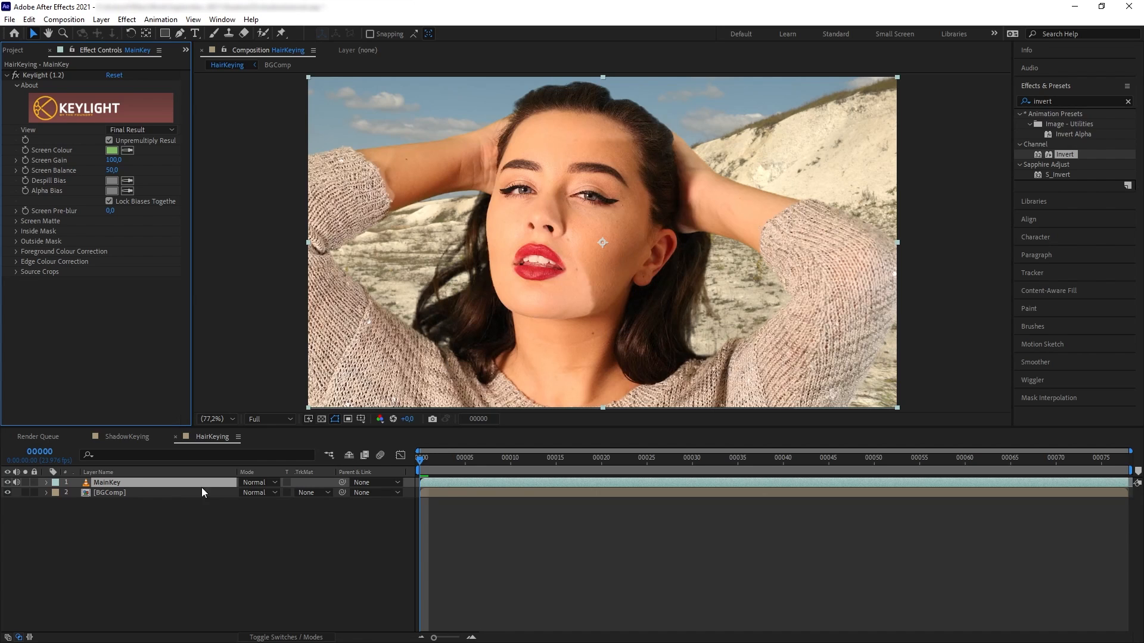
{"action": "mouse_move", "coordinate": [167, 508]}
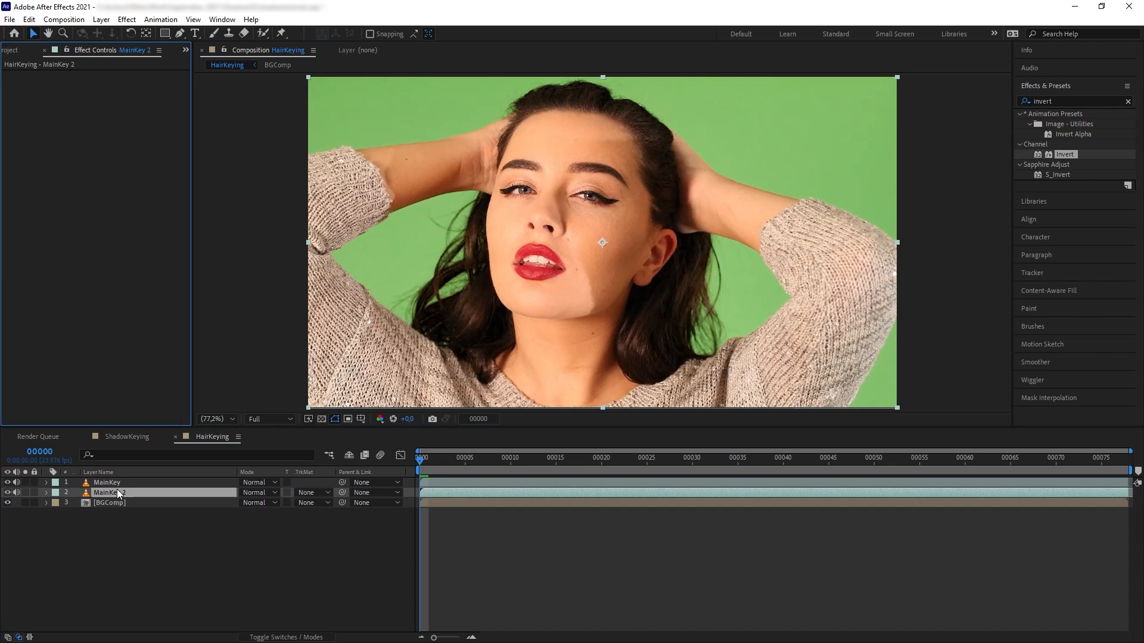
Rename the duplicated key layer to 'HairKey'
{"action": "double_click", "coordinate": [106, 492]}
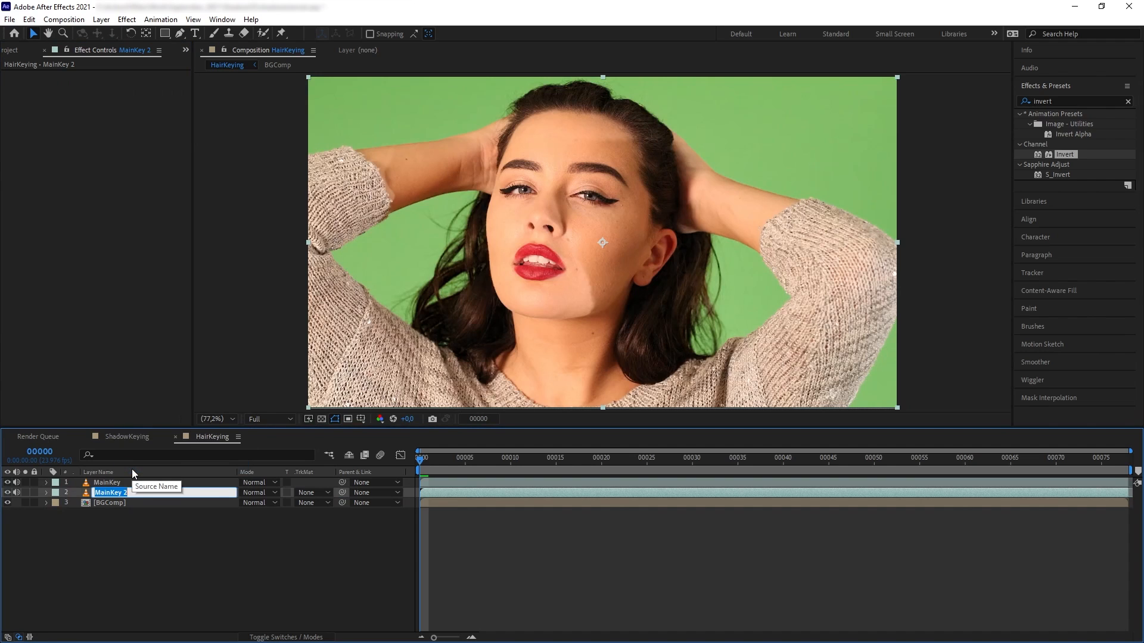
{"action": "type", "text": "HairKey"}
{"action": "left_click", "coordinate": [1076, 101]}
{"action": "type", "text": "curve"}
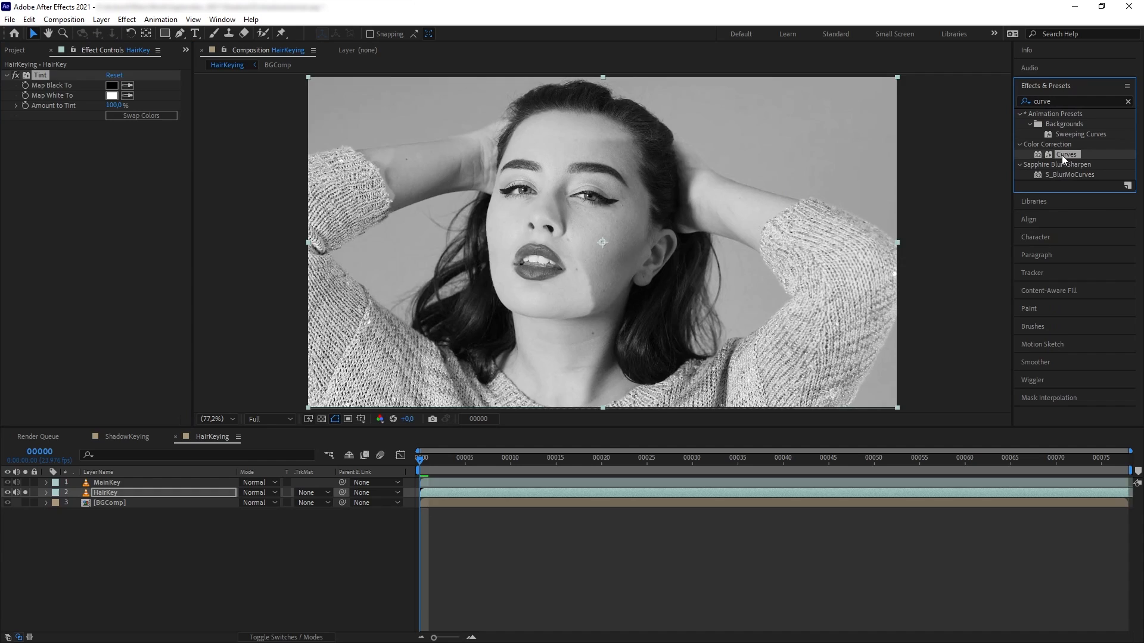
Add a steep Curves adjustment for contrast and an Invert effect to HairKey
{"action": "double_click", "coordinate": [1067, 154]}
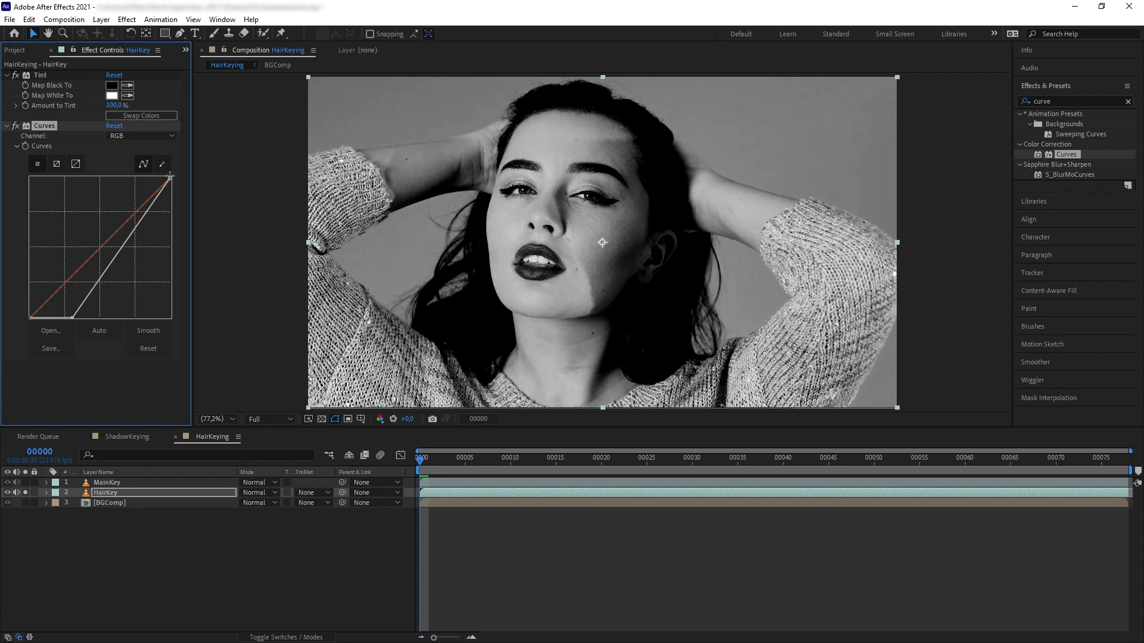
{"action": "left_click_drag", "start_coordinate": [170, 176], "coordinate": [125, 181]}
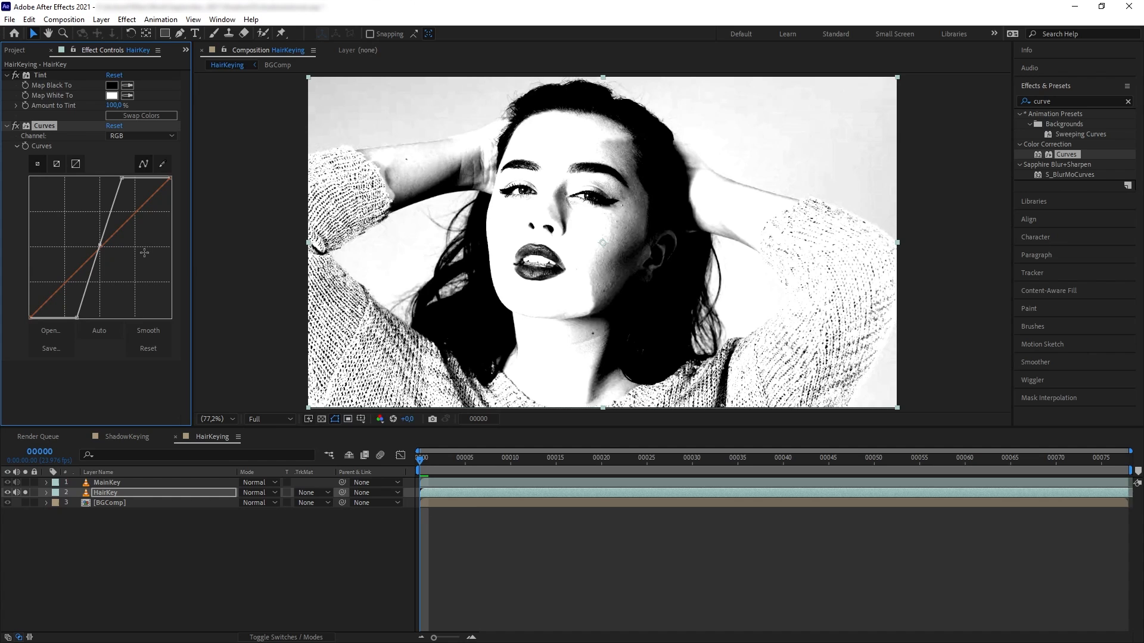
{"action": "mouse_move", "coordinate": [1054, 125]}
{"action": "type", "text": "invert"}
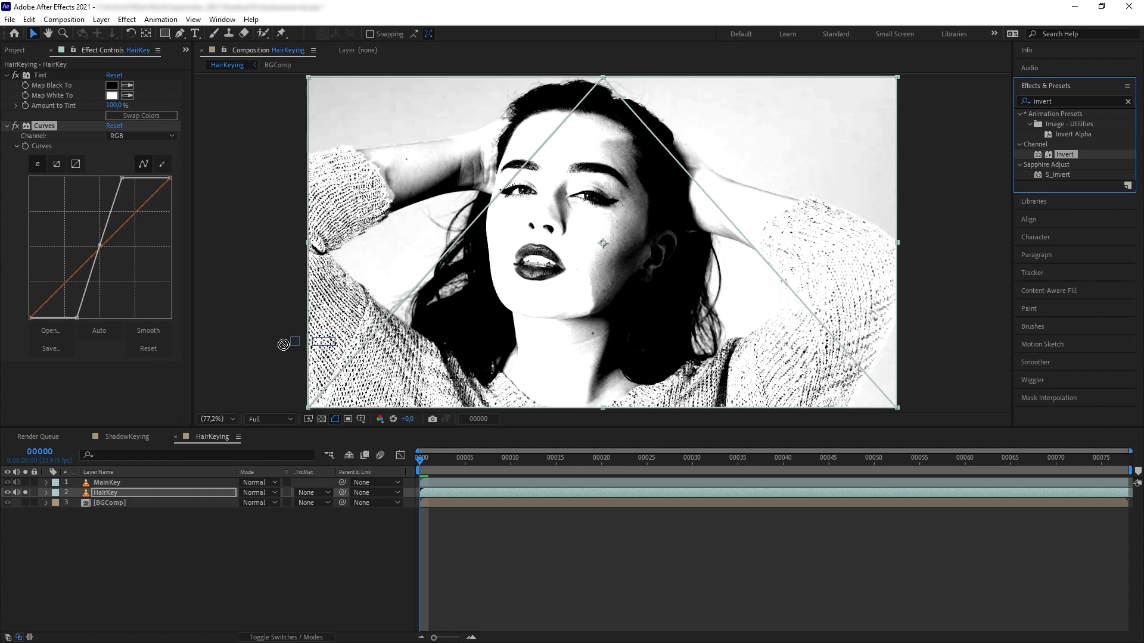
{"action": "double_click", "coordinate": [1064, 153]}
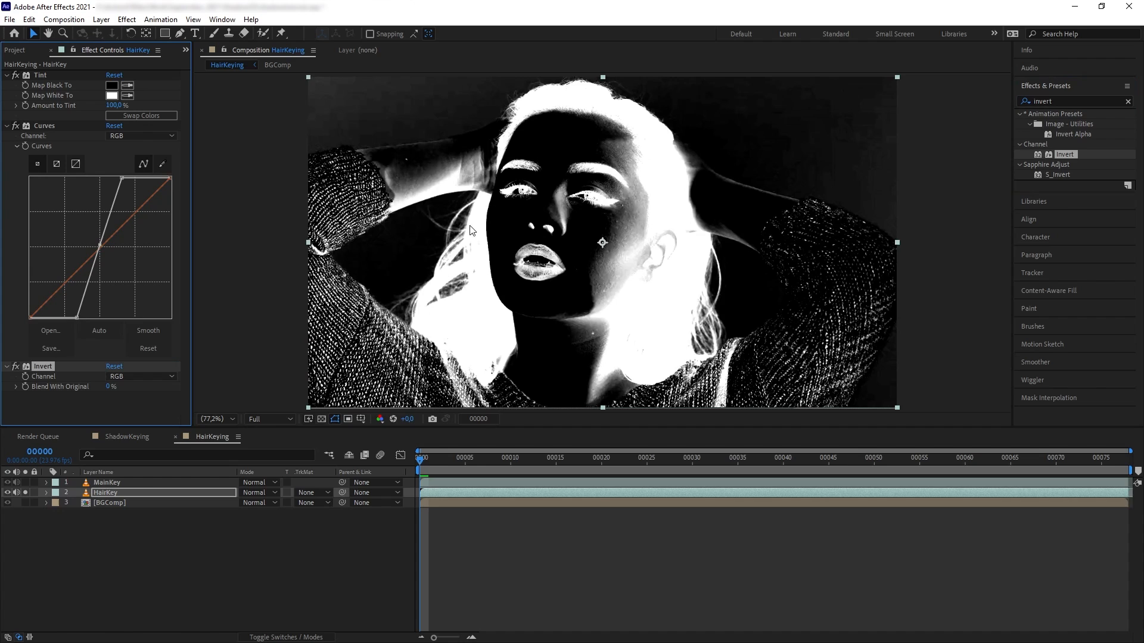
{"action": "mouse_move", "coordinate": [410, 330]}
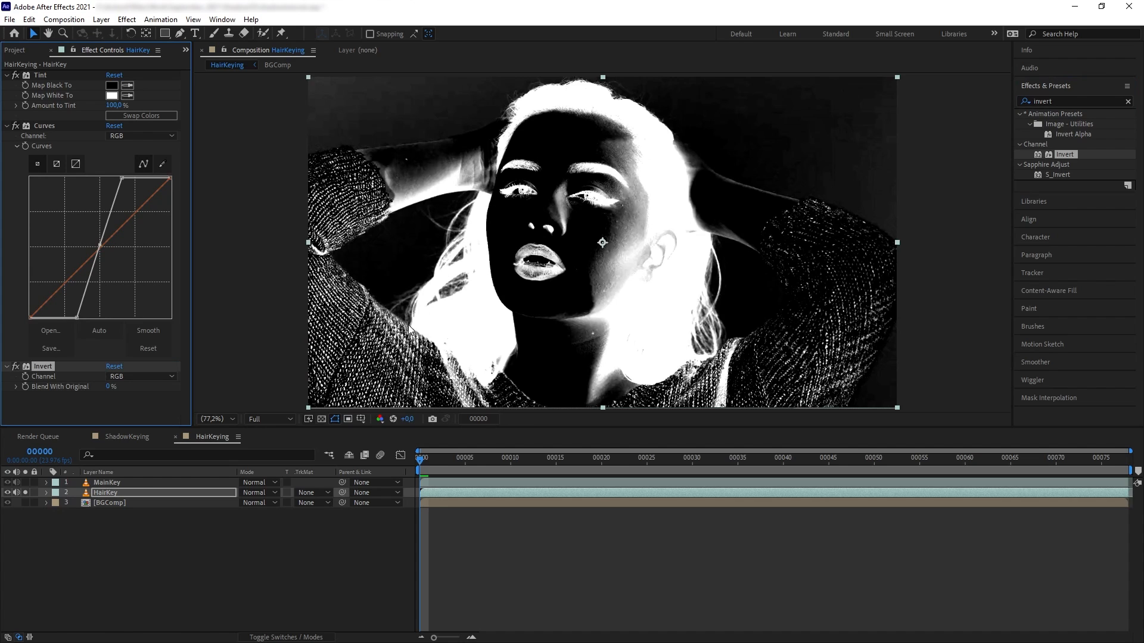
Switch layer visibility so the keyed woman shows in full colour over the desert
{"action": "left_click", "coordinate": [16, 493]}
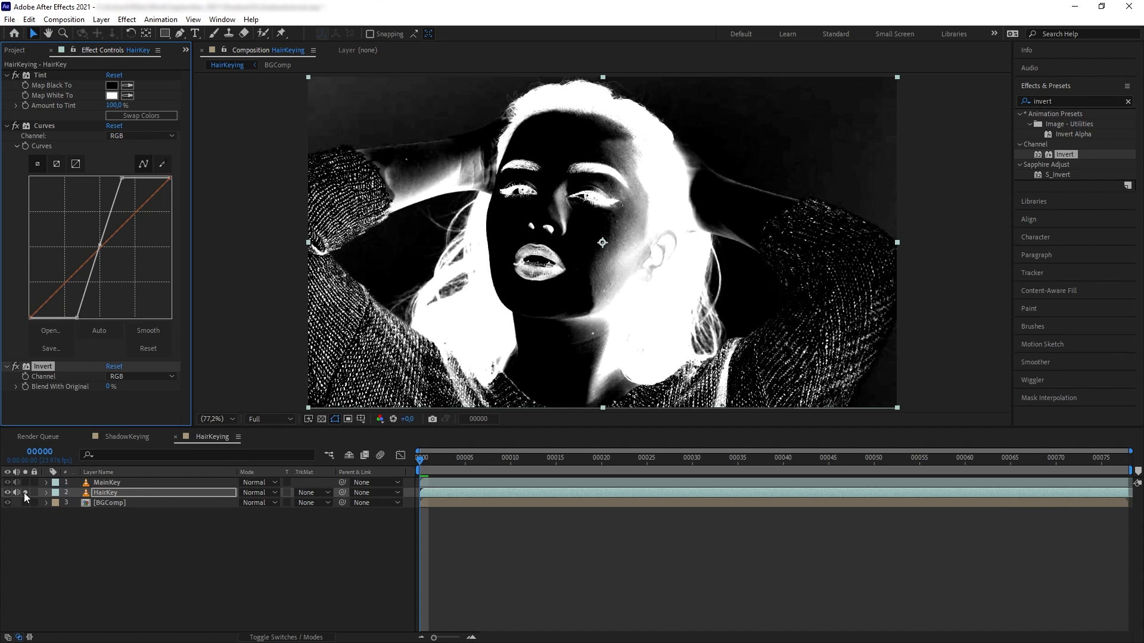
{"action": "left_click", "coordinate": [7, 502]}
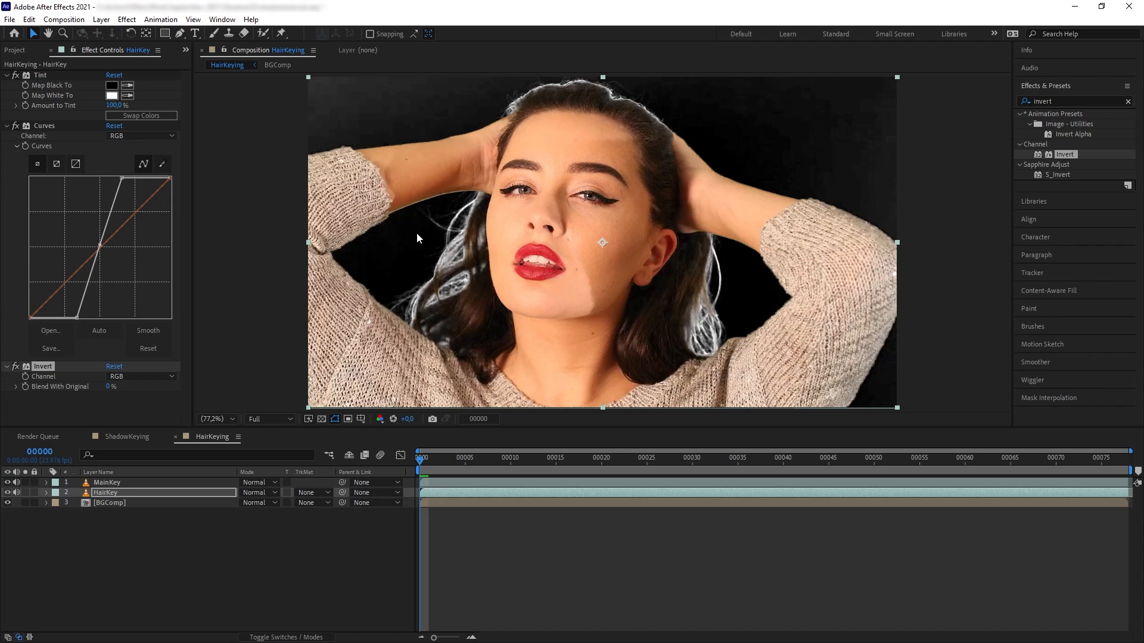
{"action": "mouse_move", "coordinate": [370, 274]}
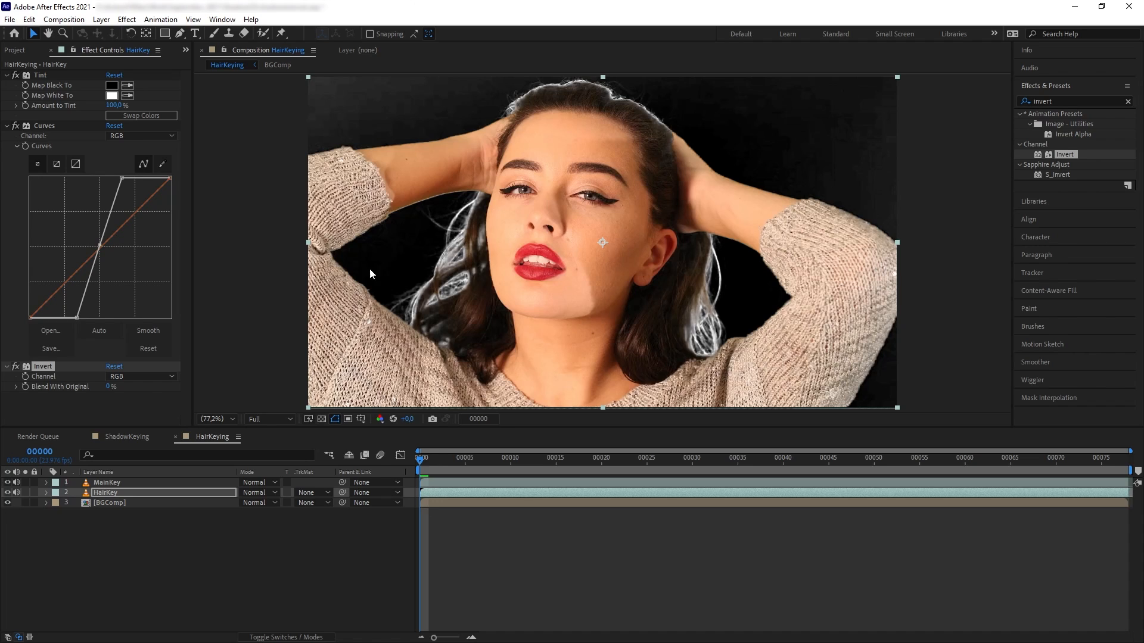
{"action": "mouse_move", "coordinate": [528, 72]}
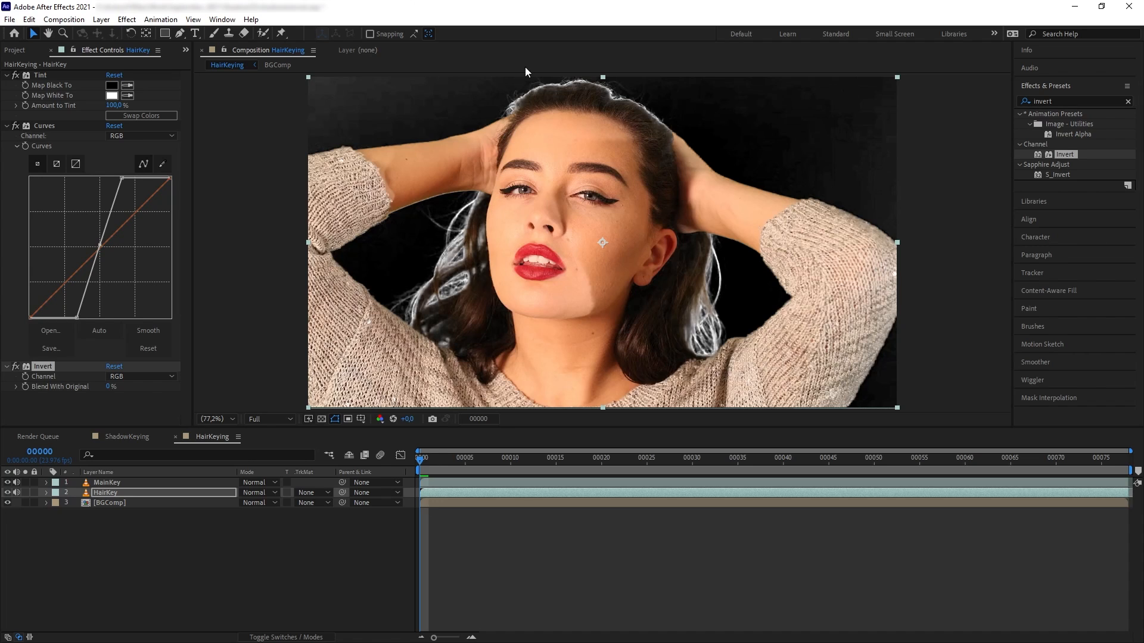
{"action": "mouse_move", "coordinate": [882, 142]}
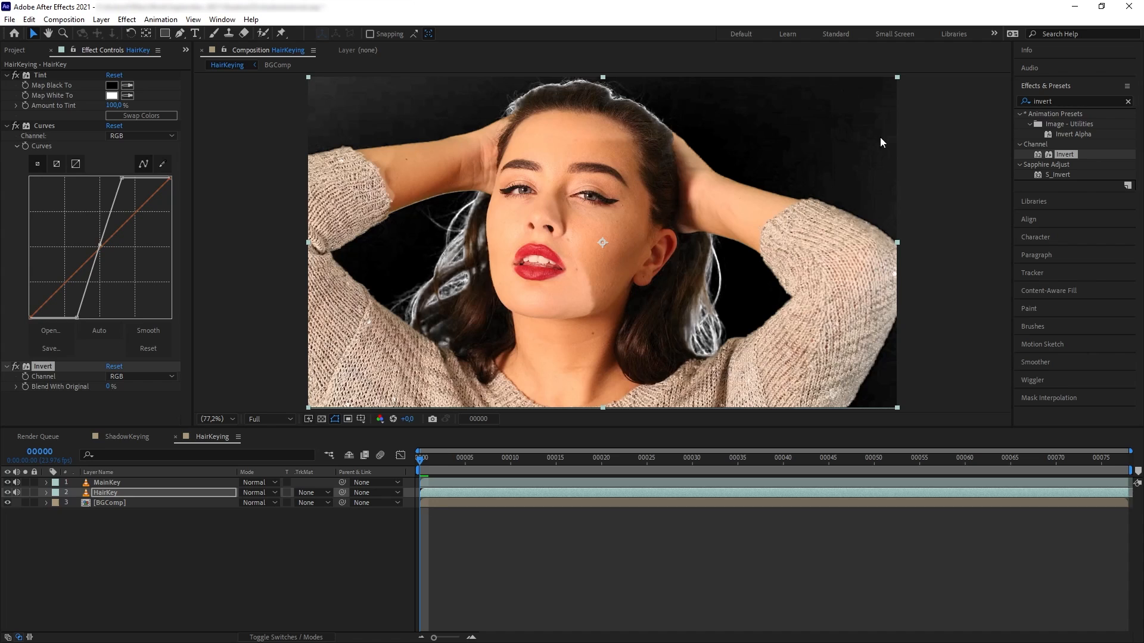
{"action": "mouse_move", "coordinate": [450, 284]}
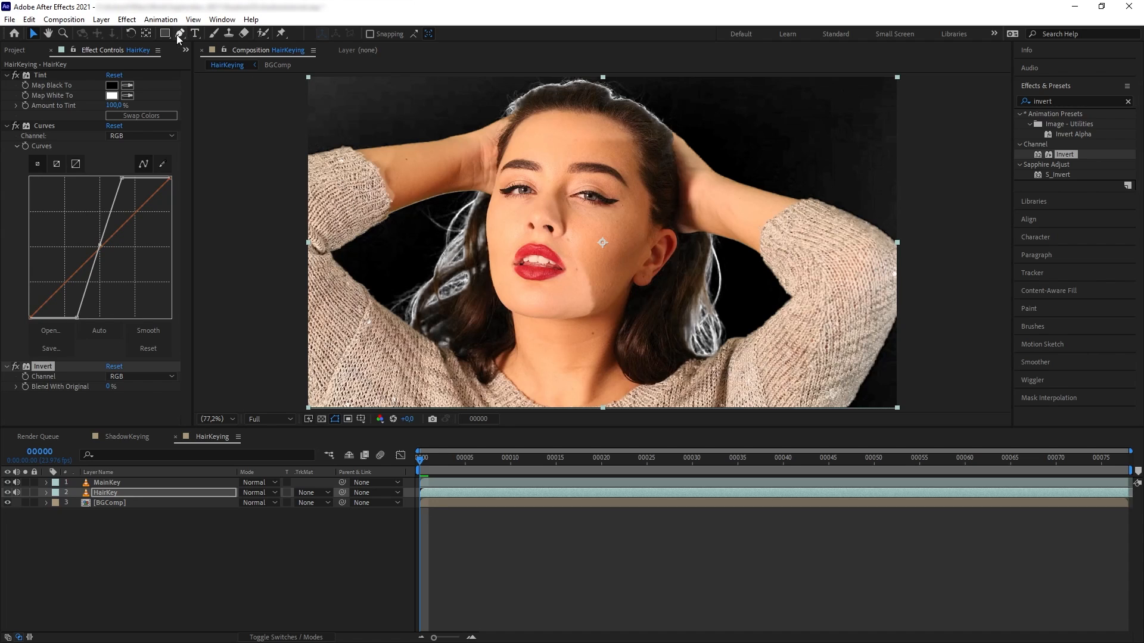
Draw feathered Pen-tool masks around the hair on the HairKey layer
{"action": "left_click", "coordinate": [165, 33]}
{"action": "type", "text": "55"}
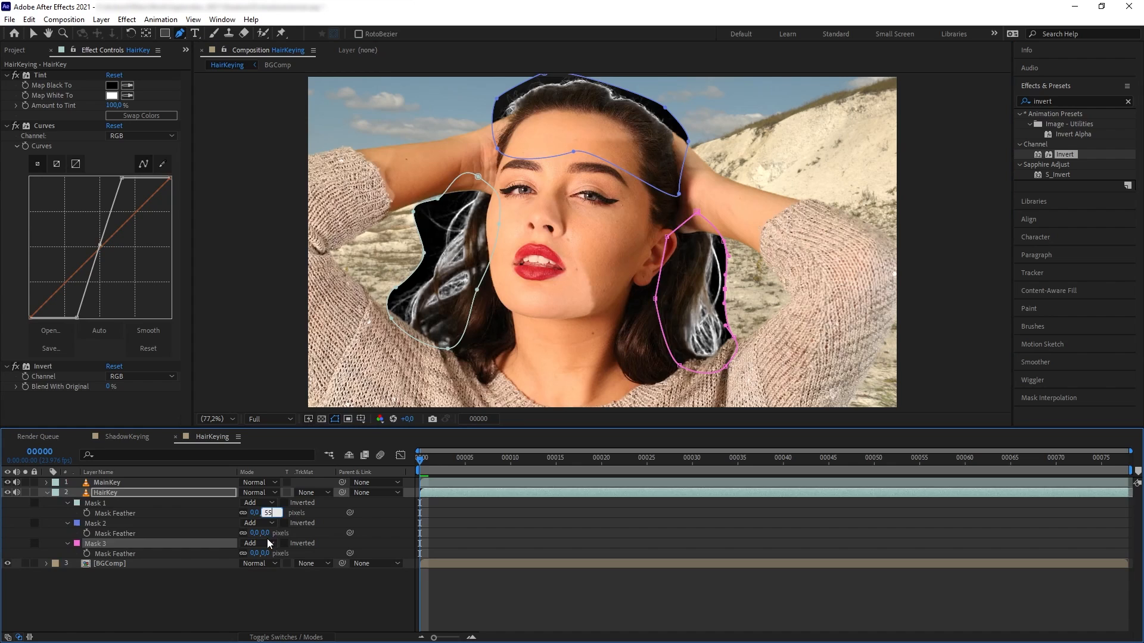
{"action": "left_click", "coordinate": [46, 492]}
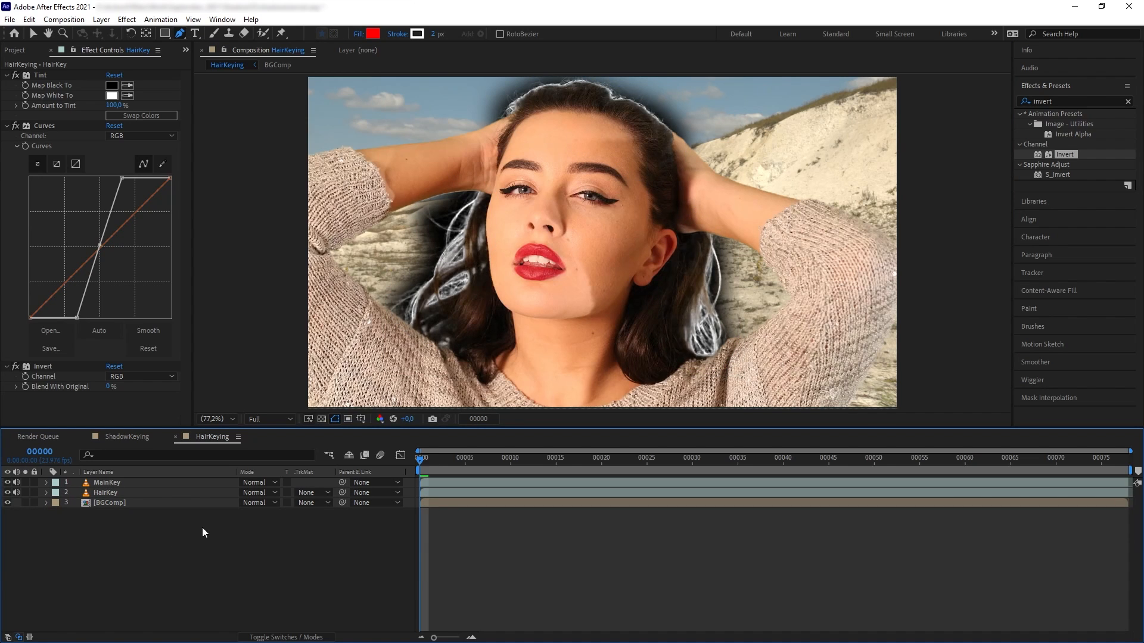
{"action": "mouse_move", "coordinate": [230, 488]}
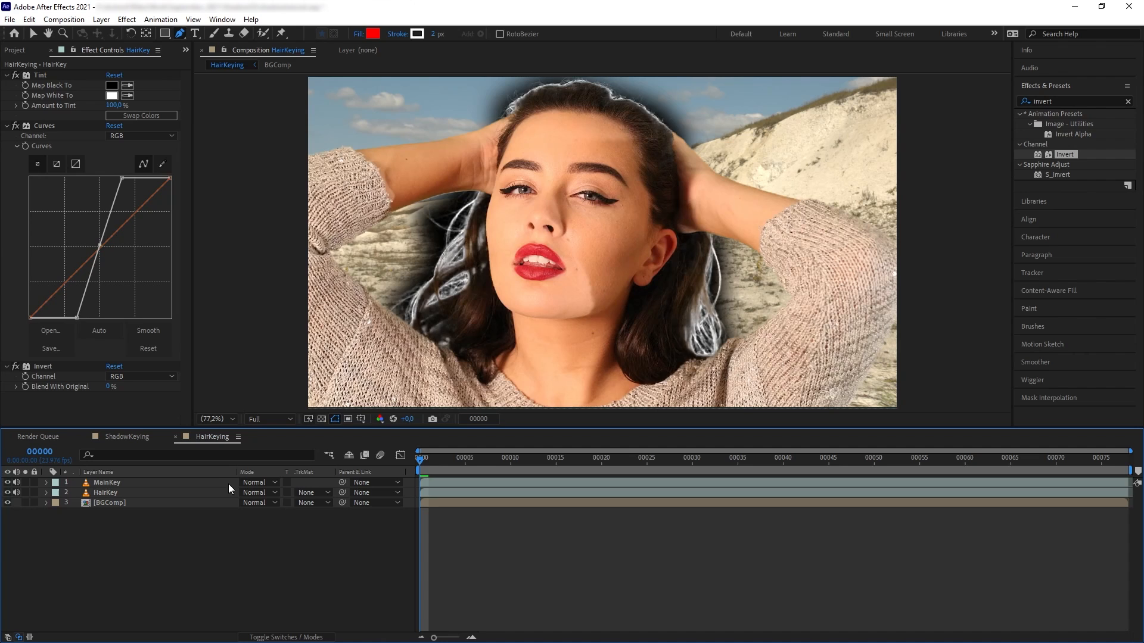
Create a new solid with an eyedropper-sampled dark brown colour, named 'HairSolid'
{"action": "left_click", "coordinate": [101, 19]}
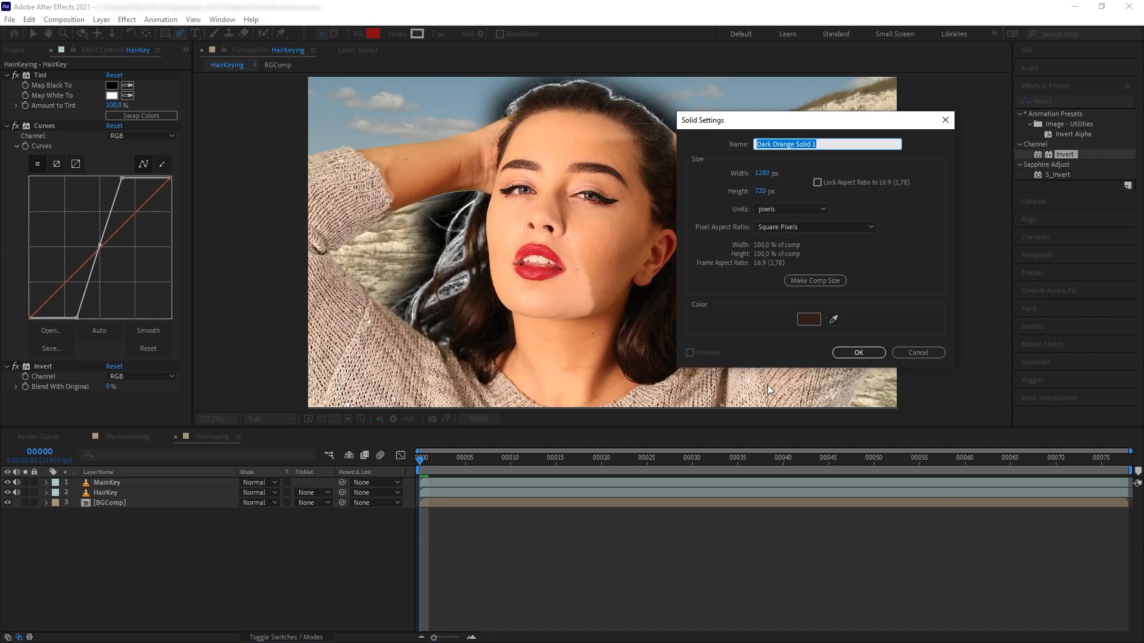
{"action": "mouse_move", "coordinate": [839, 330]}
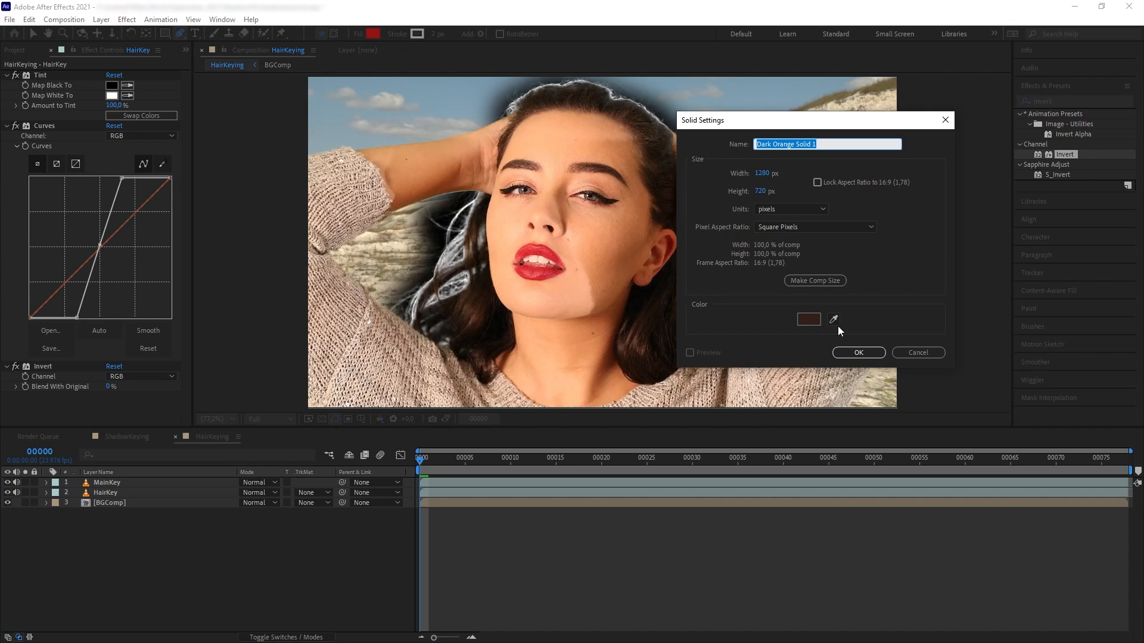
{"action": "left_click", "coordinate": [833, 319]}
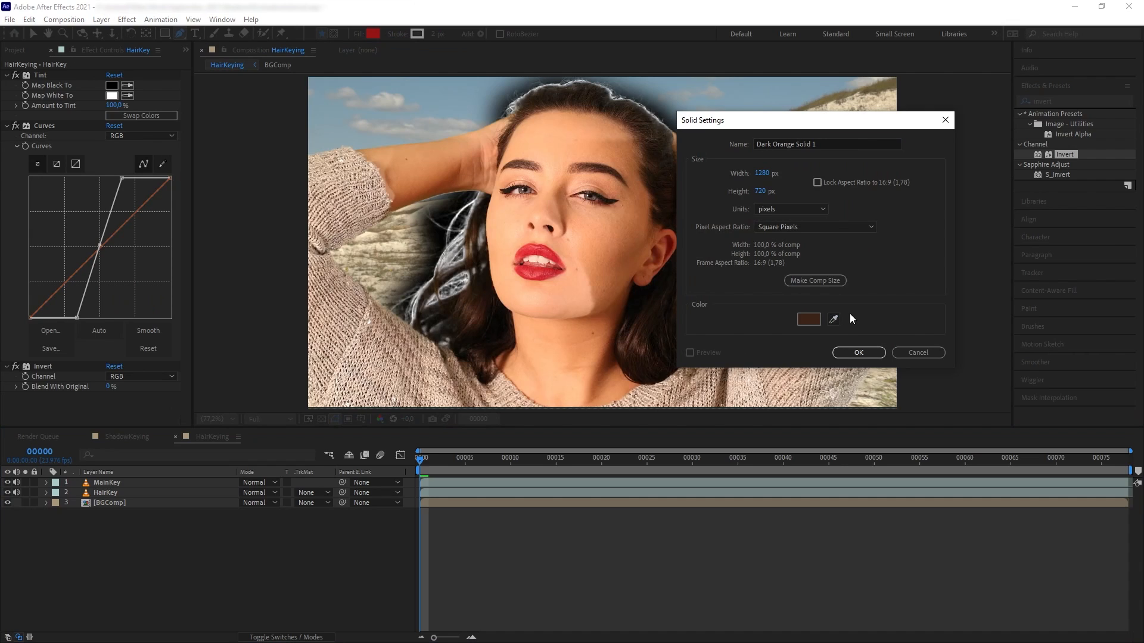
{"action": "triple_click", "coordinate": [827, 144]}
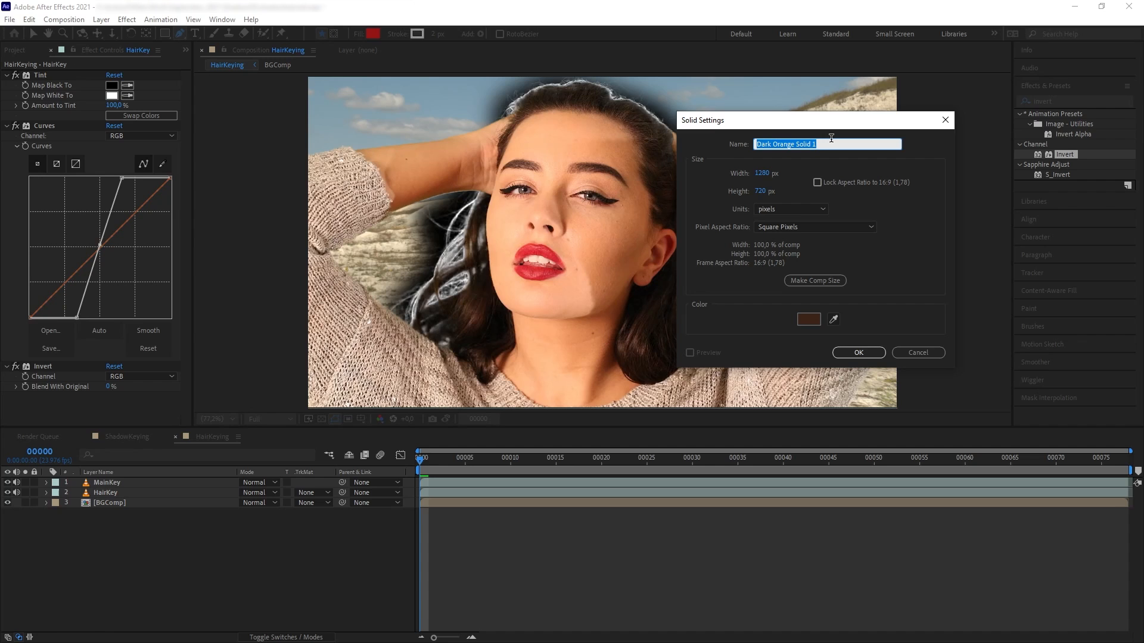
{"action": "type", "text": "HairSolid"}
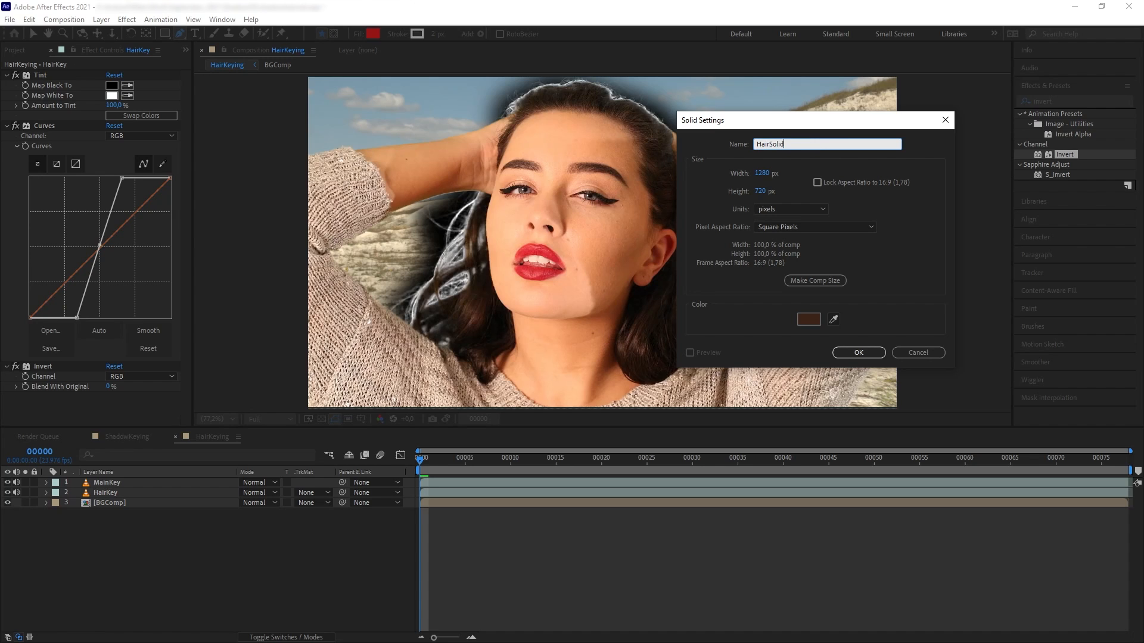
{"action": "left_click", "coordinate": [858, 352]}
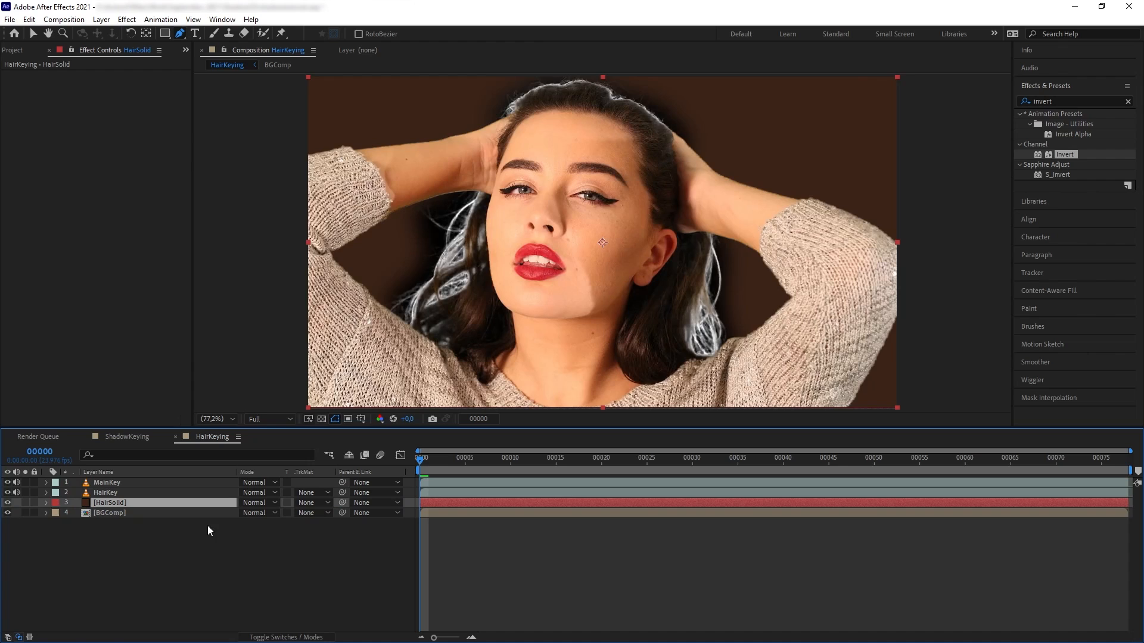
{"action": "mouse_move", "coordinate": [332, 525]}
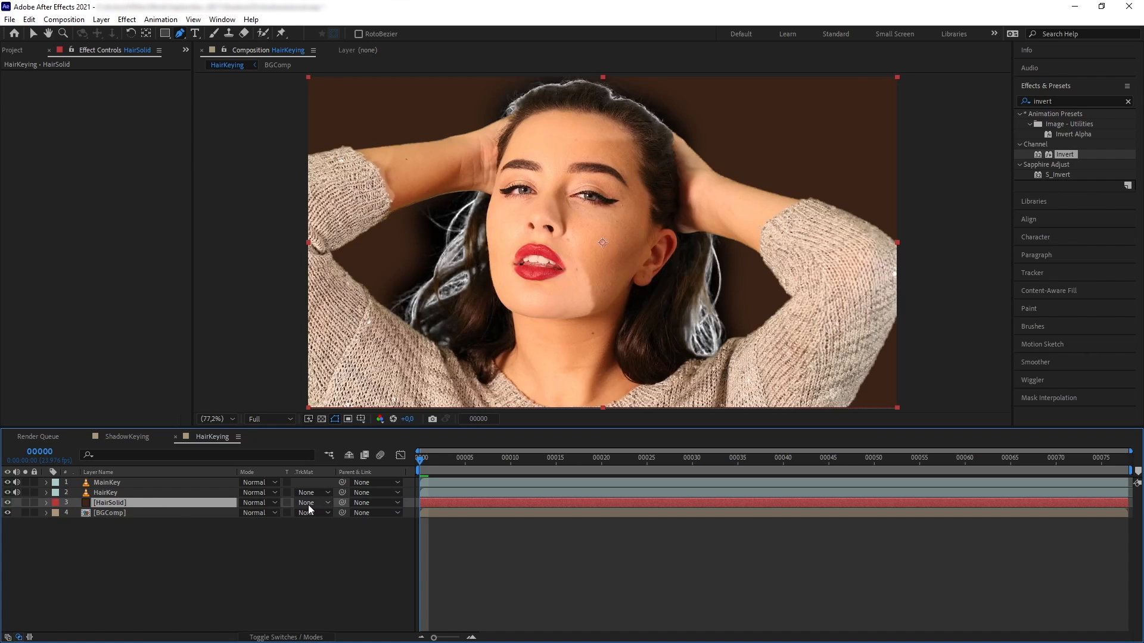
Set HairSolid's track matte to Luma Matte 'HairKey'
{"action": "left_click", "coordinate": [312, 503]}
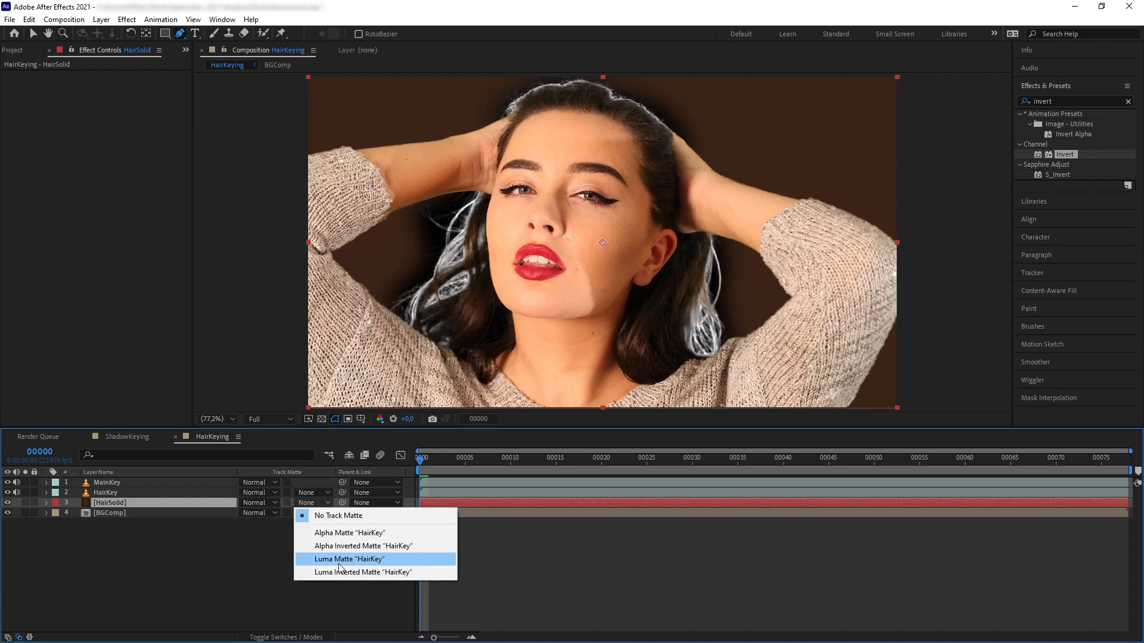
{"action": "left_click", "coordinate": [348, 558]}
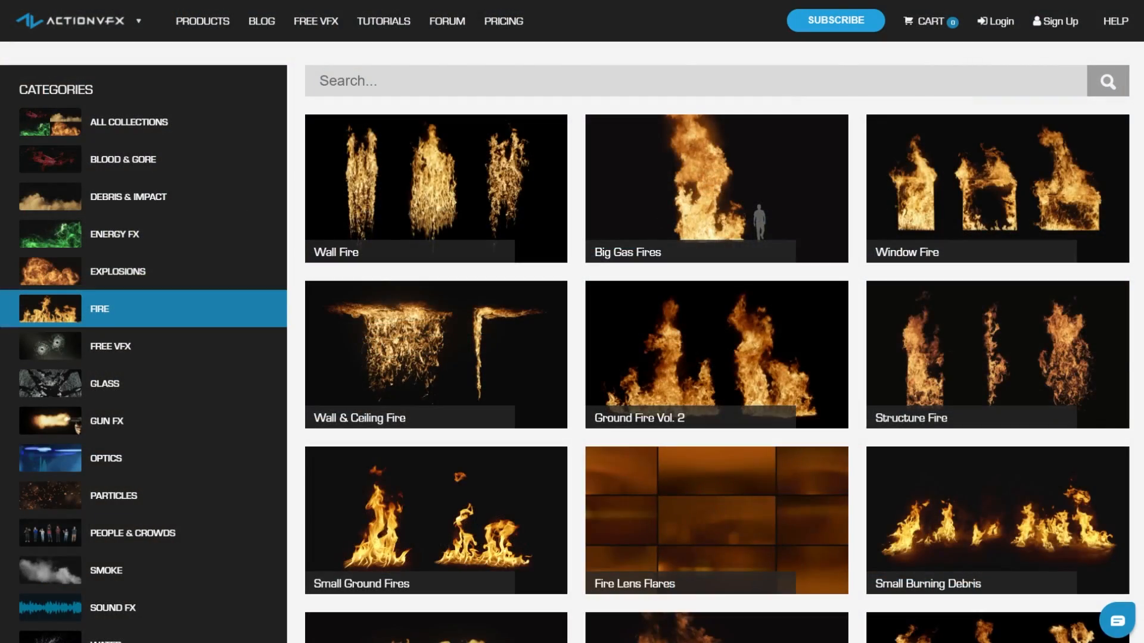
Browse the Energy FX category, then show all ActionVFX collections
{"action": "left_click", "coordinate": [114, 234]}
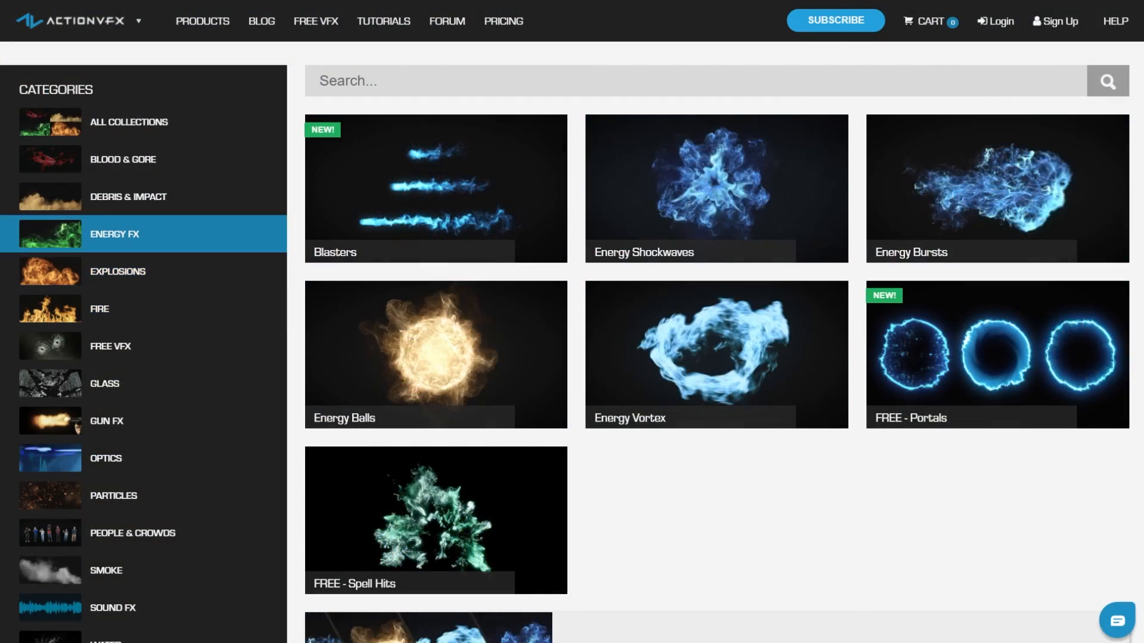
{"action": "left_click", "coordinate": [129, 121]}
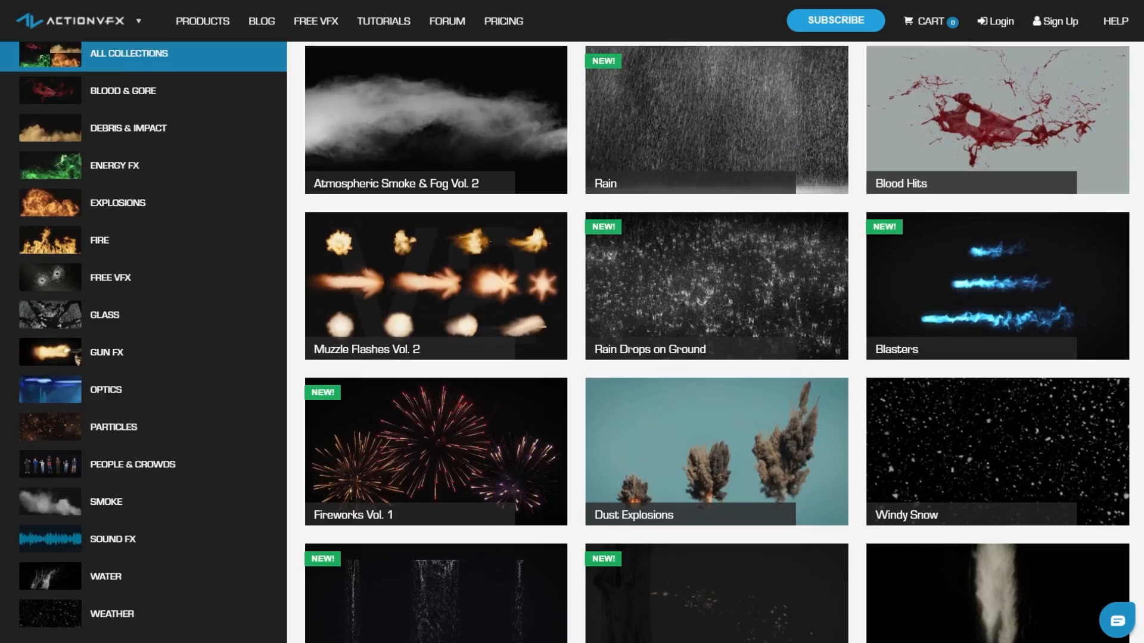